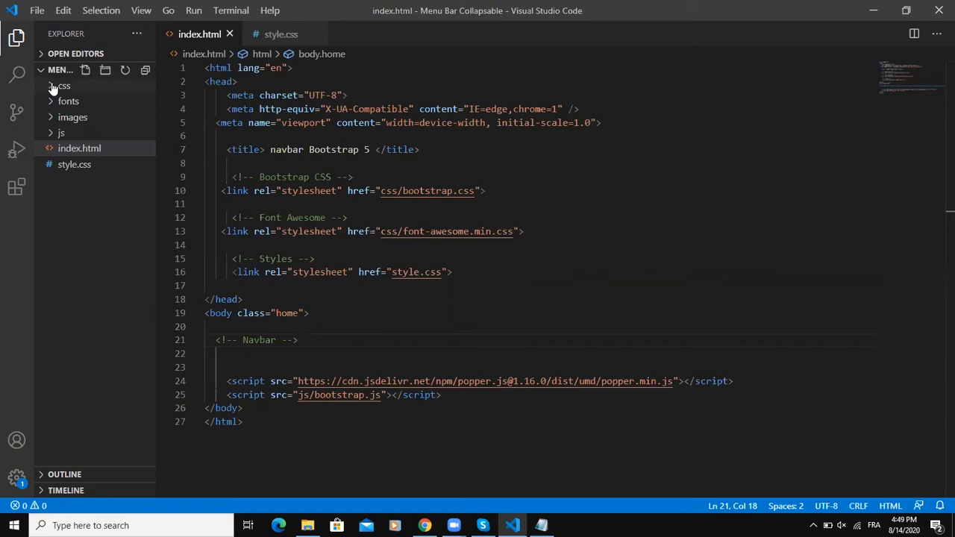
# Browse the css and js folders in the Explorer to check the project files
pyautogui.click(62, 85)
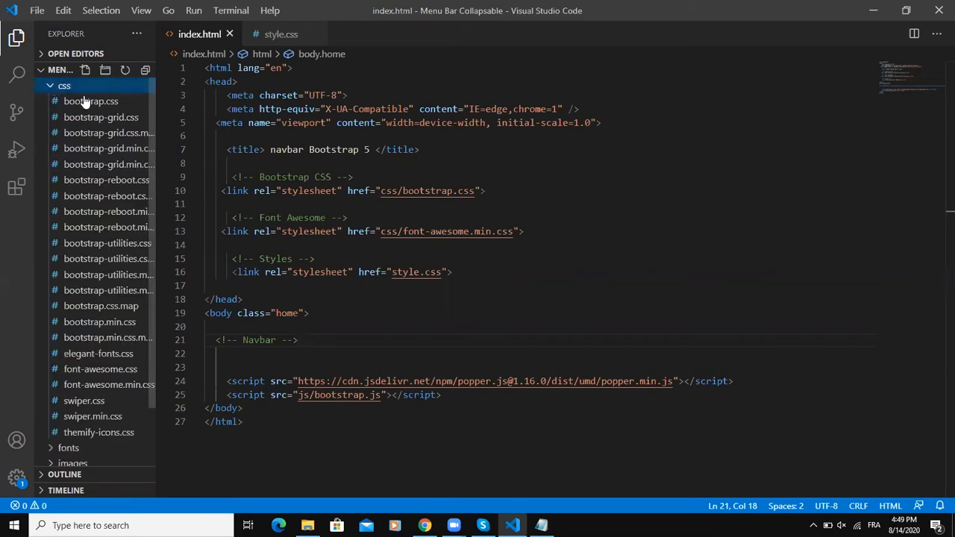
pyautogui.moveTo(104, 110)
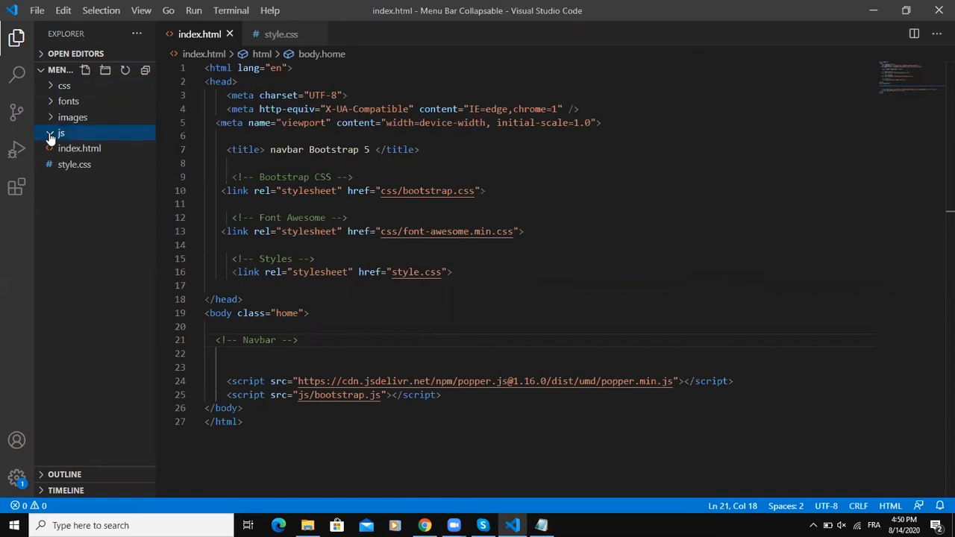
pyautogui.click(59, 132)
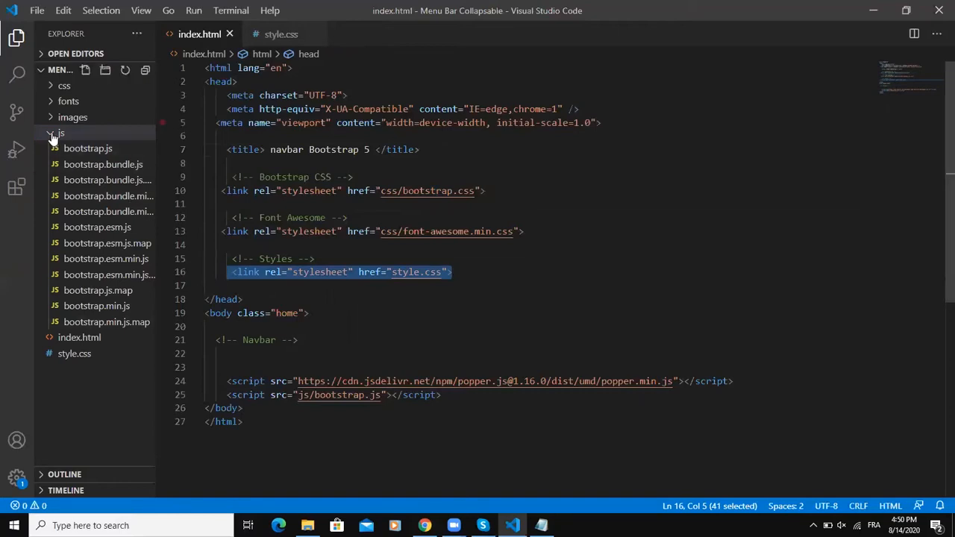
pyautogui.click(61, 132)
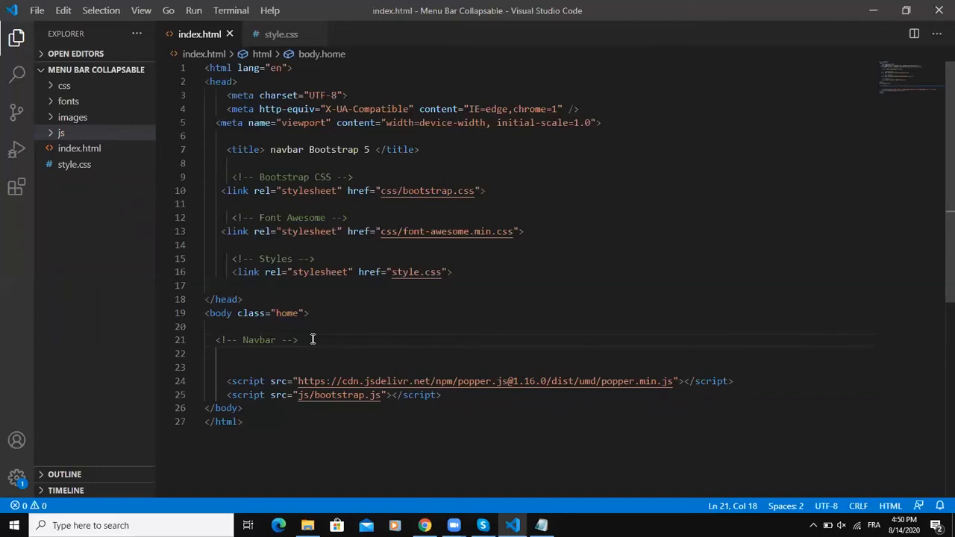
# Add an empty <header class="header"> element under the Navbar comment
pyautogui.write('<')
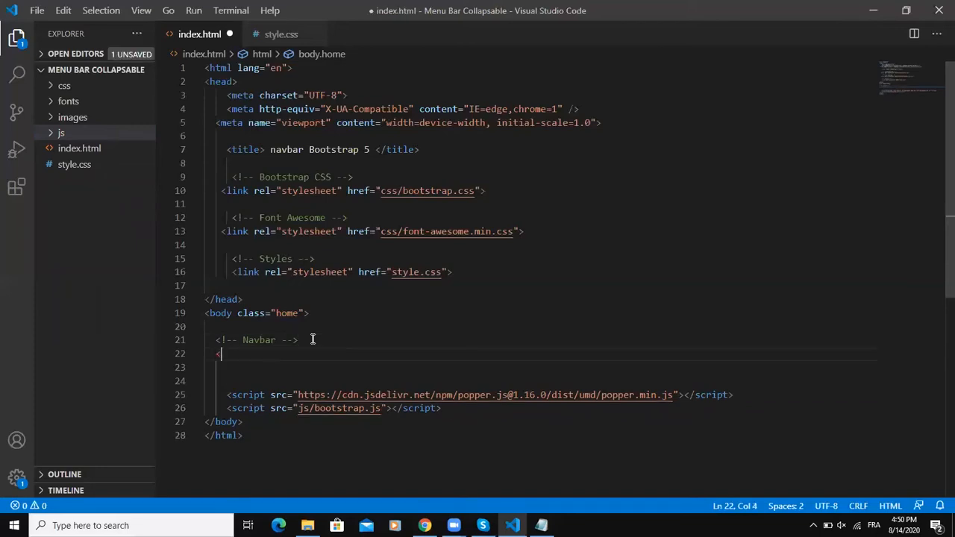
pyautogui.write('header')
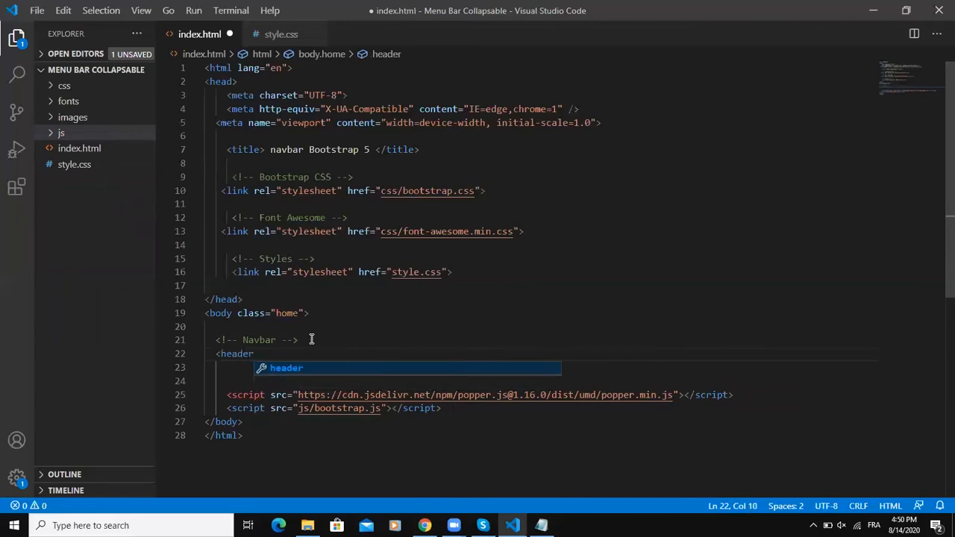
pyautogui.write('class="header">')
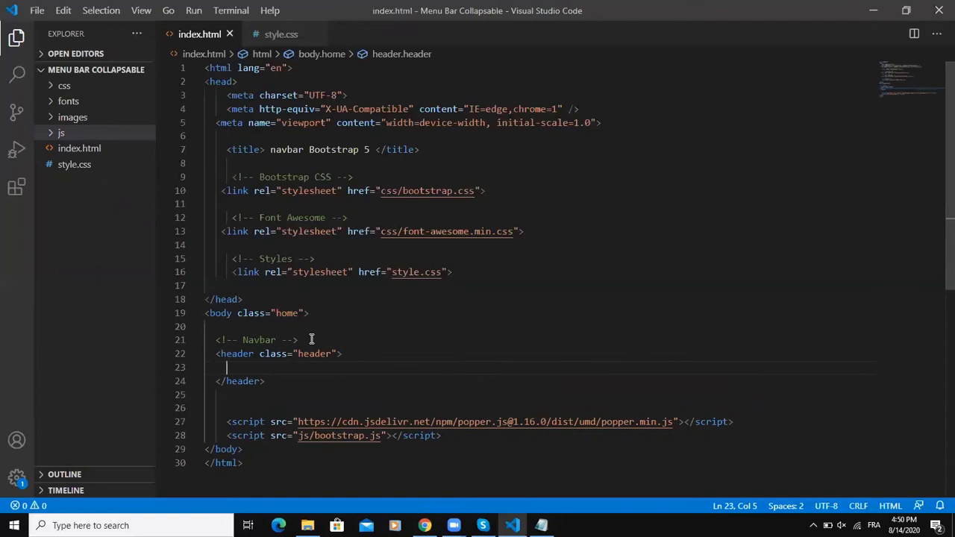
pyautogui.moveTo(428, 373)
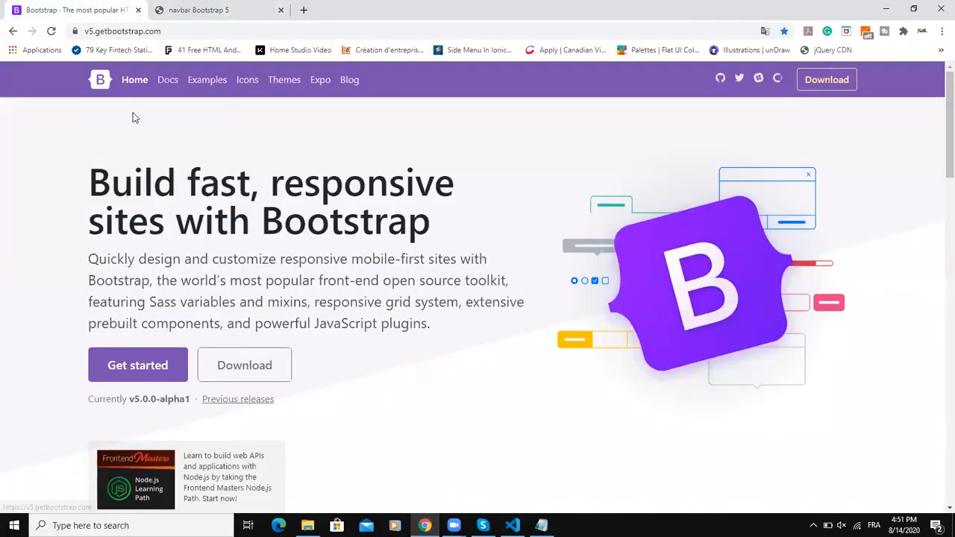
pyautogui.moveTo(168, 80)
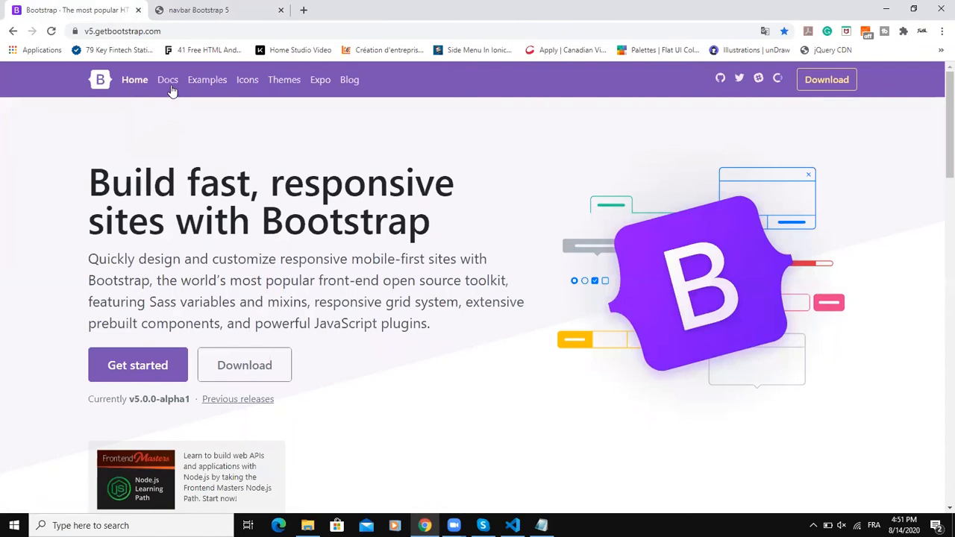
# Navigate Bootstrap 5 Docs > Components > Navbar and copy the example navbar code
pyautogui.click(168, 81)
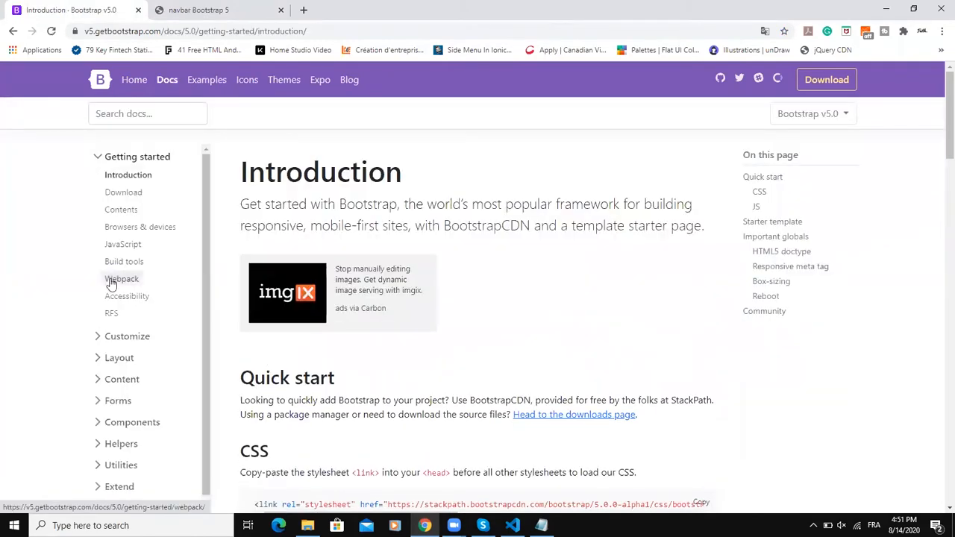
pyautogui.click(132, 421)
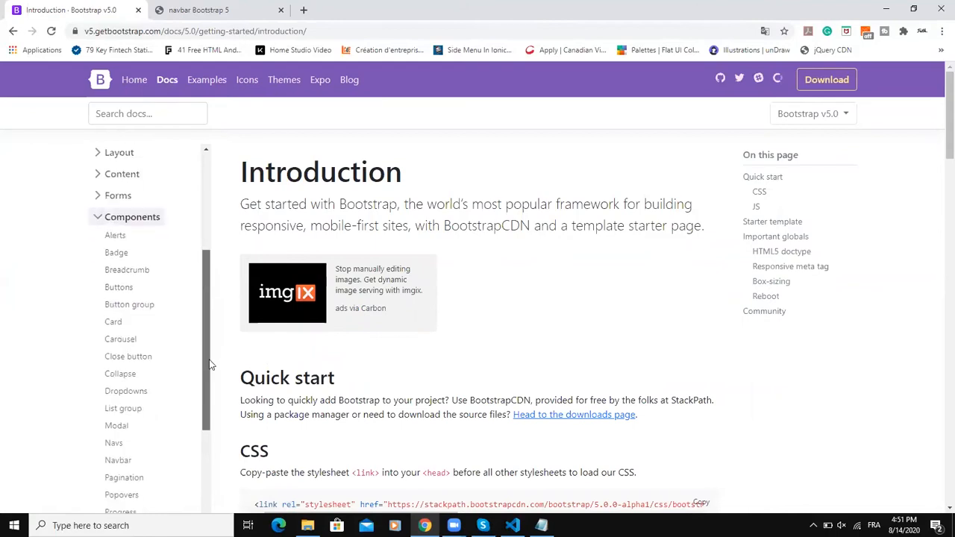
pyautogui.click(118, 460)
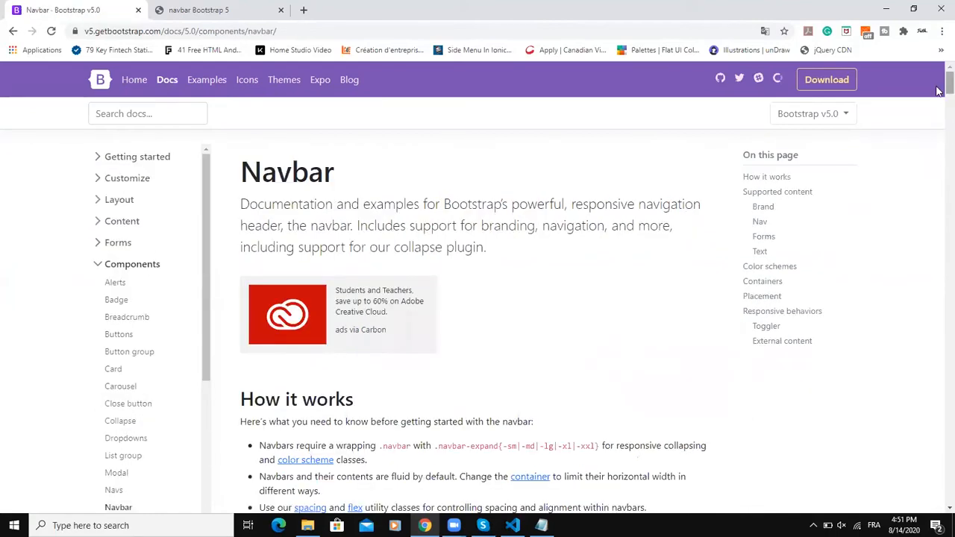
pyautogui.scroll(-3)
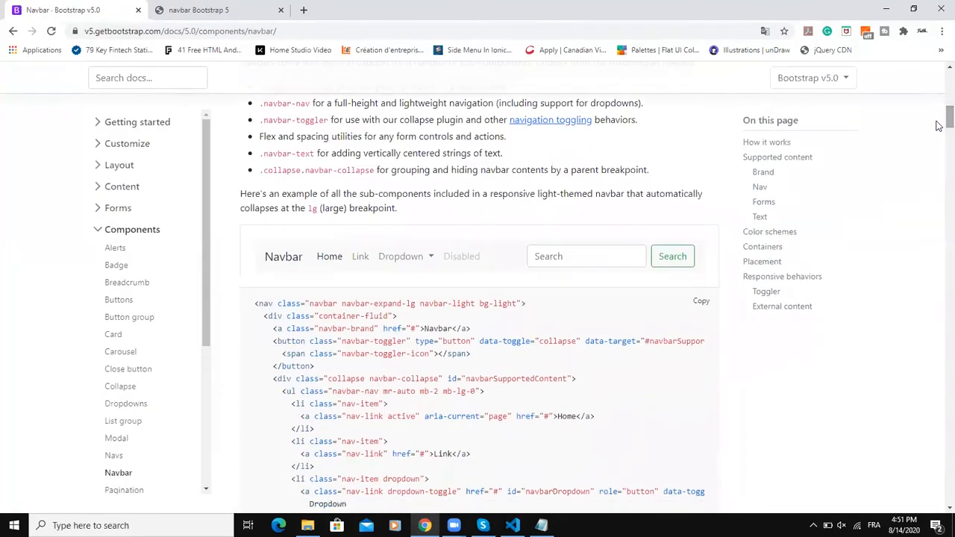
pyautogui.scroll(-3)
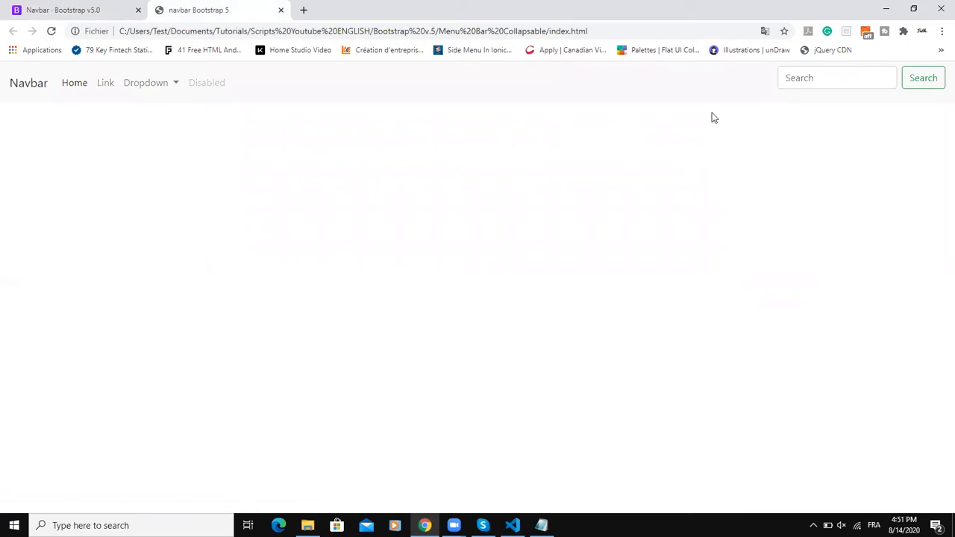
pyautogui.moveTo(464, 442)
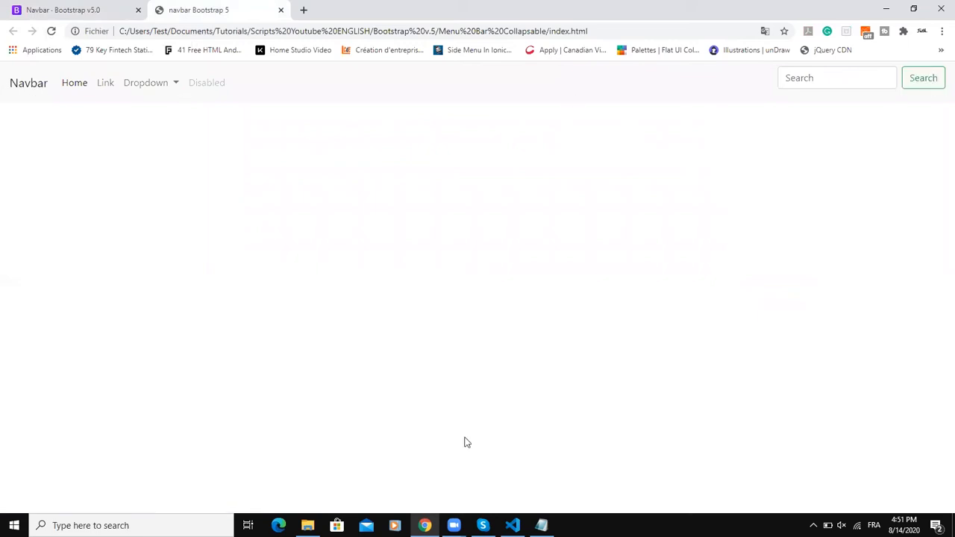
pyautogui.moveTo(540, 526)
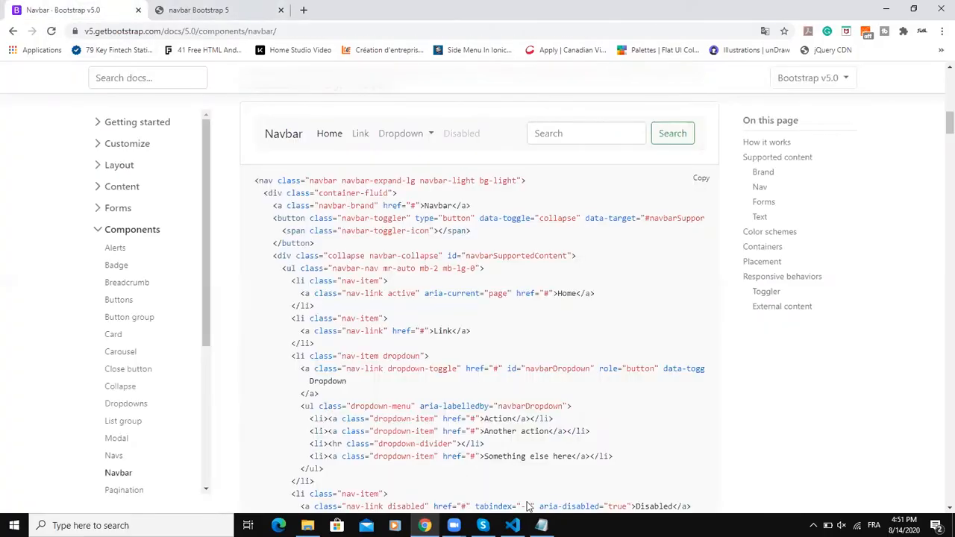
pyautogui.click(512, 525)
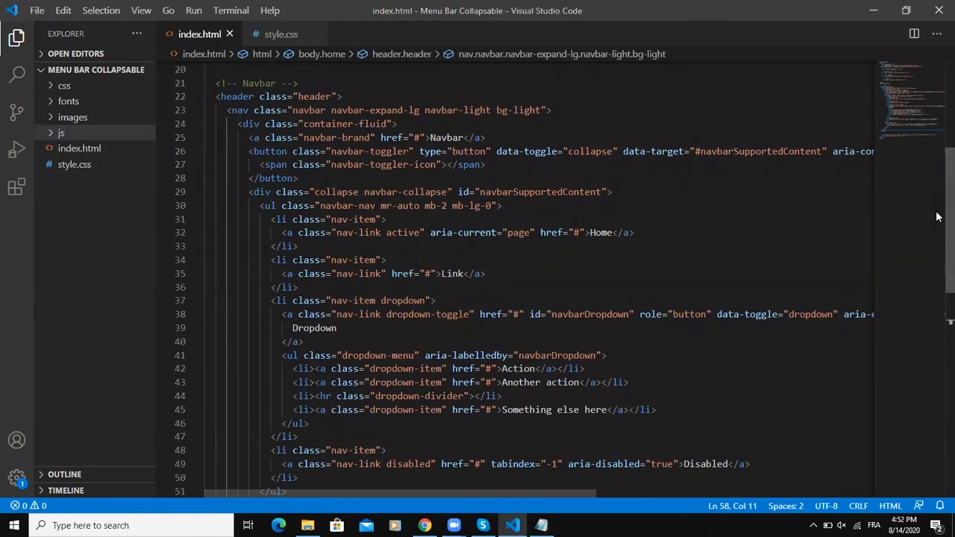
pyautogui.moveTo(351, 197)
pyautogui.write('Coding Rive')
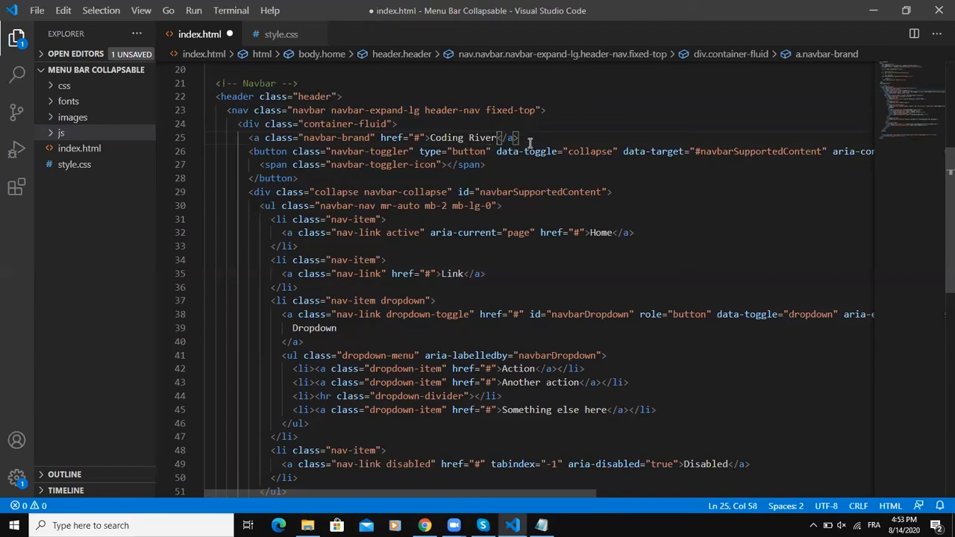
# Save index.html with the pasted navbar using header-nav fixed-top and the Coding River brand
pyautogui.press('ctrl+s')
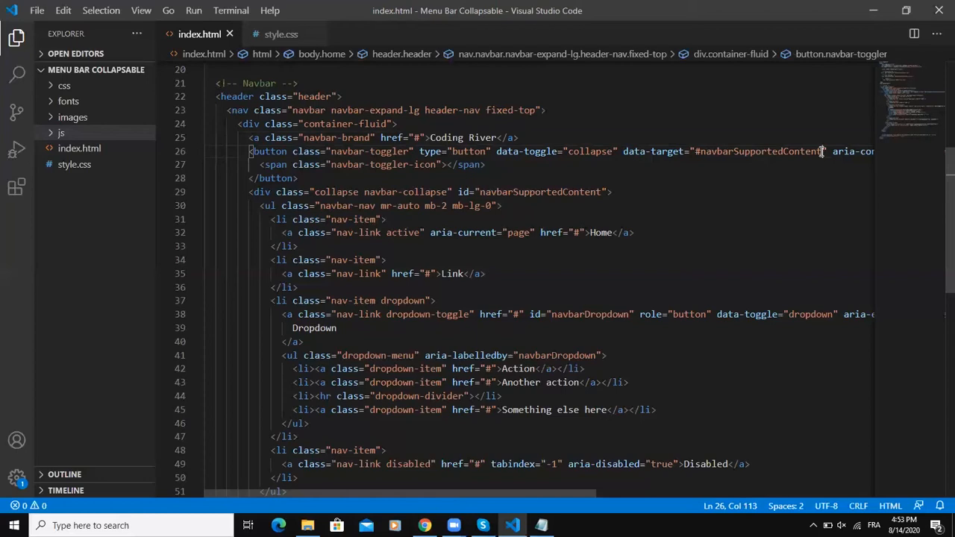
pyautogui.moveTo(666, 276)
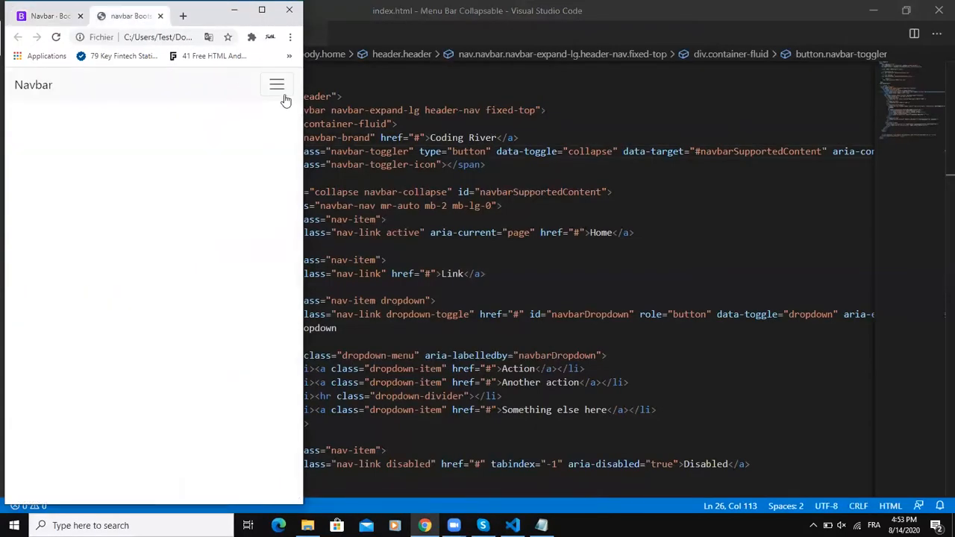
# Expand and collapse the navbar menu from the hamburger toggler at narrow width
pyautogui.click(277, 84)
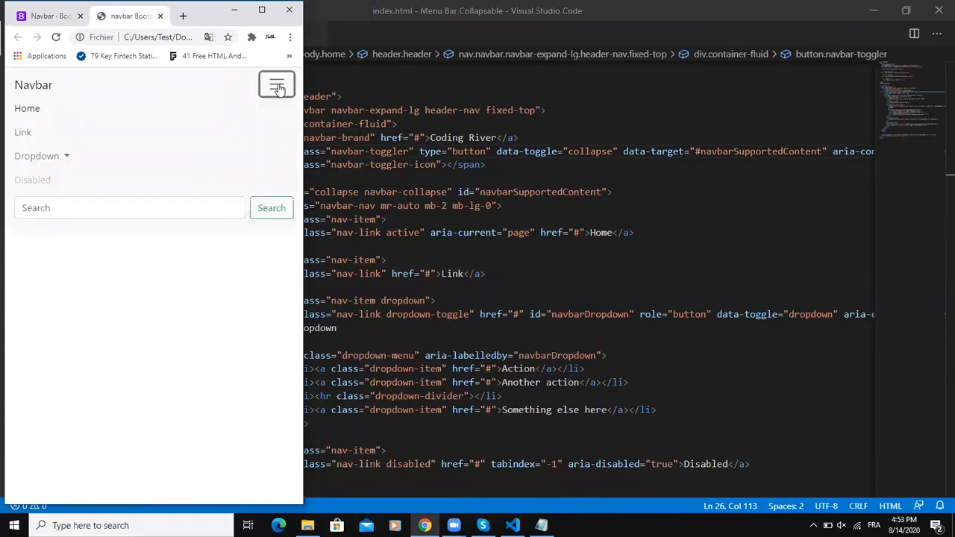
pyautogui.click(277, 84)
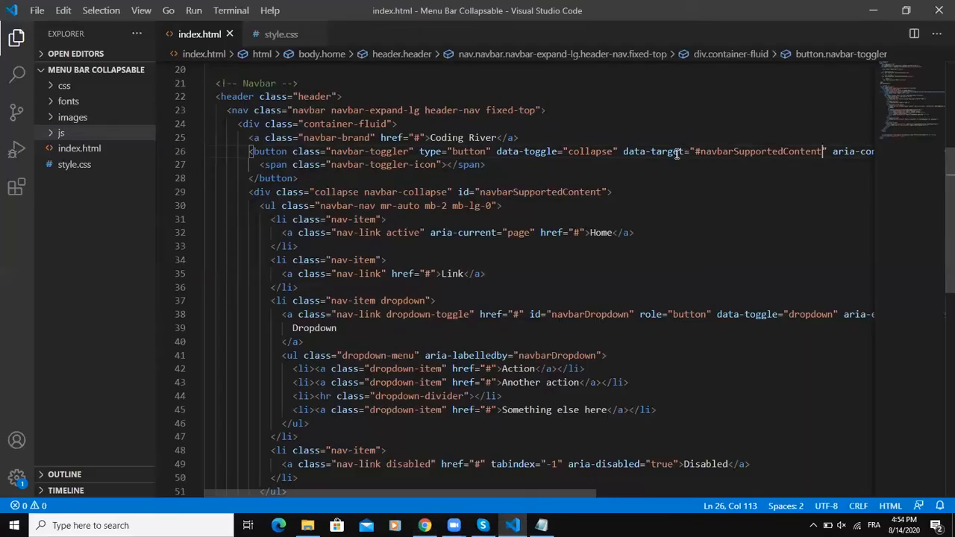
# Check the navbarSupportedContent ids match and delete the default navbar-toggler-icon span
pyautogui.doubleClick(761, 150)
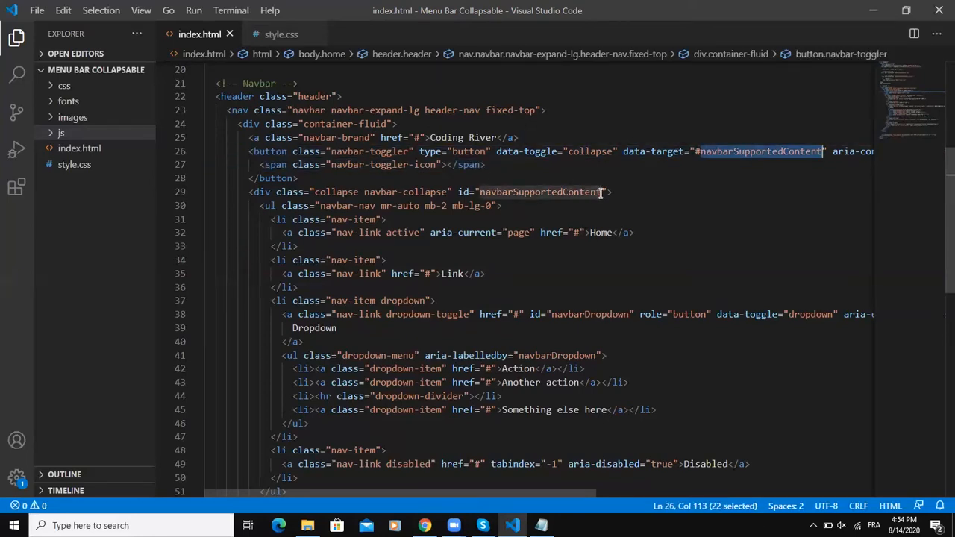
pyautogui.doubleClick(540, 191)
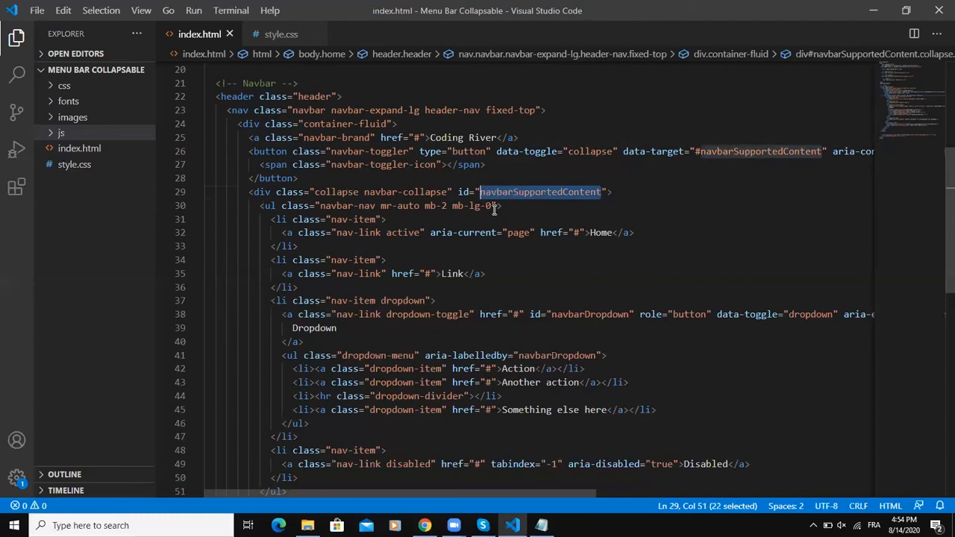
pyautogui.click(603, 191)
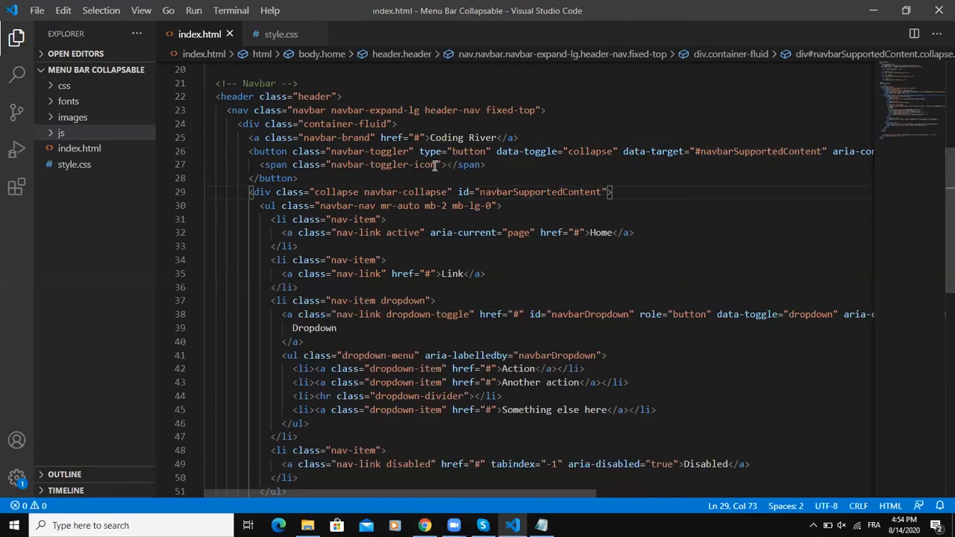
pyautogui.doubleClick(382, 164)
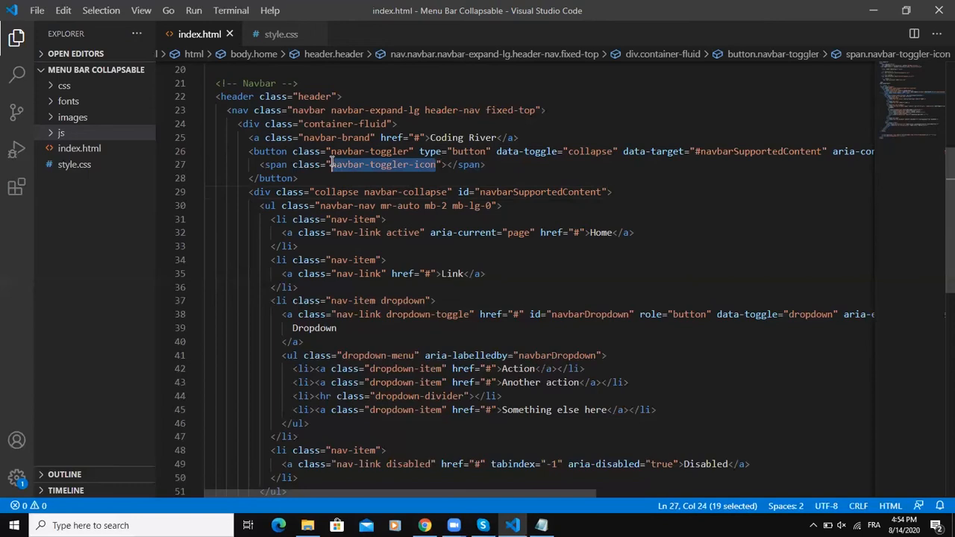
pyautogui.press('Delete')
pyautogui.write(' justify-')
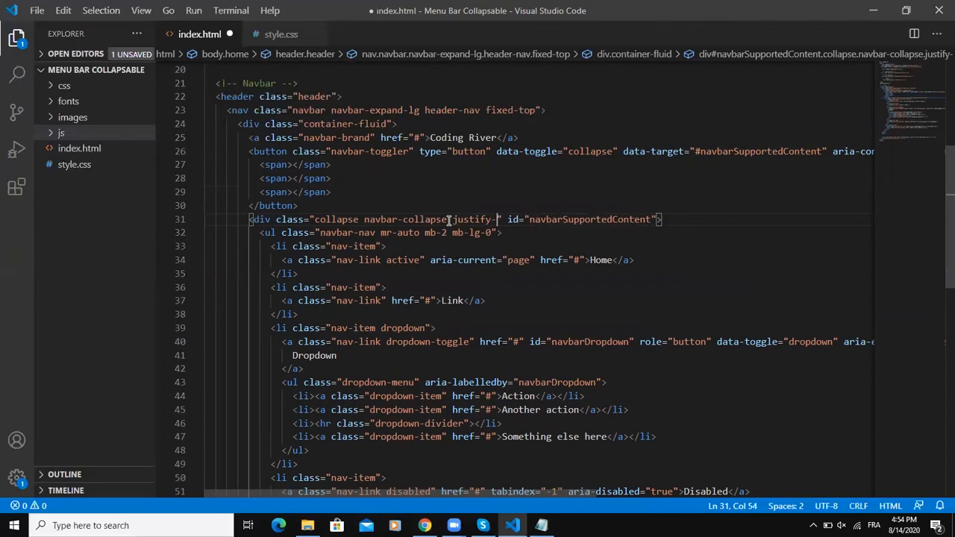
# Add justify-content-between to the collapse div's class list
pyautogui.write('content-between')
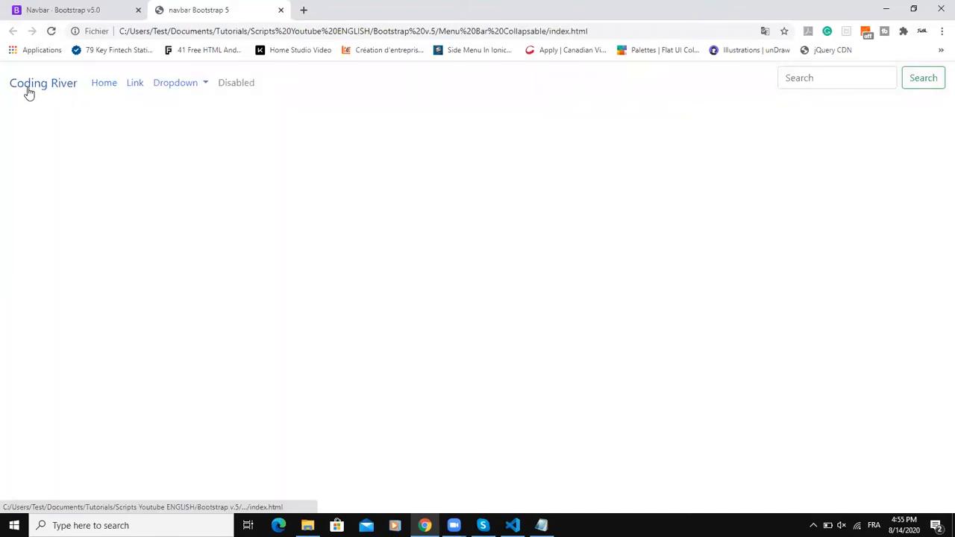
pyautogui.moveTo(142, 99)
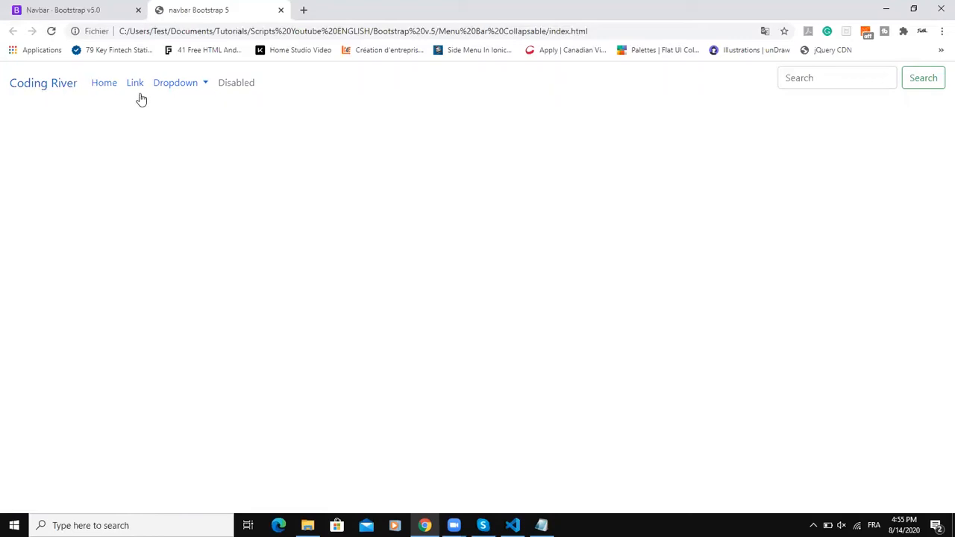
# Try the Link item in the Chrome preview, then return to the code editor
pyautogui.click(512, 525)
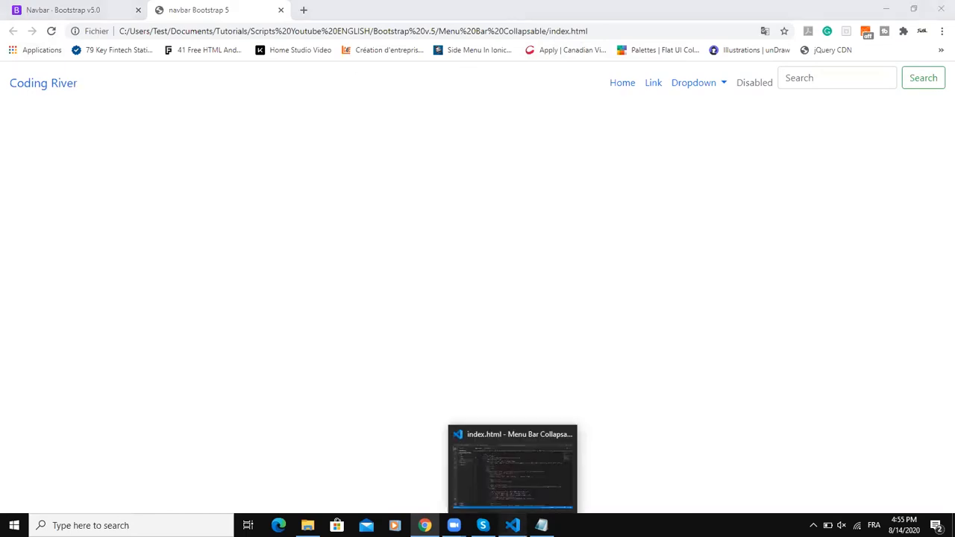
pyautogui.click(512, 465)
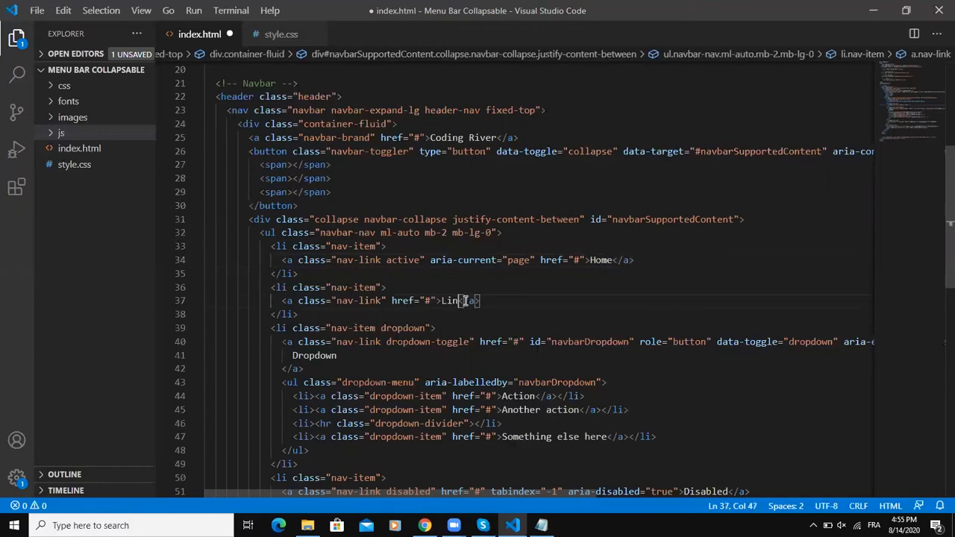
# Rename and duplicate nav items into Blog, Services, Customers and the remaining menu links
pyautogui.write('Blog')
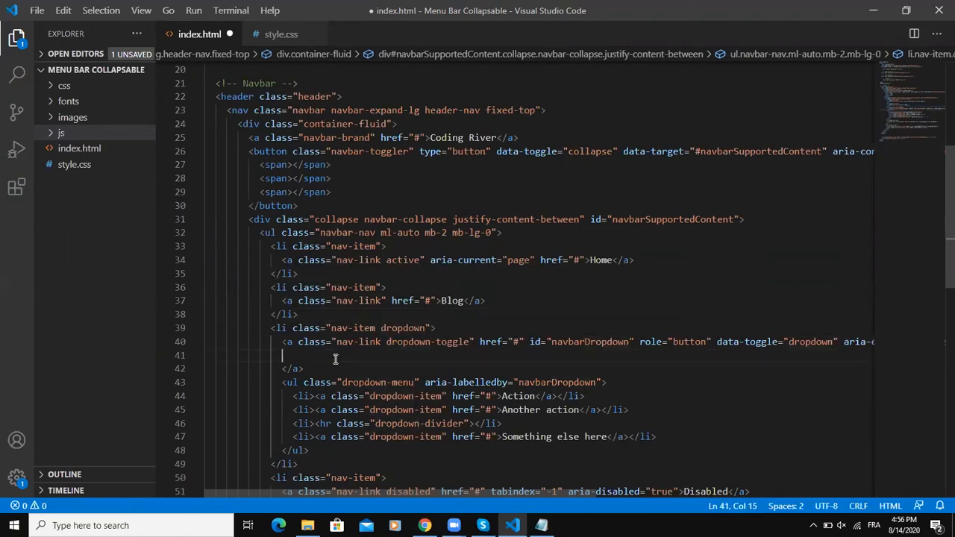
pyautogui.write('Services')
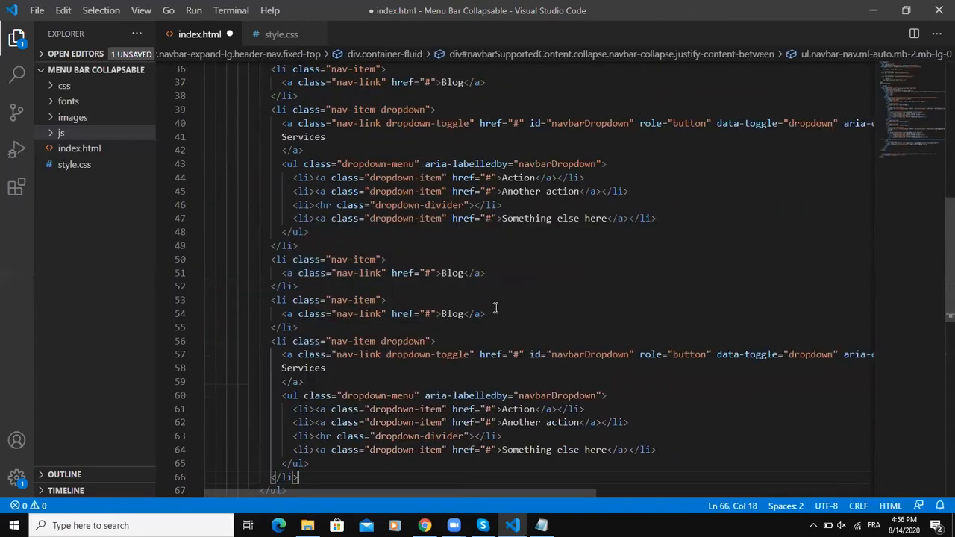
pyautogui.moveTo(271, 299); pyautogui.dragTo(297, 328)
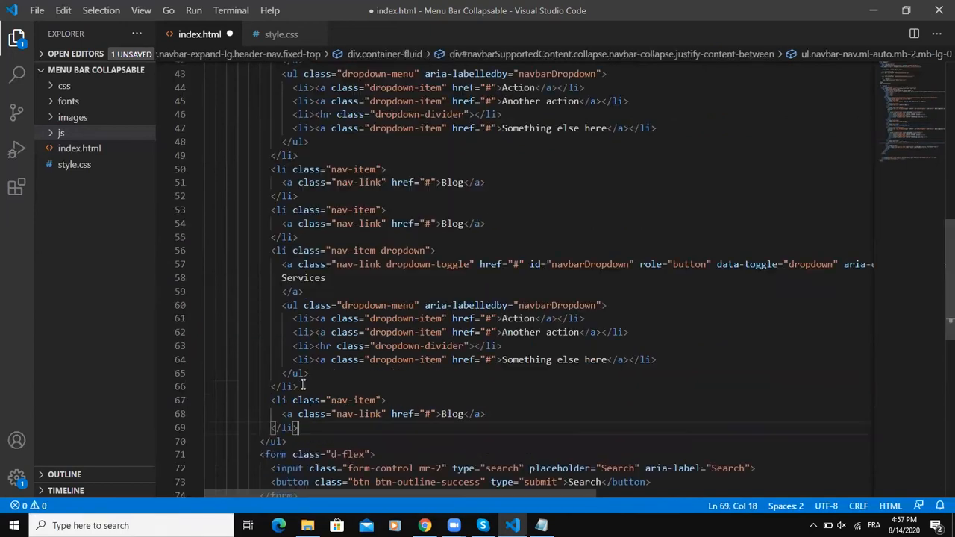
pyautogui.write('C')
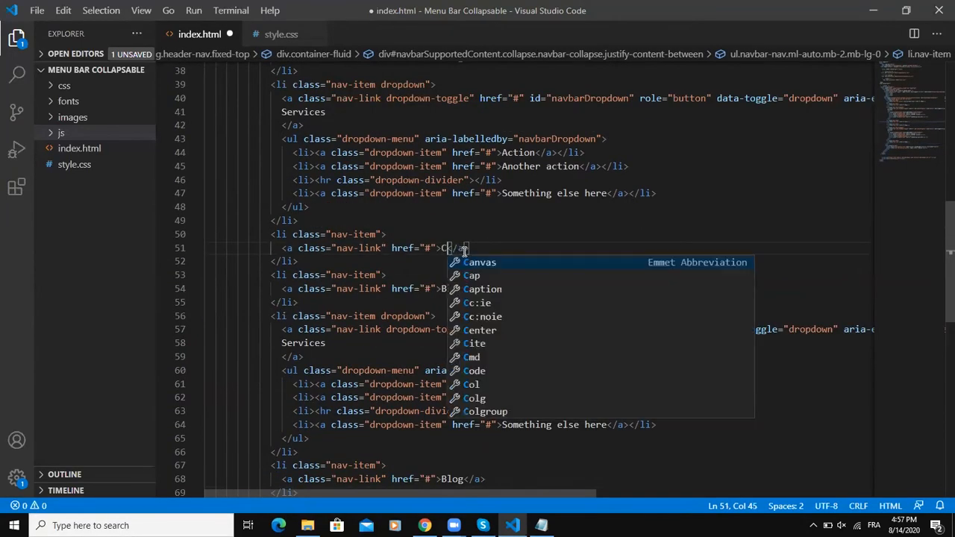
pyautogui.write('ustomers')
pyautogui.click(384, 478)
pyautogui.write('Contact us')
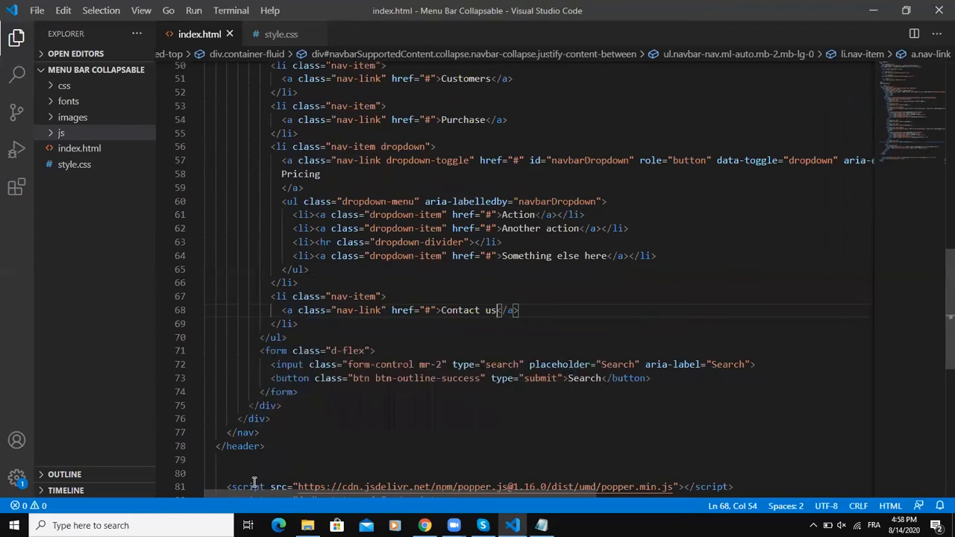
pyautogui.moveTo(286, 409)
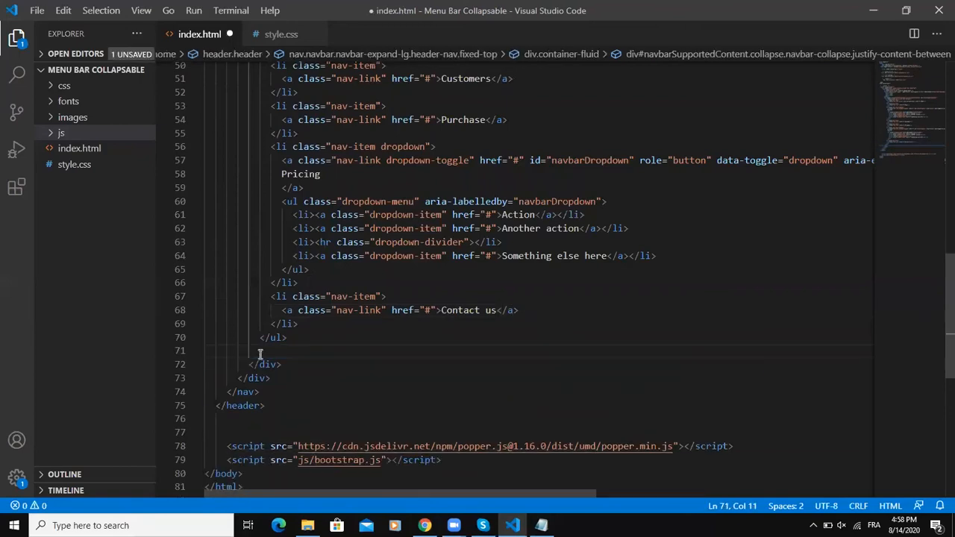
# Replace the search form with <ul class="navbar-nav ml-auto"> holding a <button class="btn">
pyautogui.write('u')
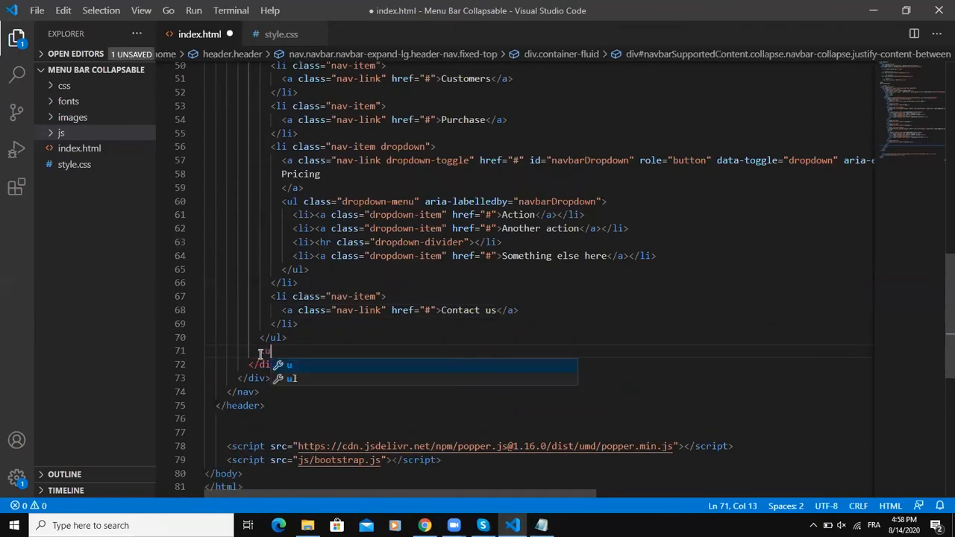
pyautogui.write('l class=""')
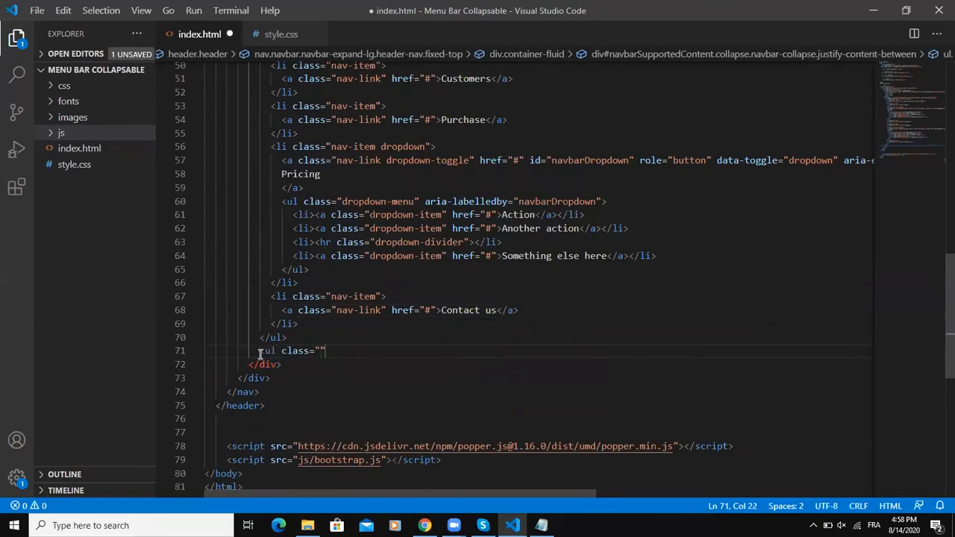
pyautogui.write('navbar')
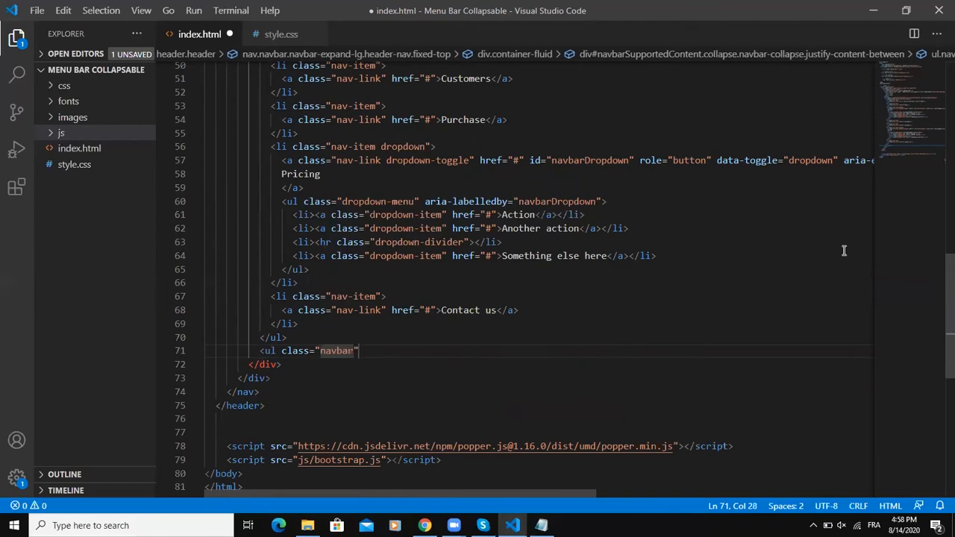
pyautogui.write('-')
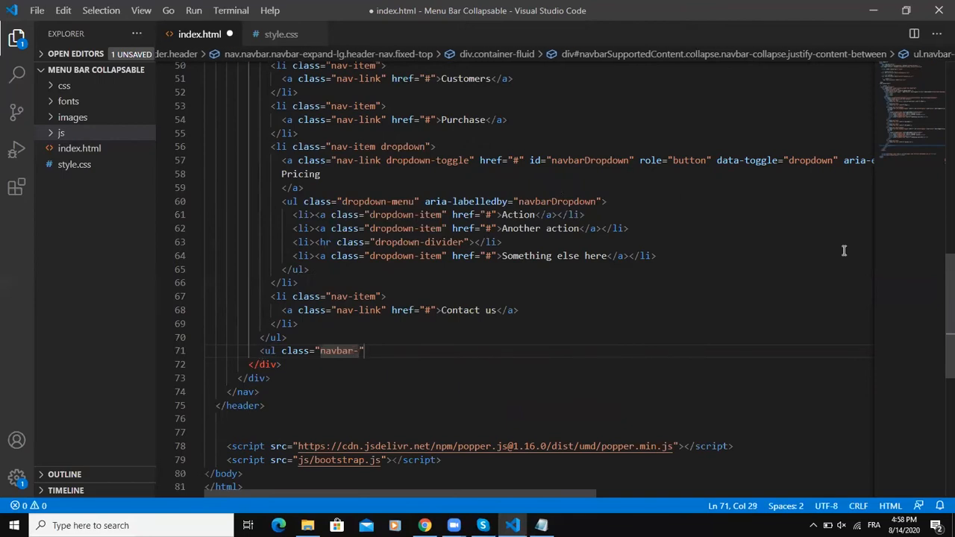
pyautogui.write('nav')
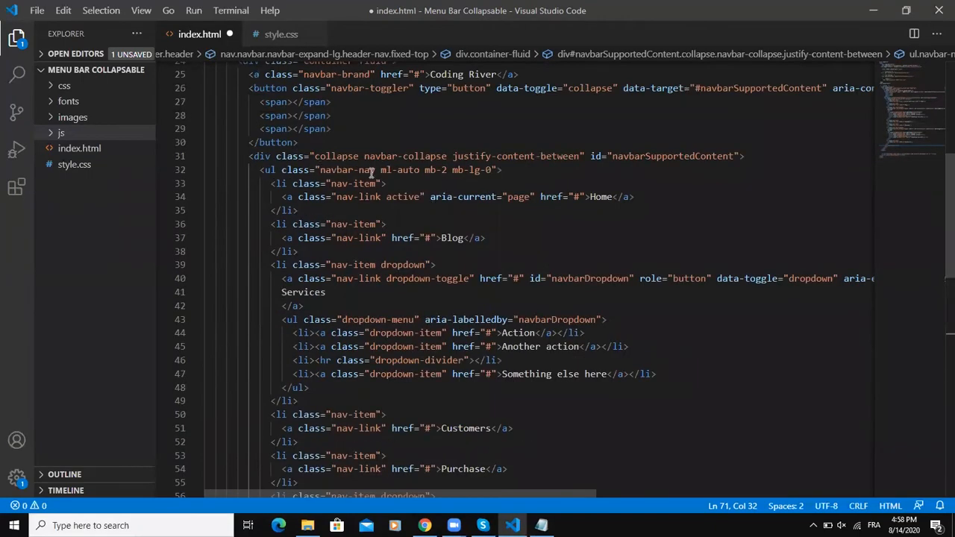
pyautogui.scroll(-3)
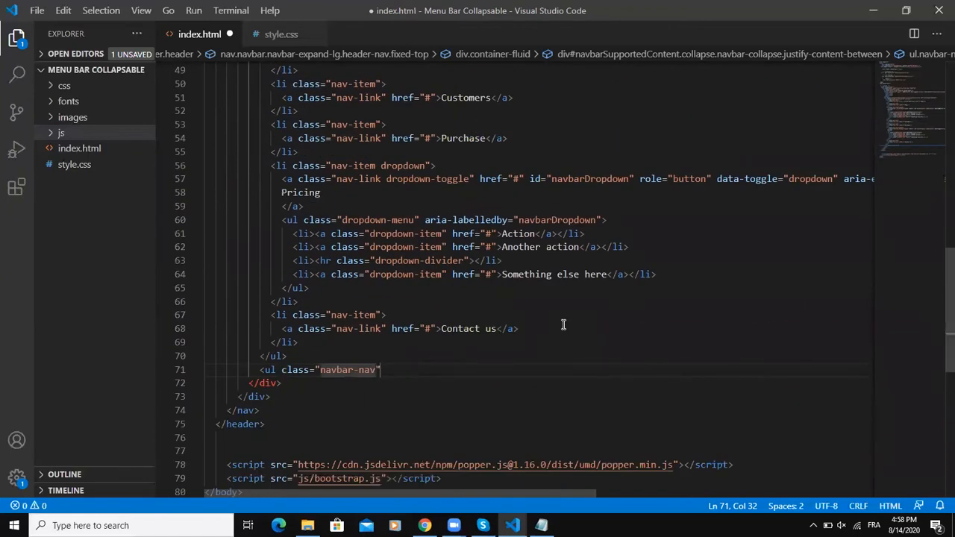
pyautogui.write('ml-auto')
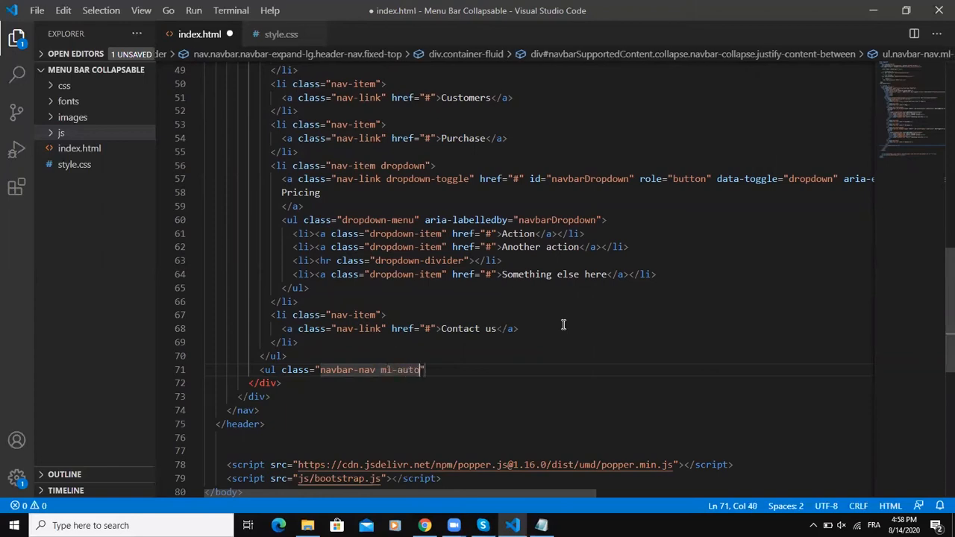
pyautogui.write('<button')
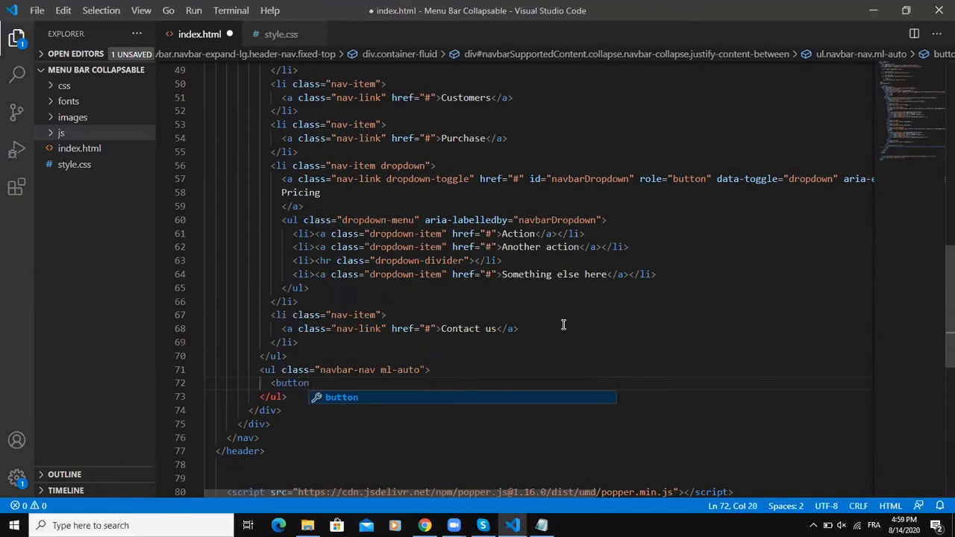
pyautogui.write('class=""')
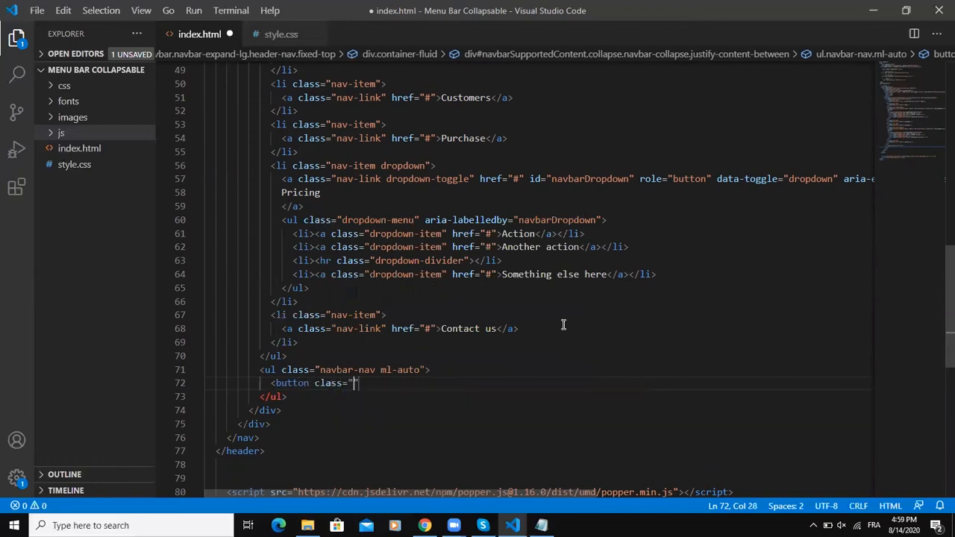
pyautogui.write('btn')
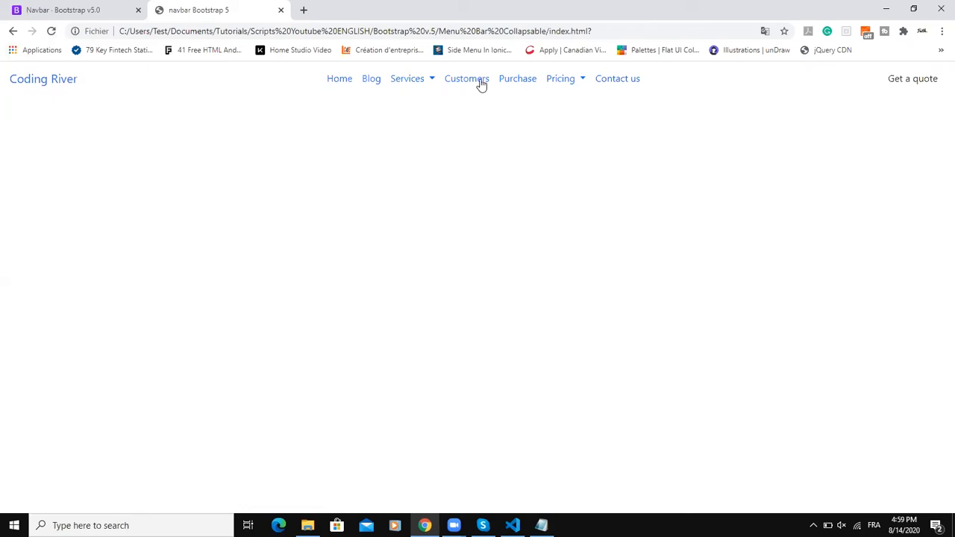
pyautogui.moveTo(700, 104)
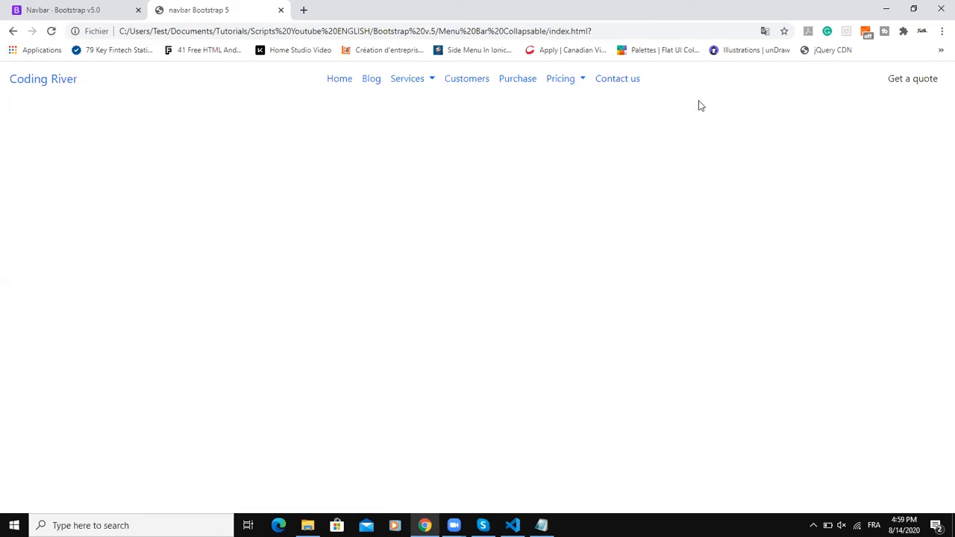
pyautogui.moveTo(827, 125)
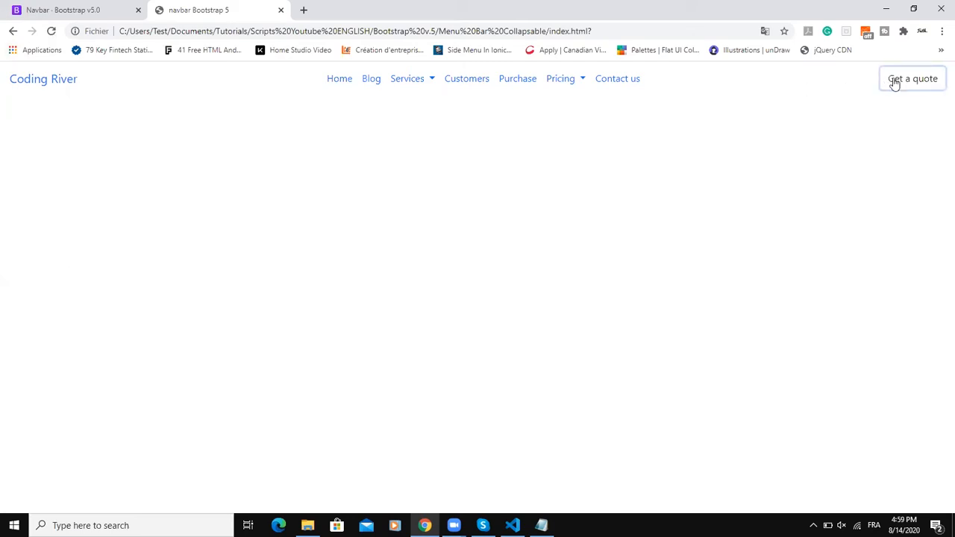
# Try the new Get a quote button in the Chrome preview
pyautogui.click(512, 525)
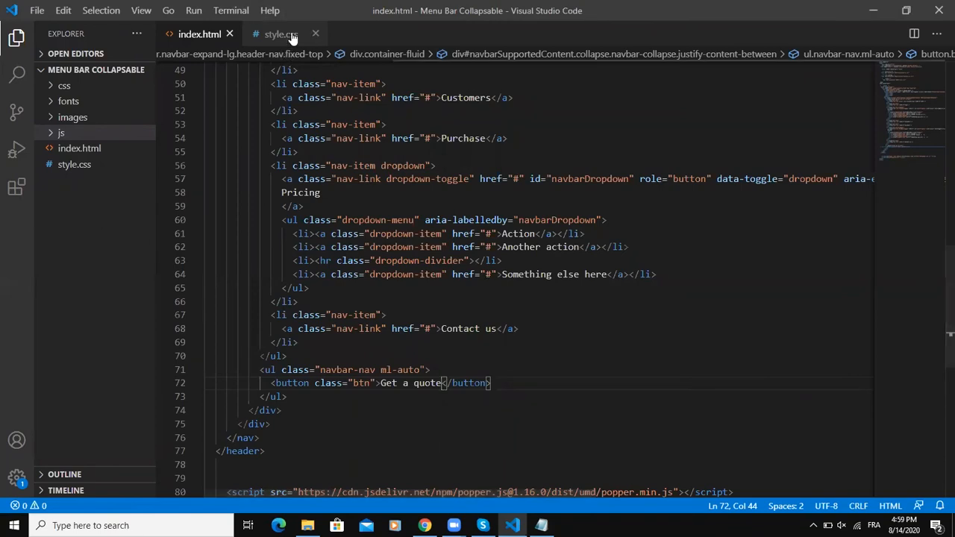
# Start an html, body rule in style.css with font-family 'Poppins'
pyautogui.click(276, 33)
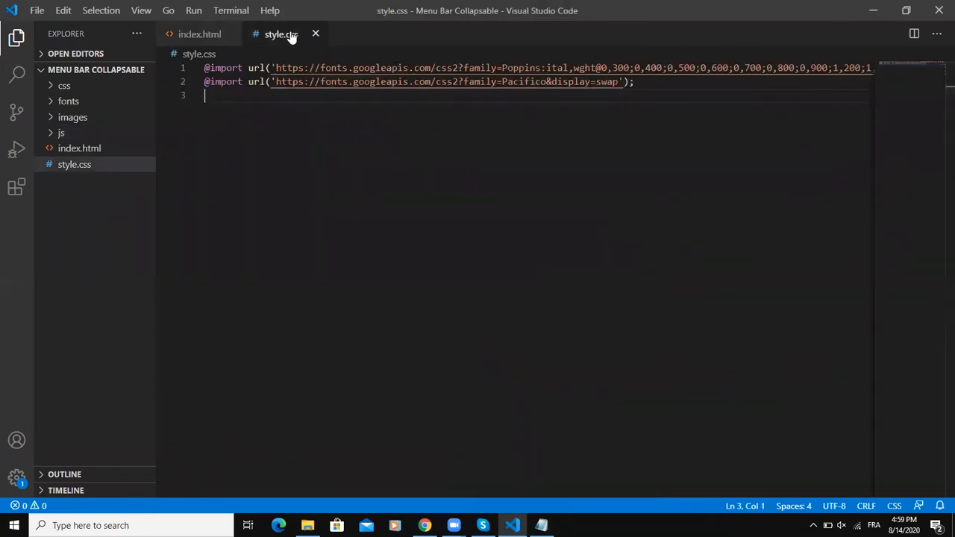
pyautogui.press('enter')
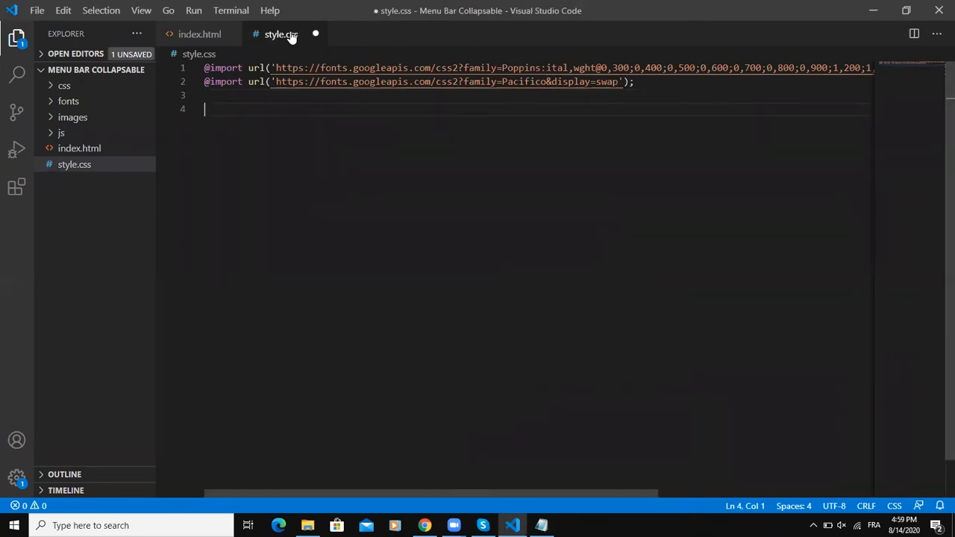
pyautogui.write('html,')
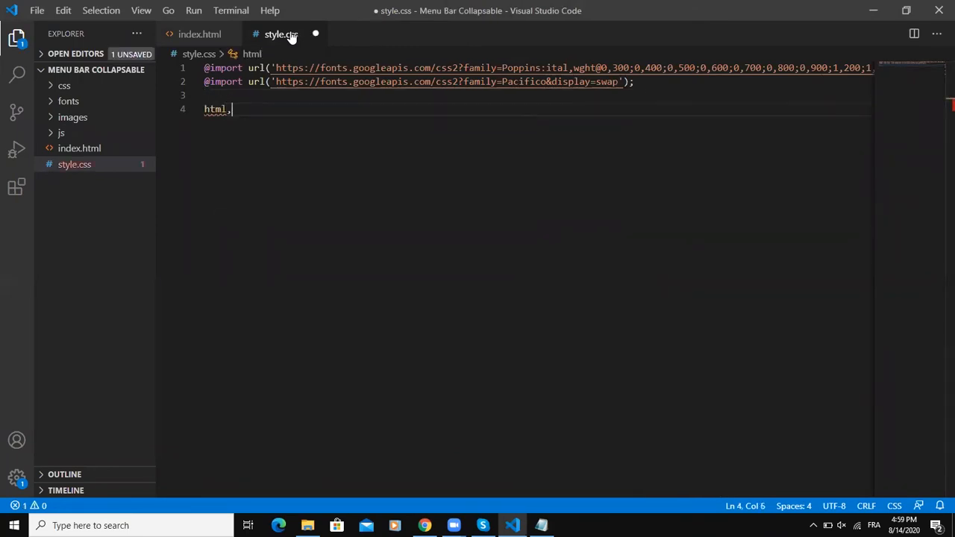
pyautogui.write('body')
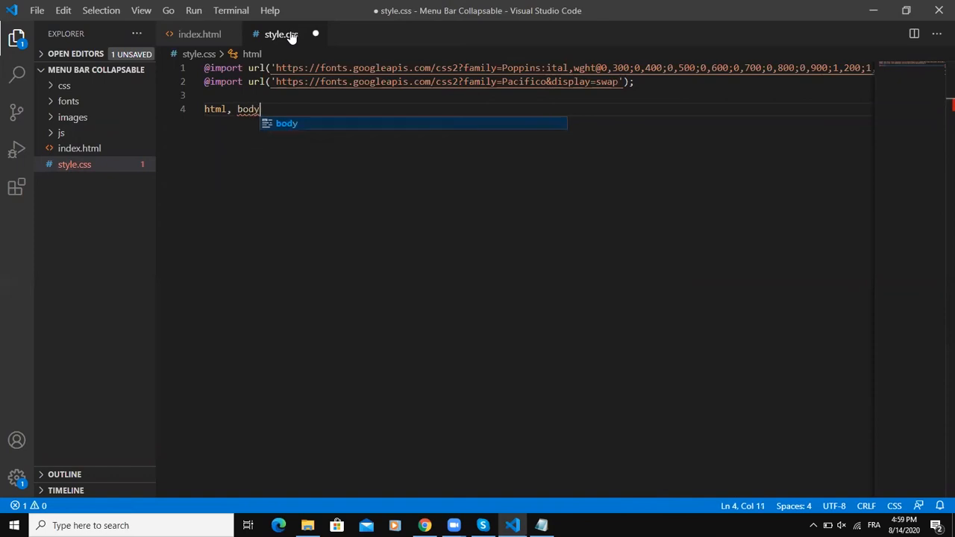
pyautogui.write('font-family: ;')
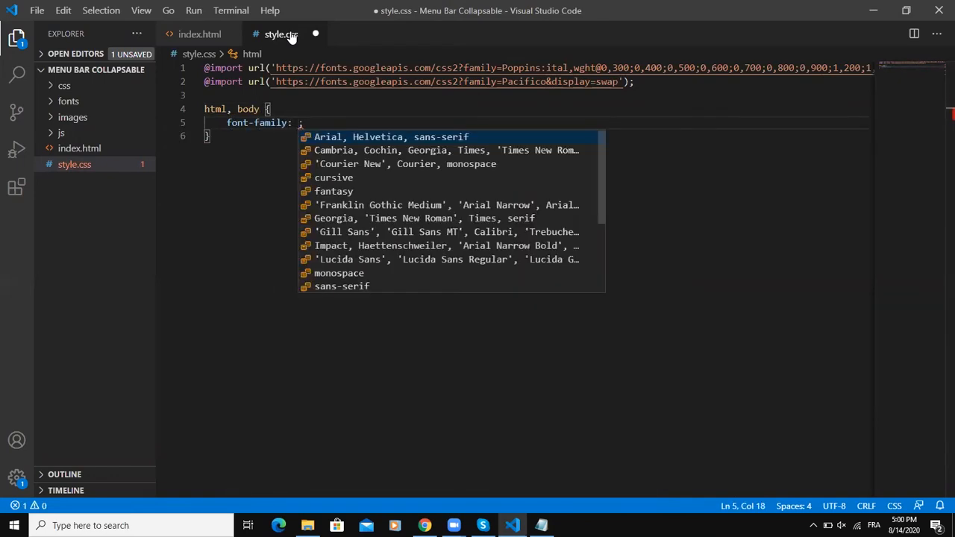
pyautogui.write("'Poppins'")
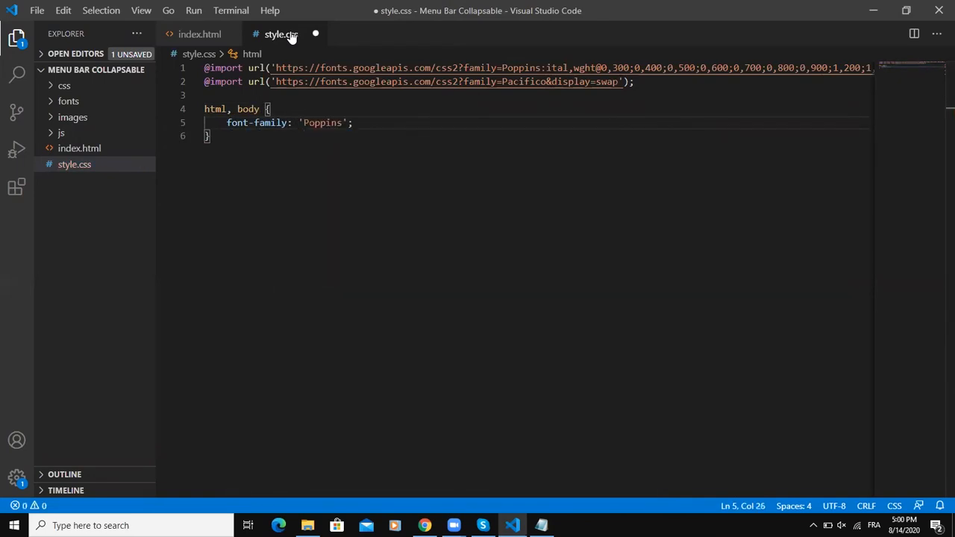
pyautogui.moveTo(525, 68)
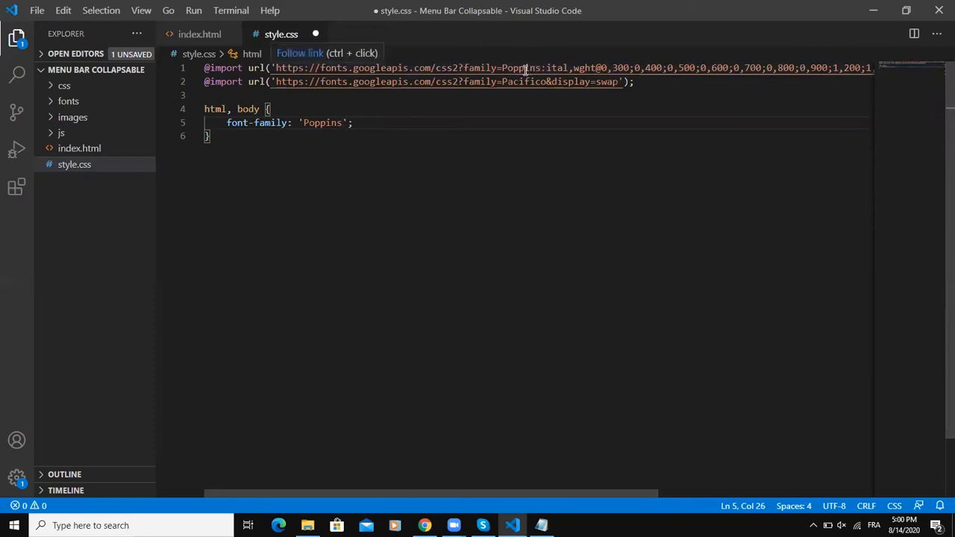
pyautogui.doubleClick(519, 69)
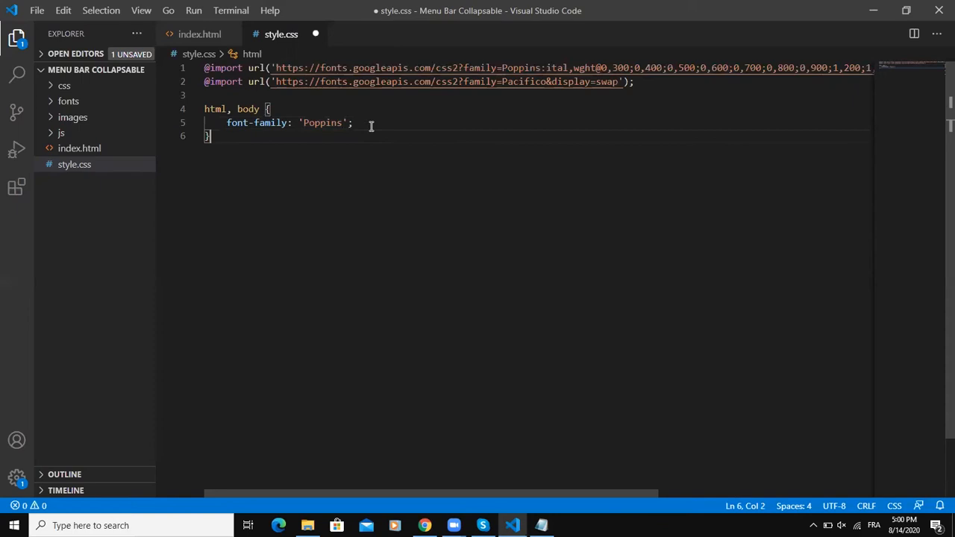
# Add font-size 15px, line-height 1.5, box-sizing border-box, margin 0, top/left 0 to html, body
pyautogui.press('Enter')
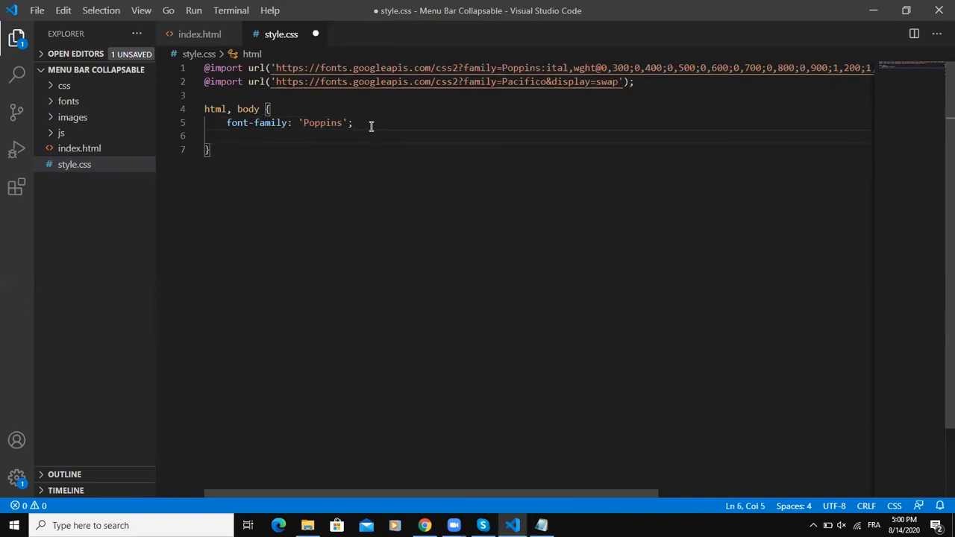
pyautogui.write('font')
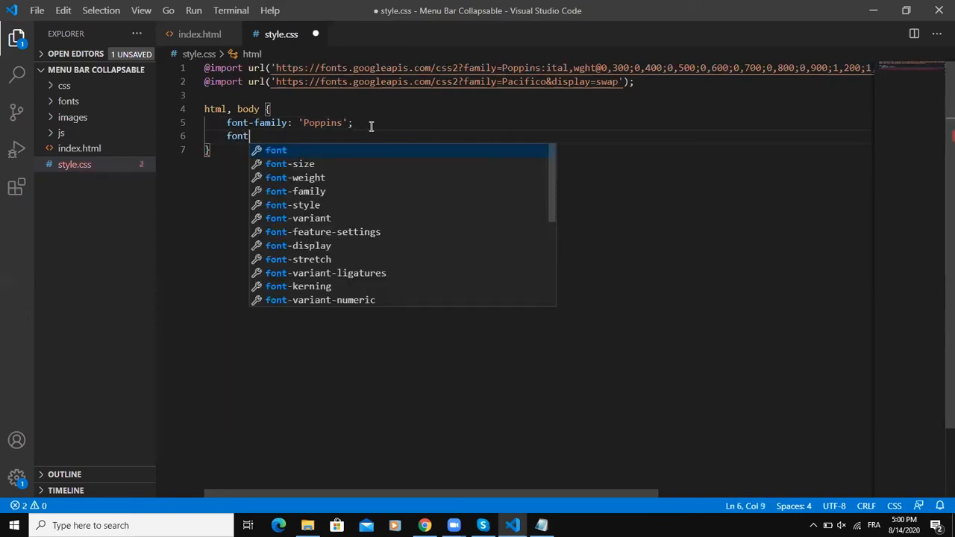
pyautogui.write('-size: 1;')
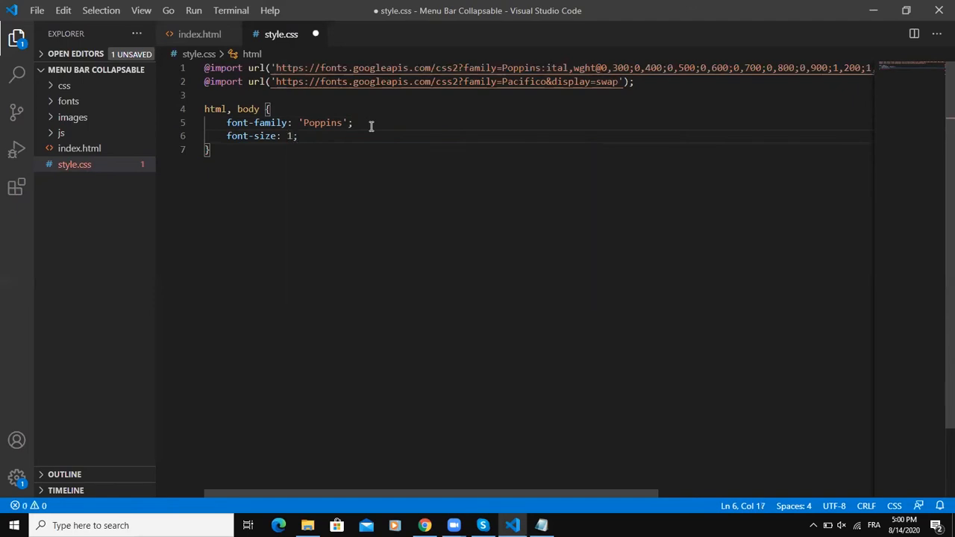
pyautogui.write('5px')
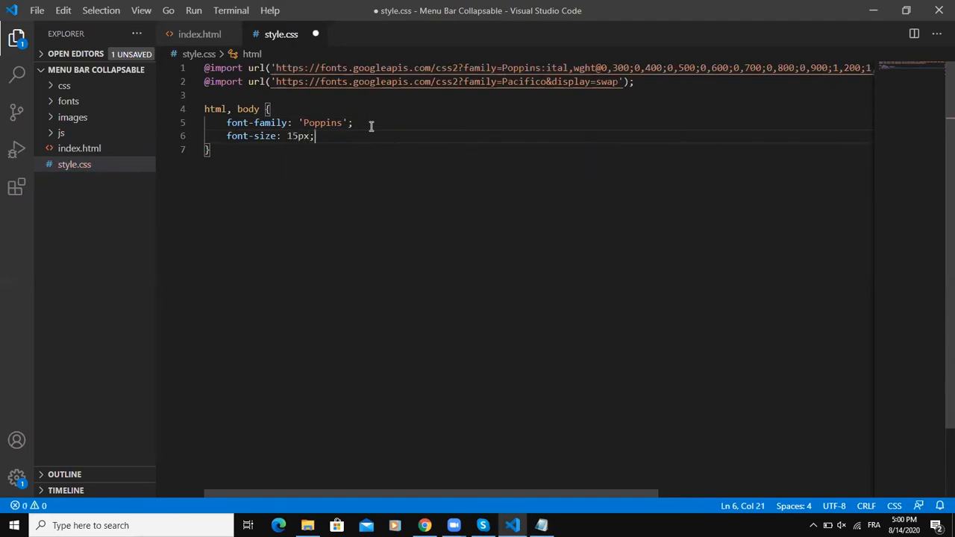
pyautogui.write('line-height: ;')
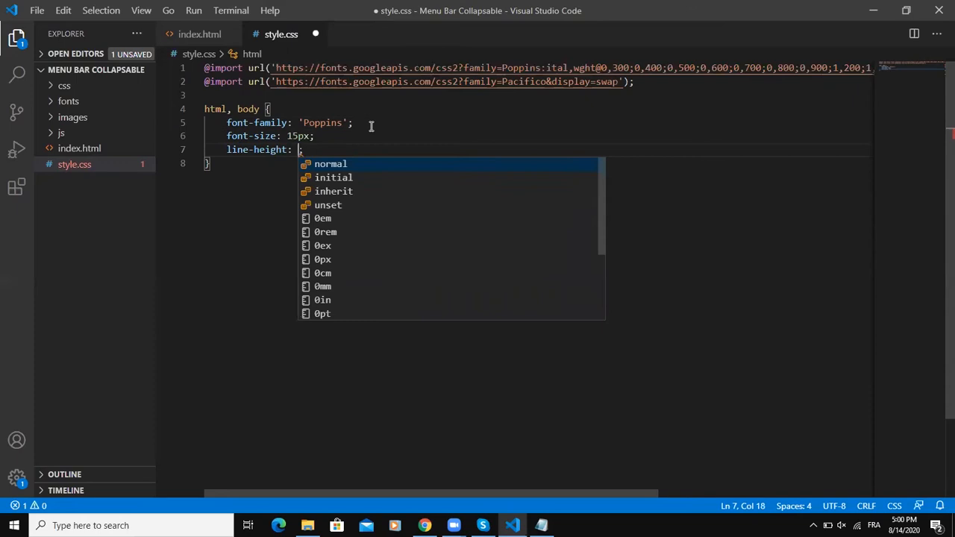
pyautogui.write('1.5')
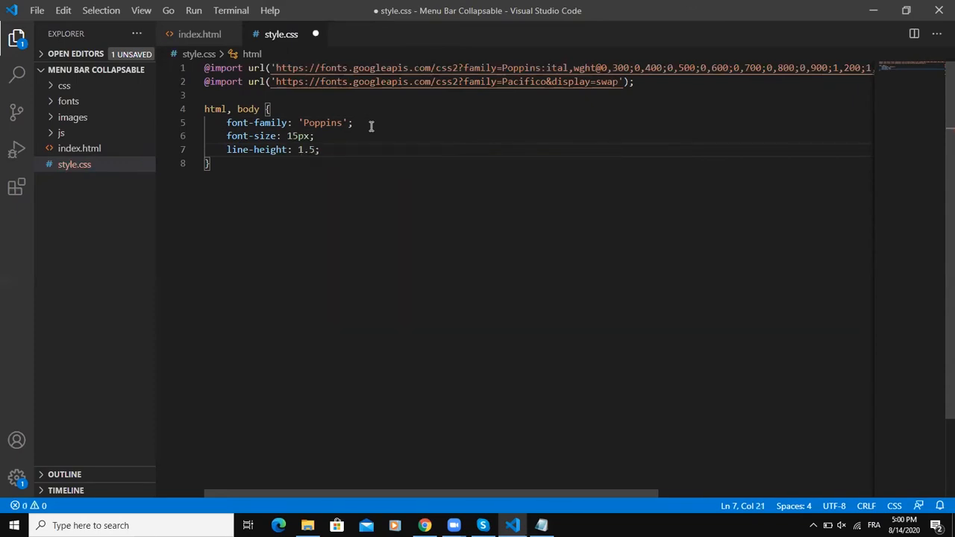
pyautogui.write('box-sizing: border-box;')
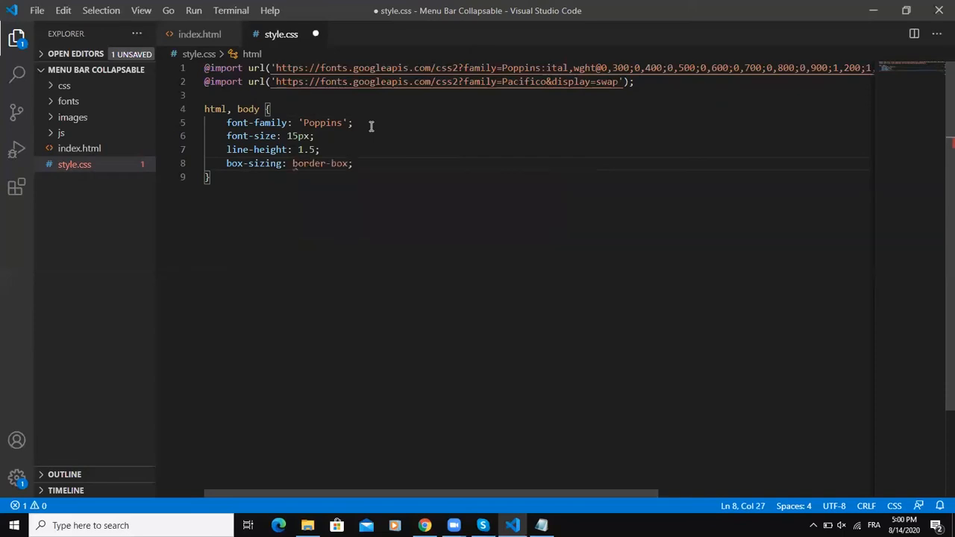
pyautogui.write('margin: 0;')
pyautogui.write('lrf')
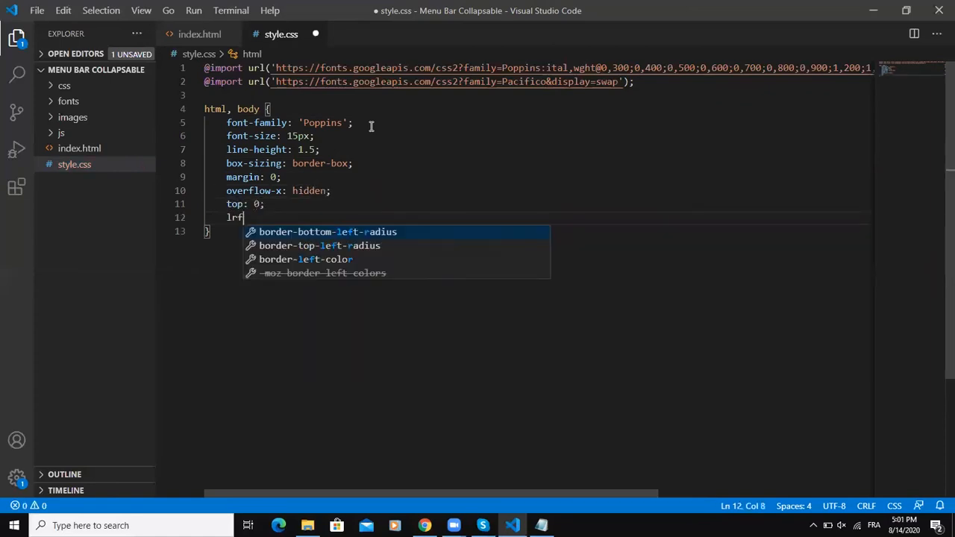
pyautogui.write('eft: 0;')
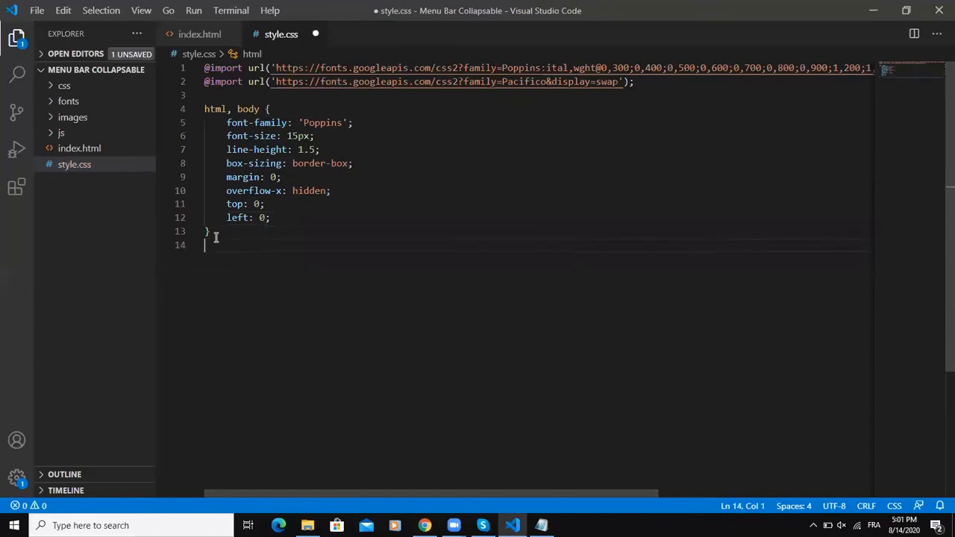
pyautogui.write('a {')
pyautogui.write('te')
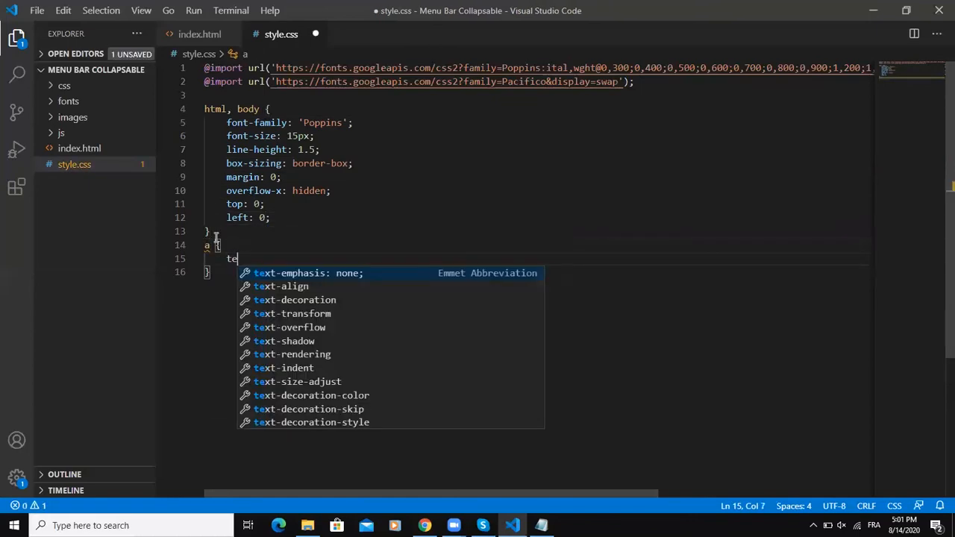
# Style links with text-decoration none and color rgba(34,54,69,.7) at weight 500
pyautogui.write('xt-decoration: none;')
pyautogui.write('color: rgba(3')
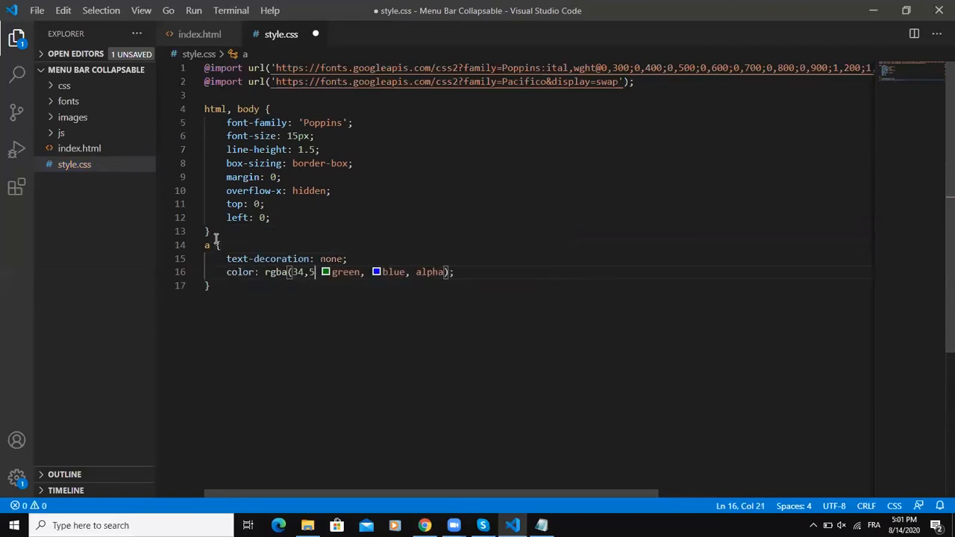
pyautogui.write('4,')
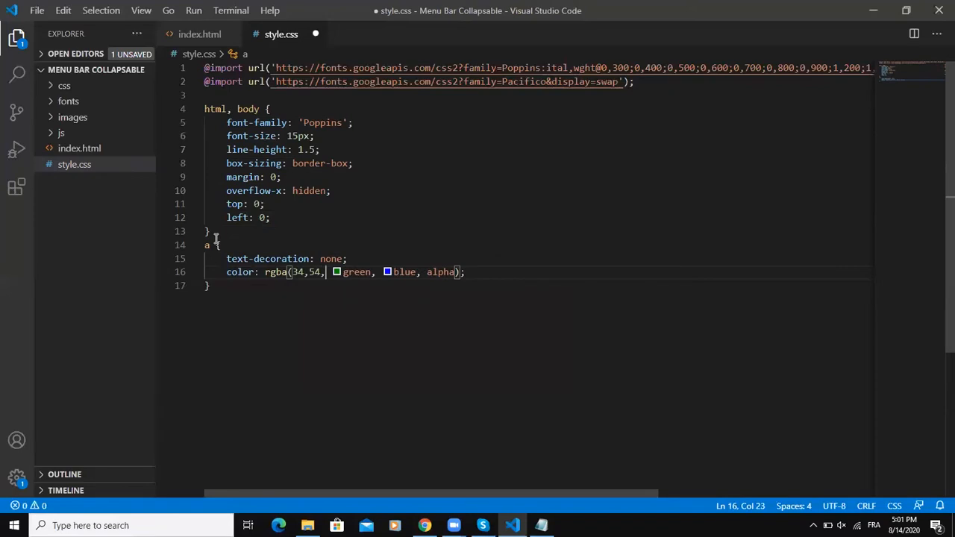
pyautogui.write('69')
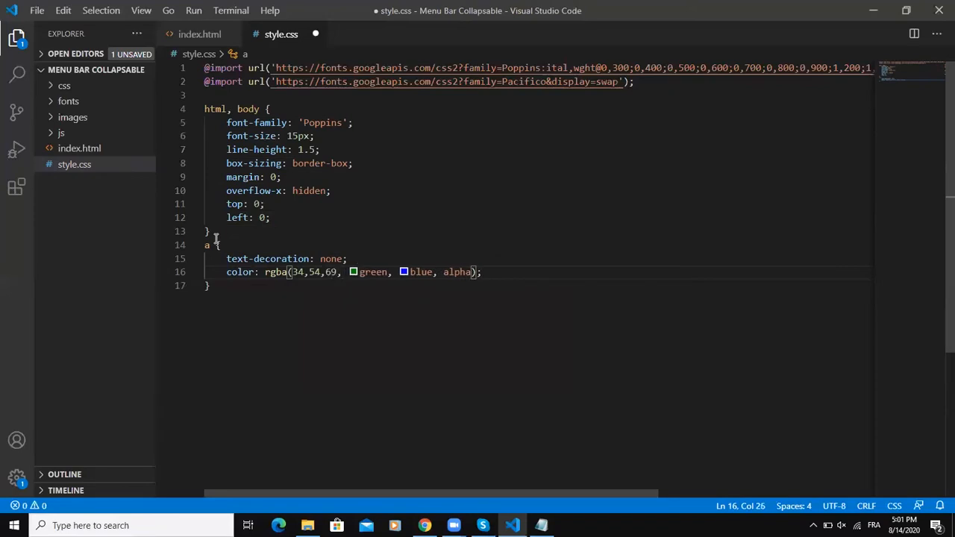
pyautogui.write('.7')
pyautogui.write('a:hover {')
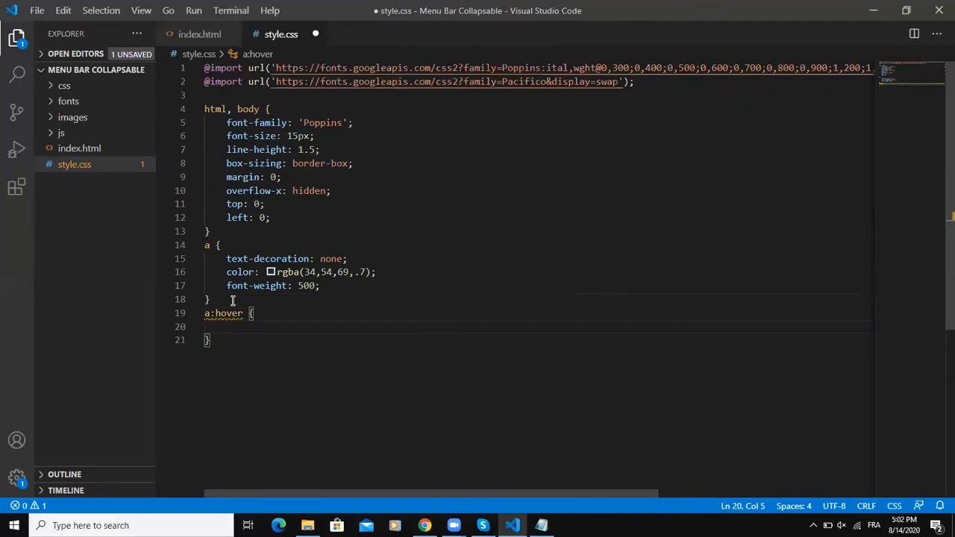
# Add a:hover color #e74c3c and a ul rule with list-style-type none
pyautogui.write('color: ;')
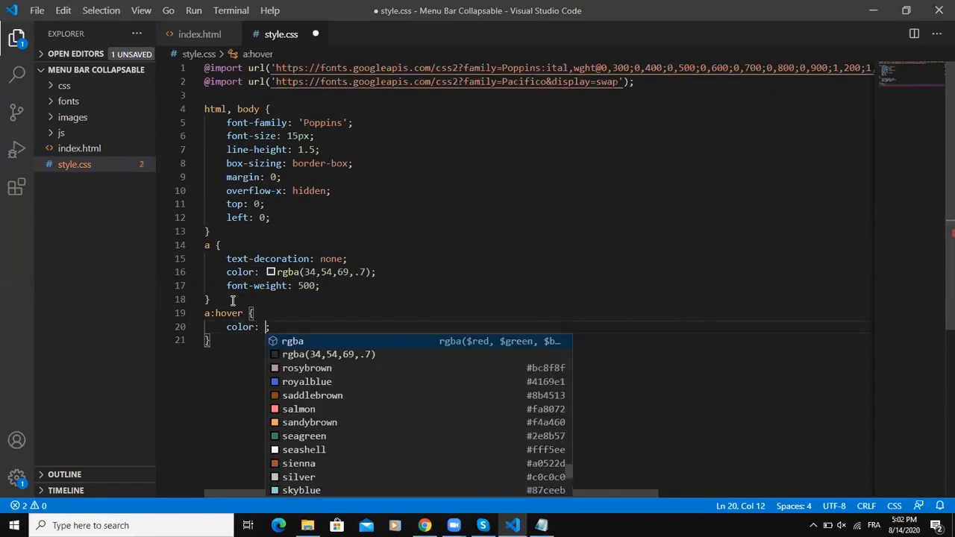
pyautogui.write('#')
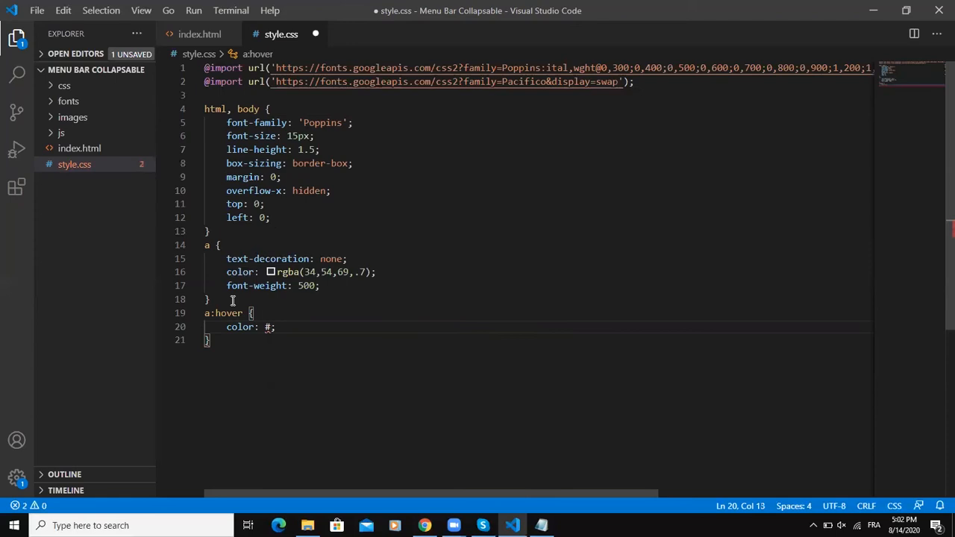
pyautogui.write('e74c3c')
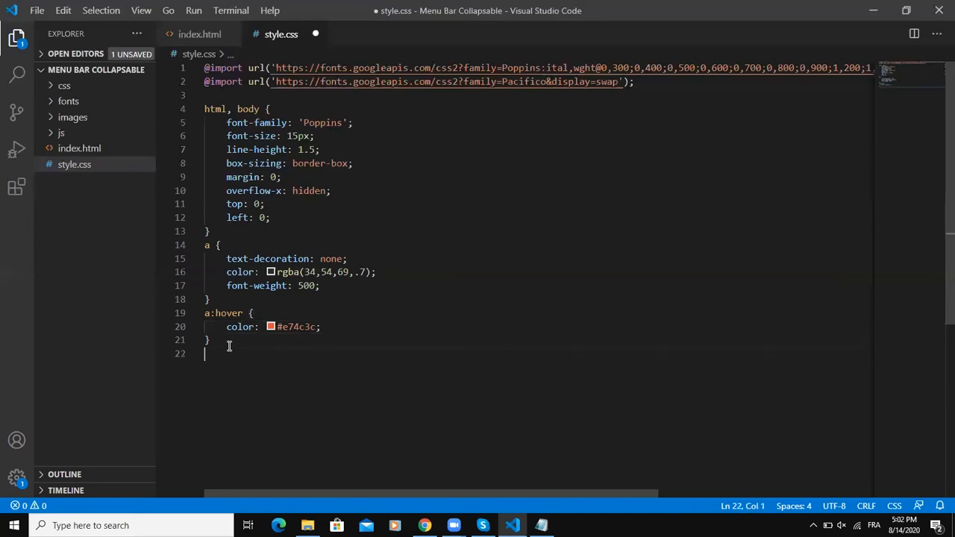
pyautogui.write('ul {')
pyautogui.write('list-style-type: none;')
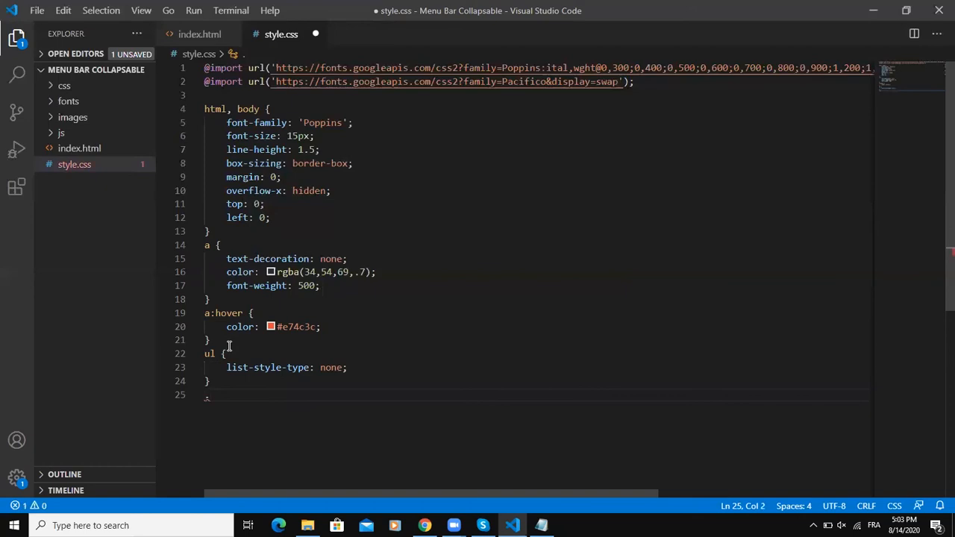
# Write a .navbar rule with white background, 3rem 2rem padding, 0rem height, 12vh min-height, and save
pyautogui.write('navbar')
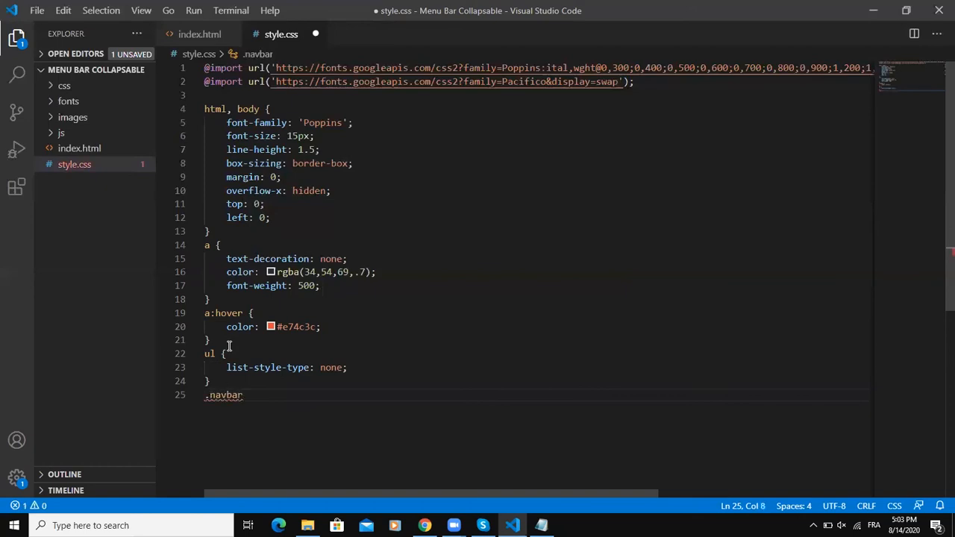
pyautogui.write('back')
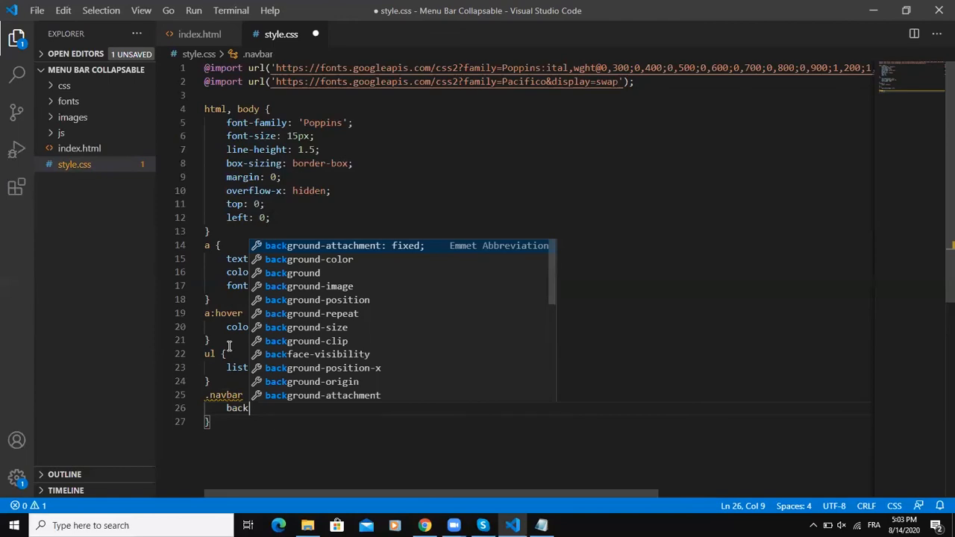
pyautogui.write('padding: 3rem 2rem;')
pyautogui.write('height: ;')
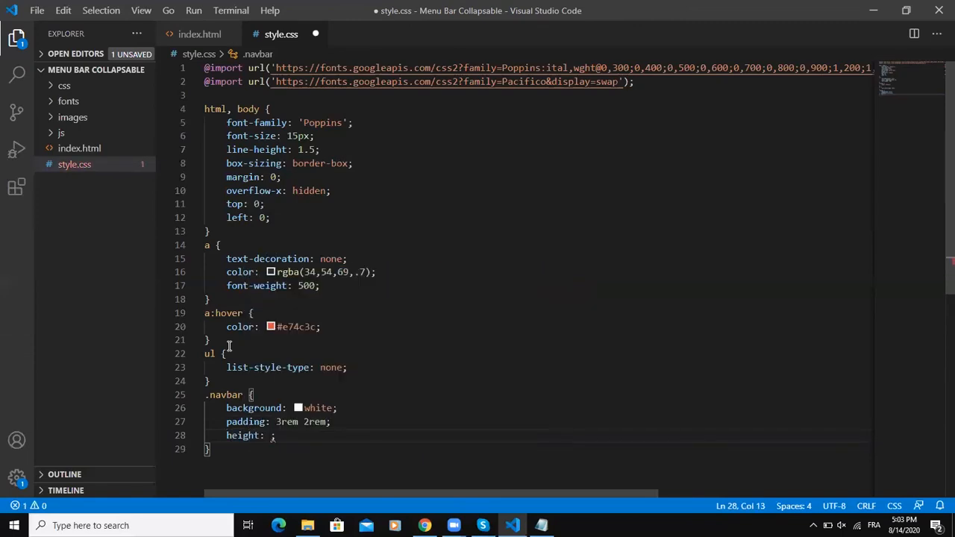
pyautogui.write('0re')
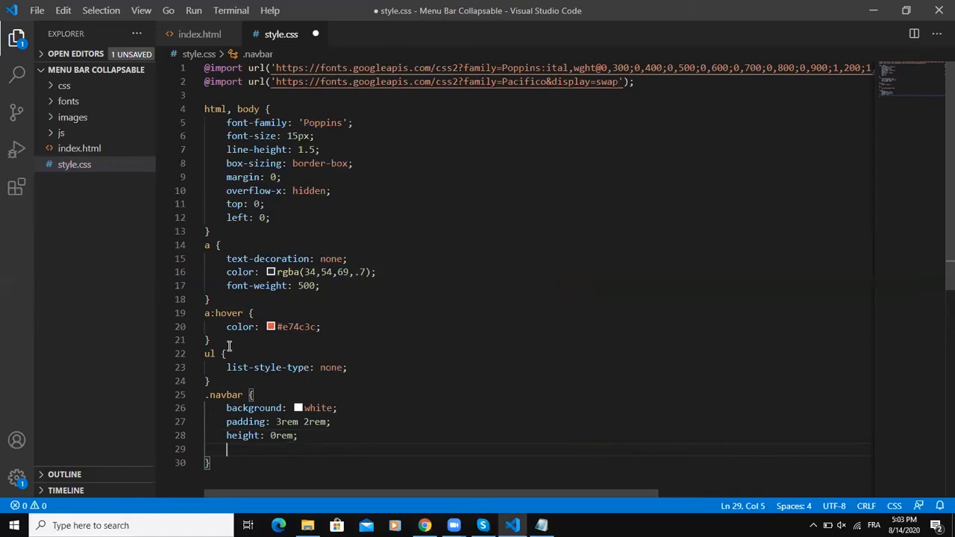
pyautogui.write('min-height: 12vh;')
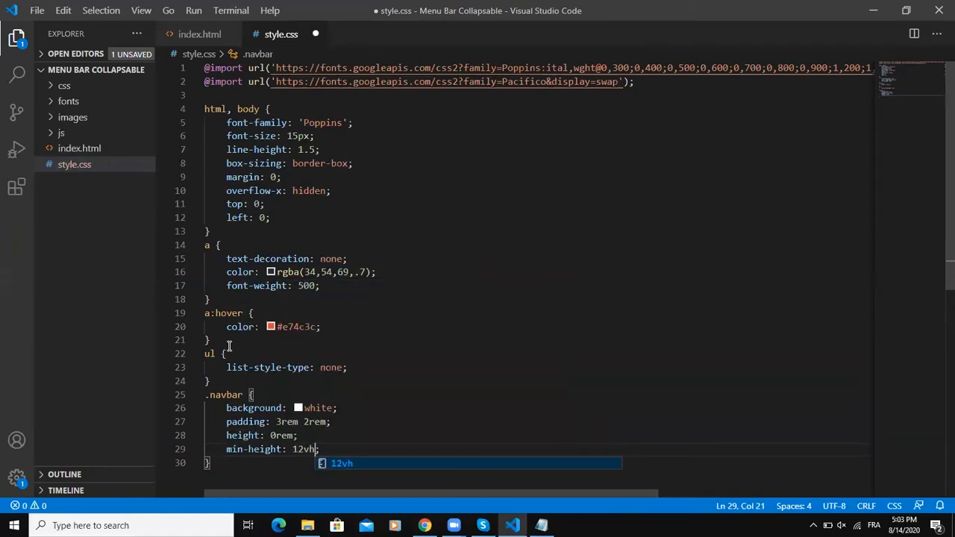
pyautogui.press('ctrl+s')
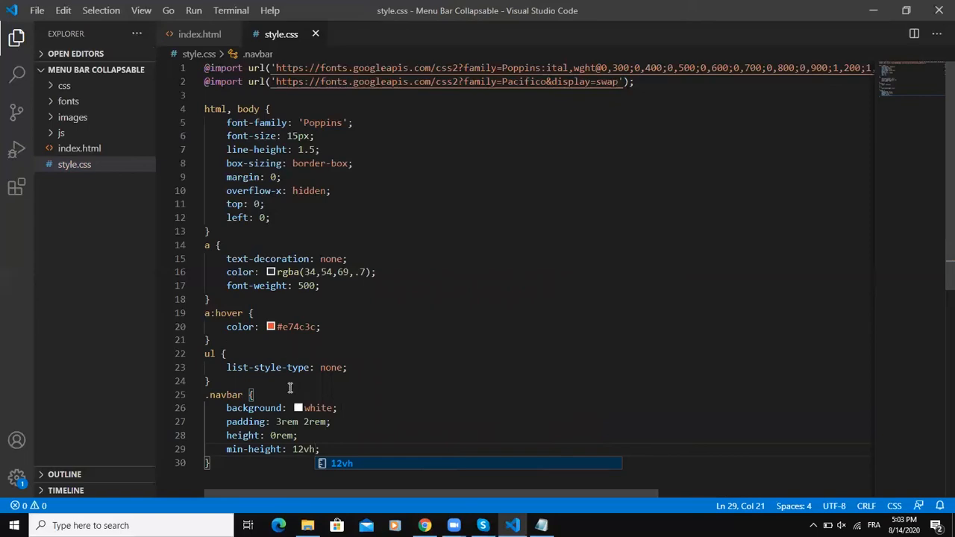
pyautogui.moveTo(200, 32)
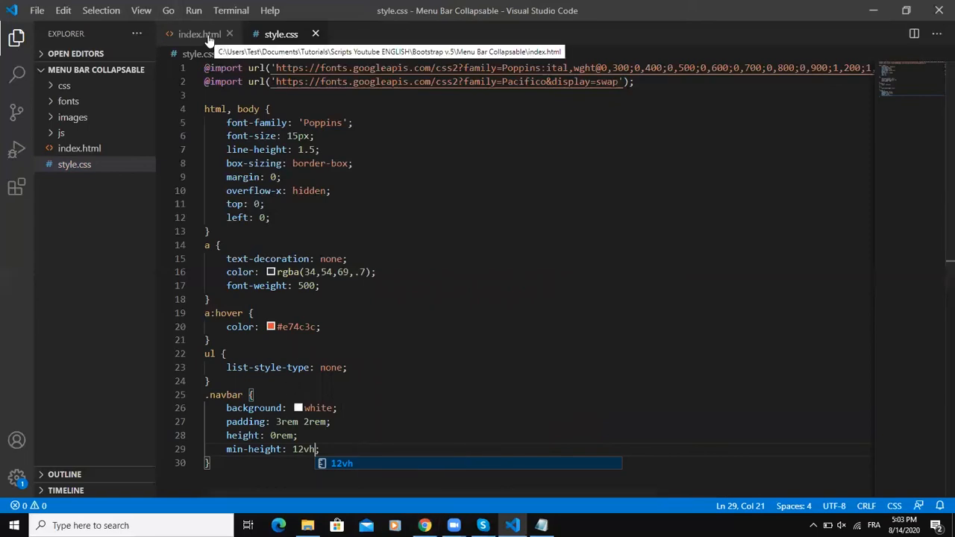
# Check the navbar class name in index.html and return to the stylesheet
pyautogui.click(200, 33)
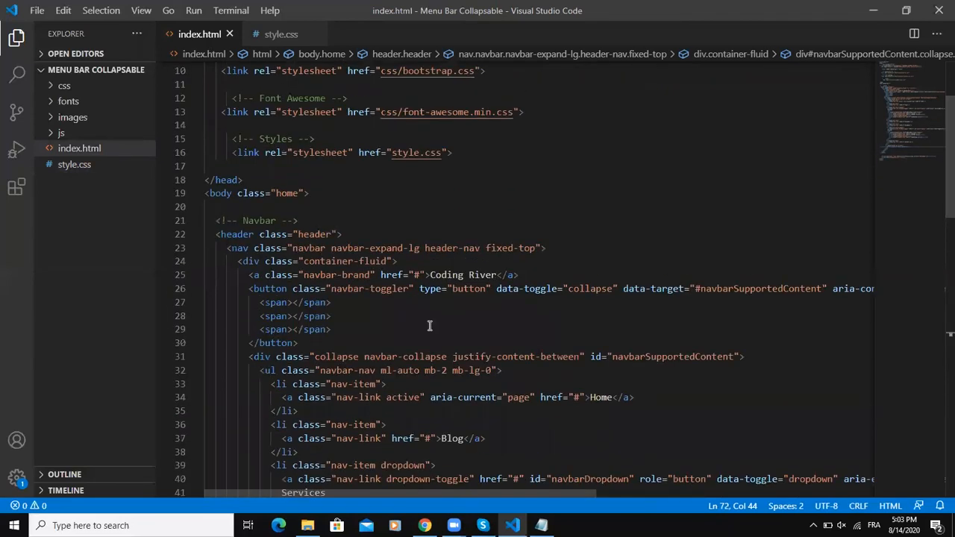
pyautogui.doubleClick(306, 248)
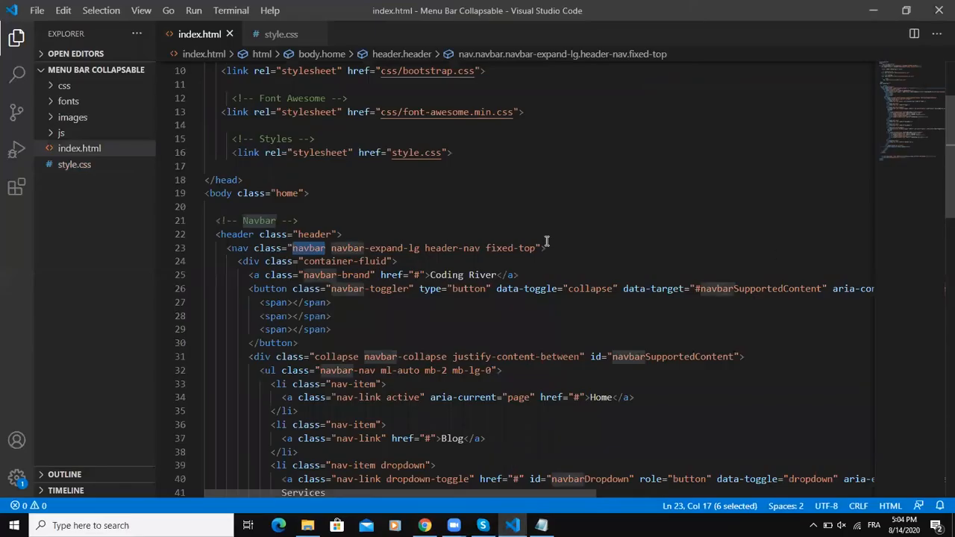
pyautogui.click(280, 33)
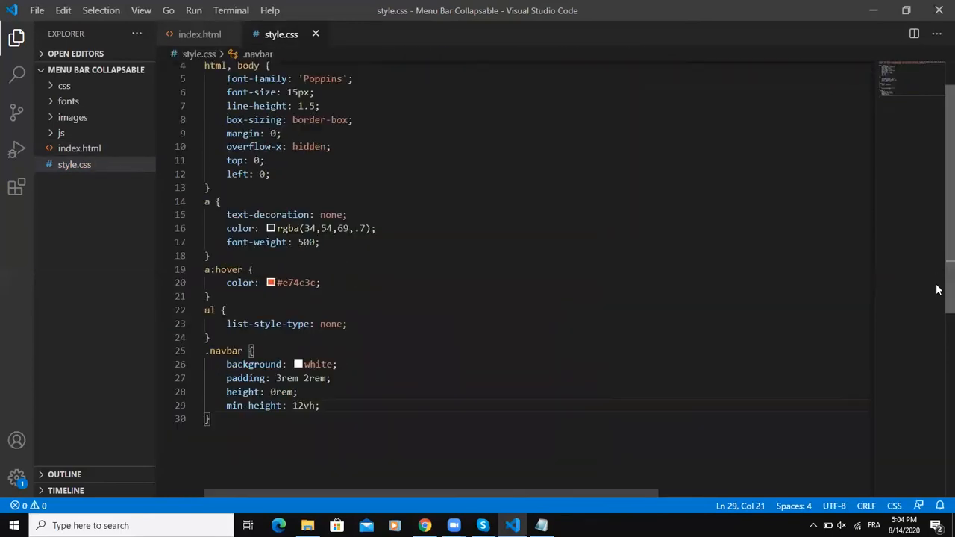
# Make the .navbar .navbar-brand a link block-level with no text decoration
pyautogui.scroll(-3)
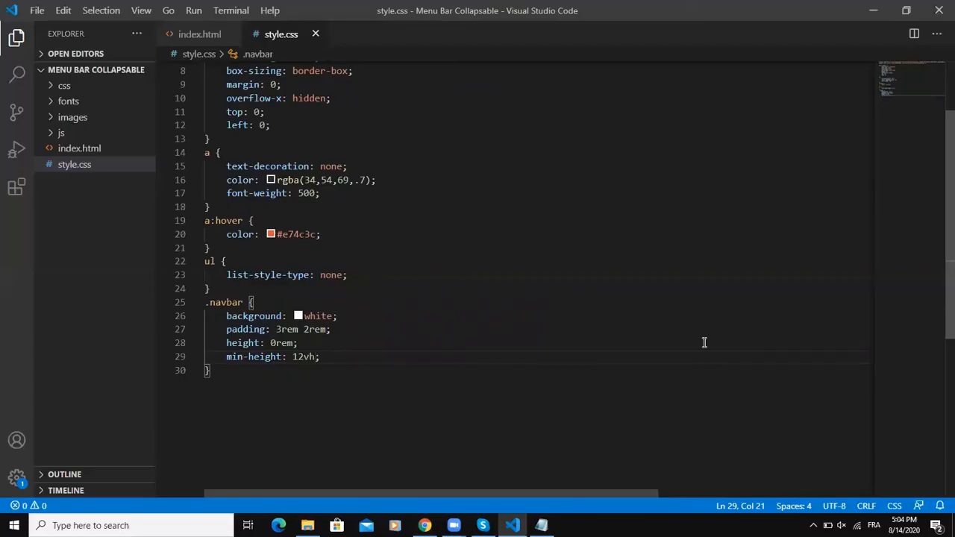
pyautogui.click(215, 370)
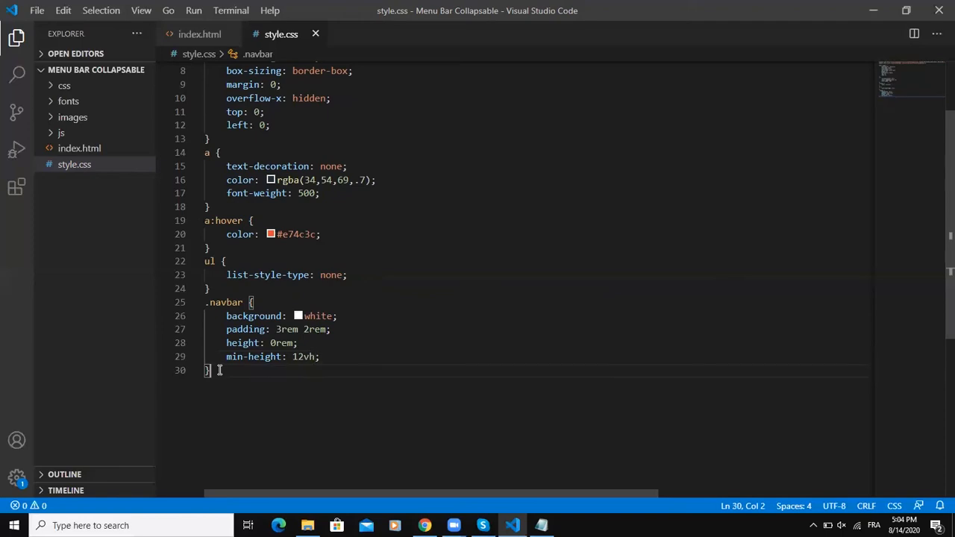
pyautogui.press('enter')
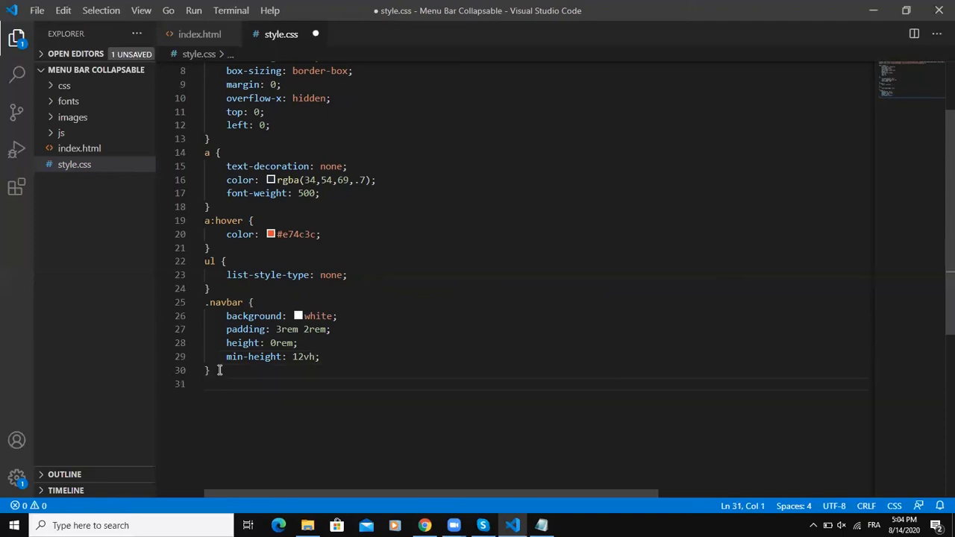
pyautogui.write('.navbar .navbar-brand a {')
pyautogui.write('display: ;')
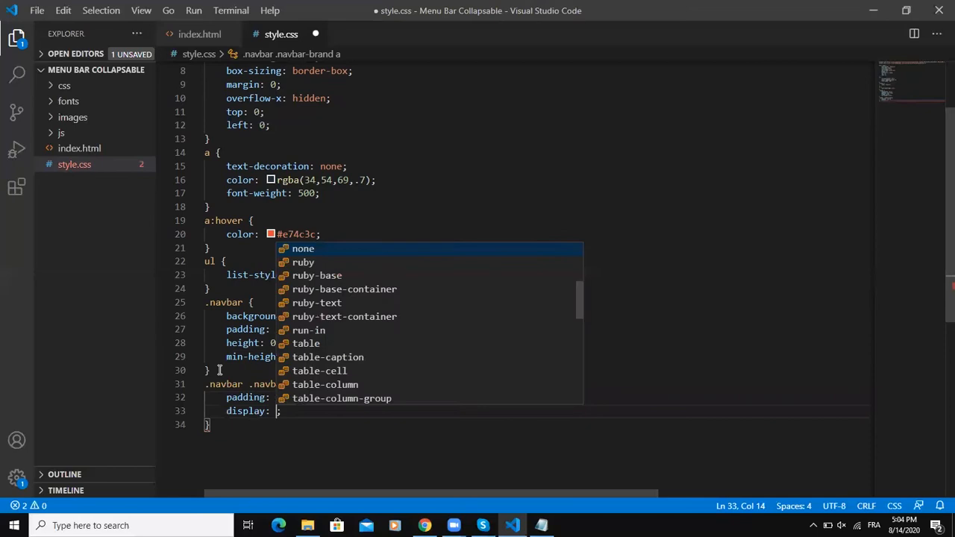
pyautogui.write('text-decoration: non;')
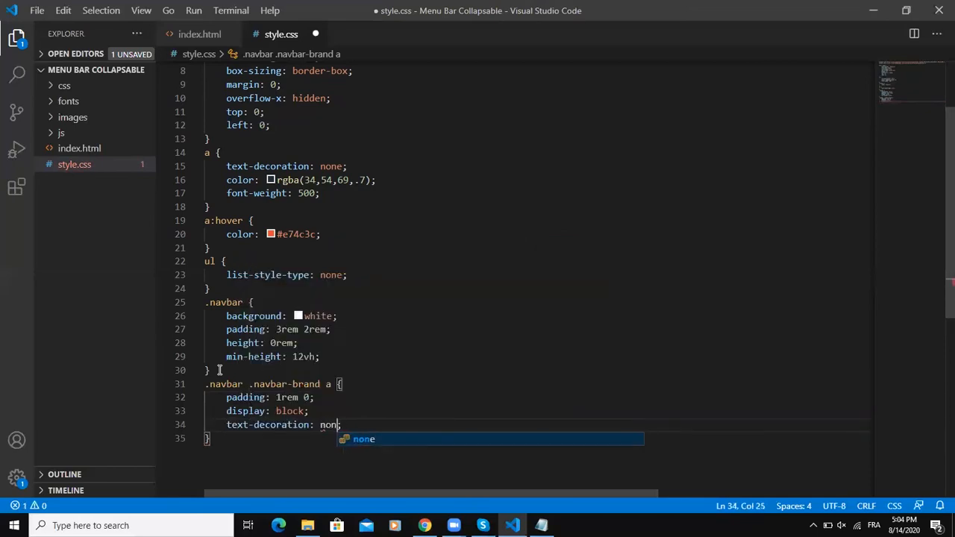
pyautogui.write('dsi')
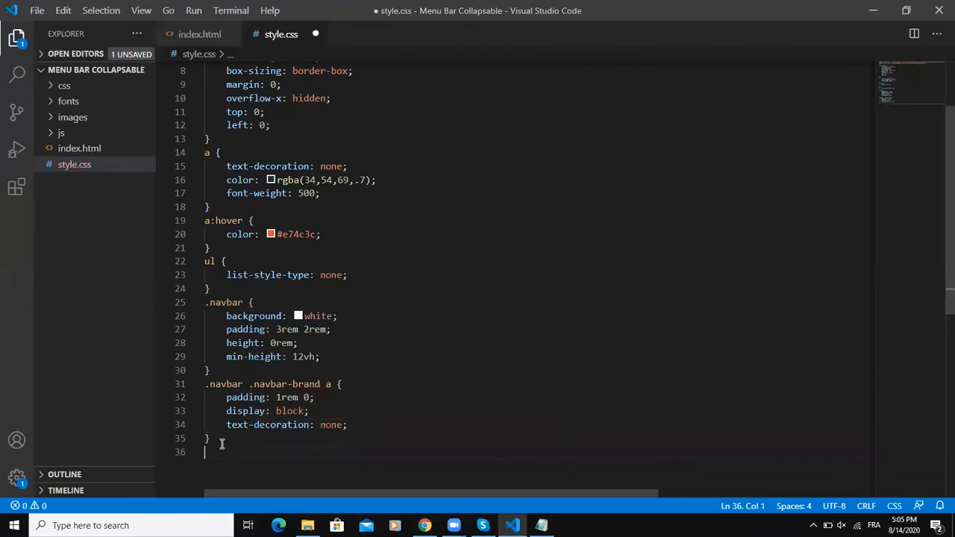
pyautogui.write('nabar-brand')
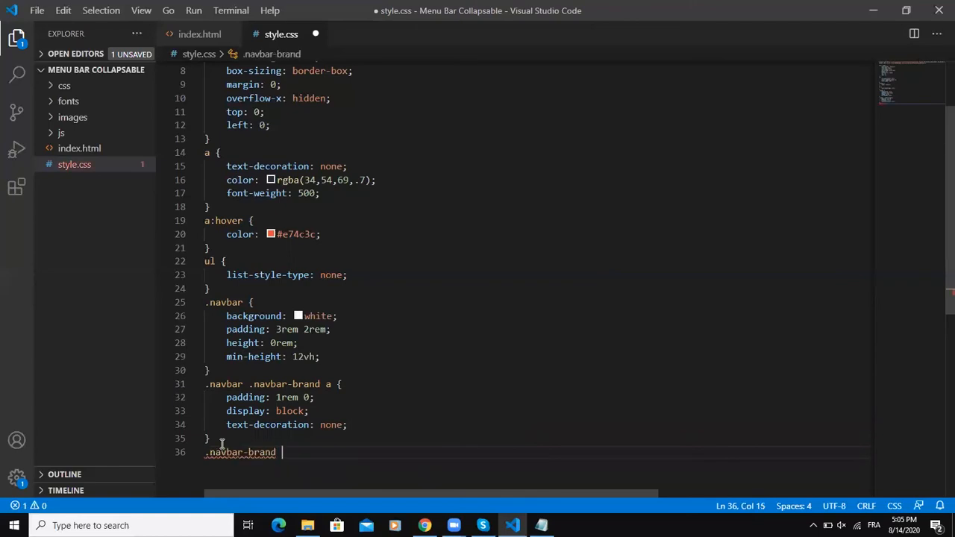
# Style .navbar-brand with 'Pacifico', cursive at 2.5rem in #e74c3c and check it in Chrome
pyautogui.write('{font')
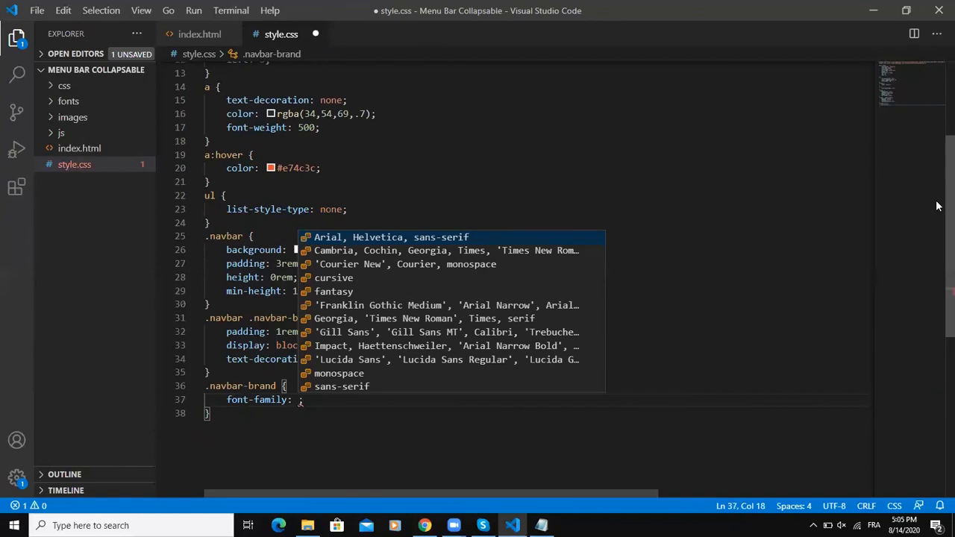
pyautogui.write("Paci'")
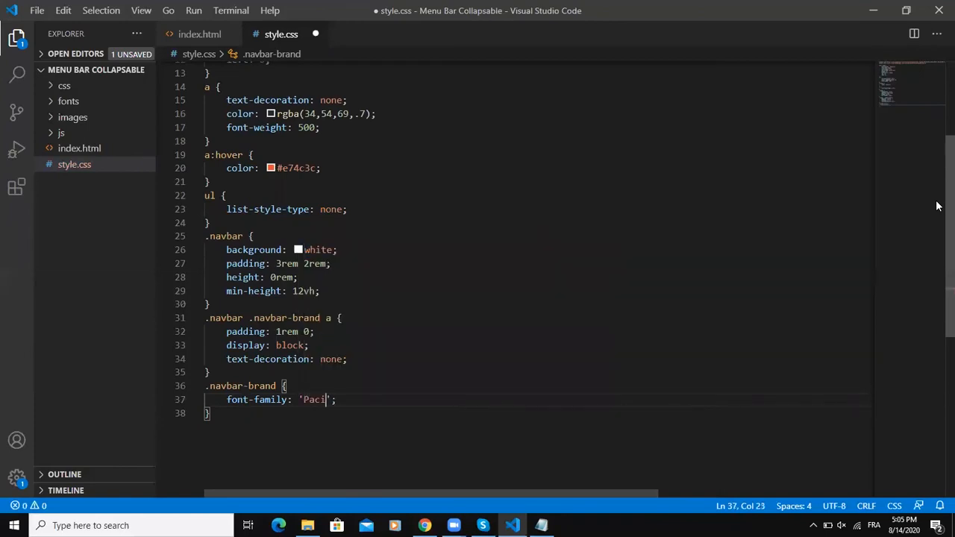
pyautogui.write("fico', cursive")
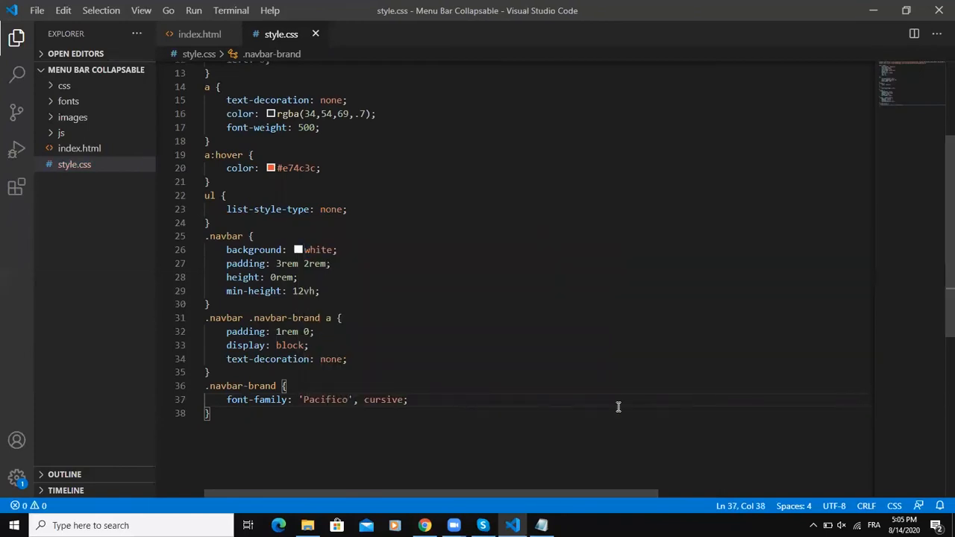
pyautogui.write('font-size: 2.;')
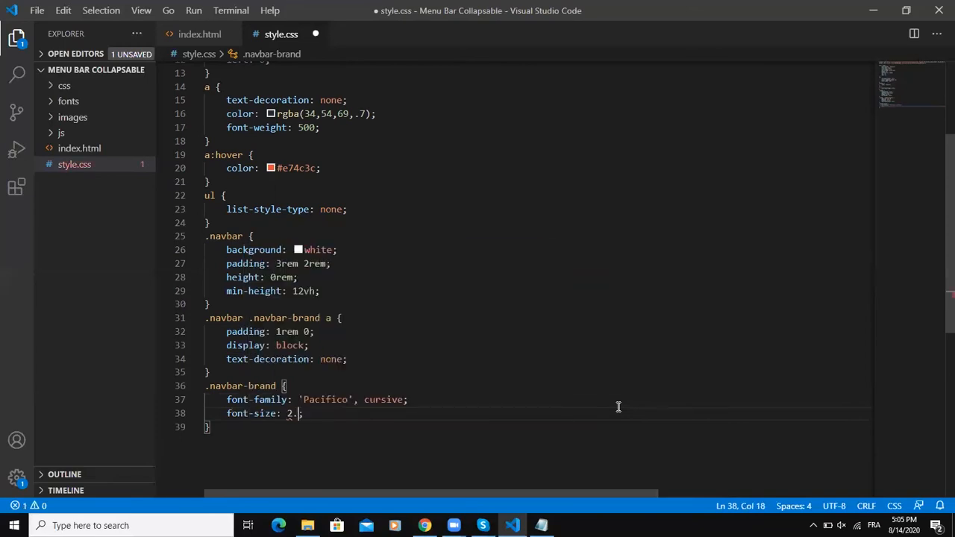
pyautogui.write('color')
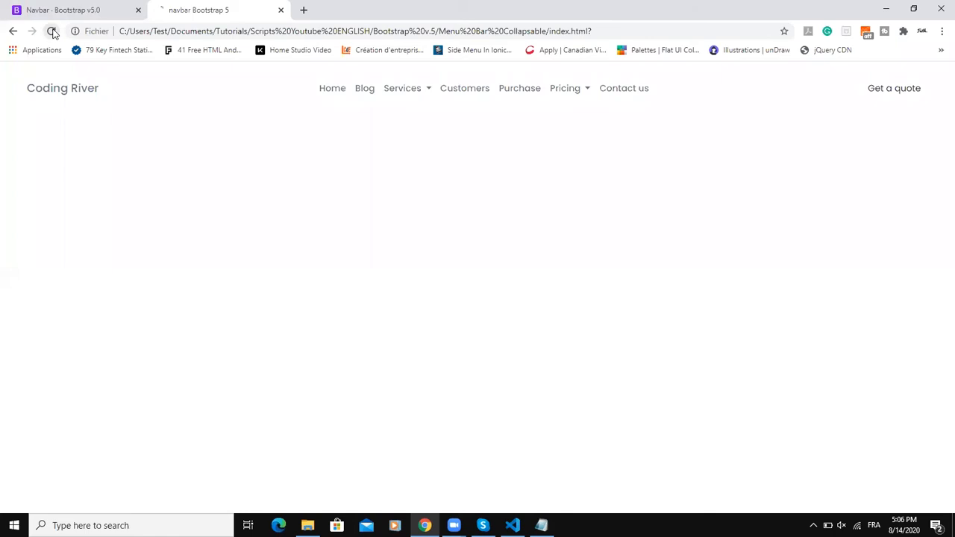
pyautogui.click(51, 30)
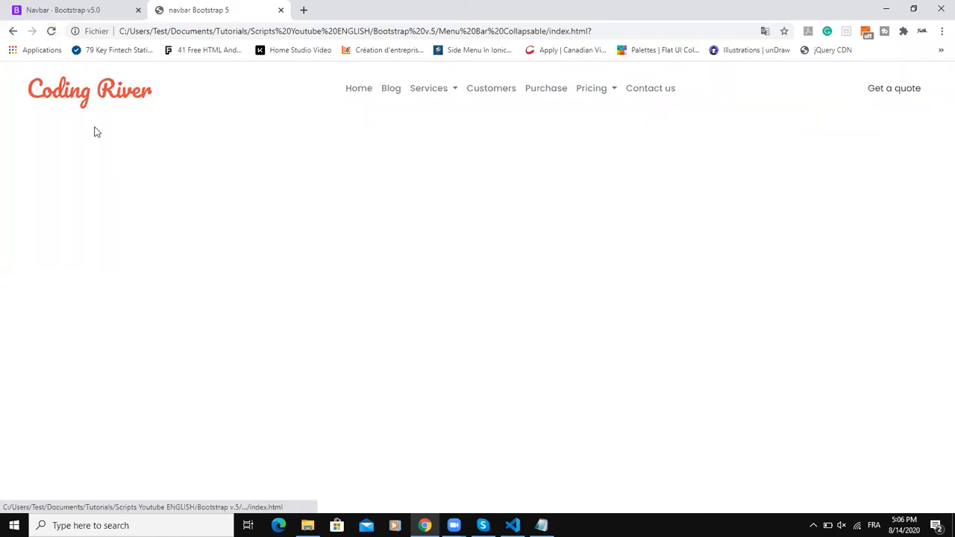
pyautogui.moveTo(84, 139)
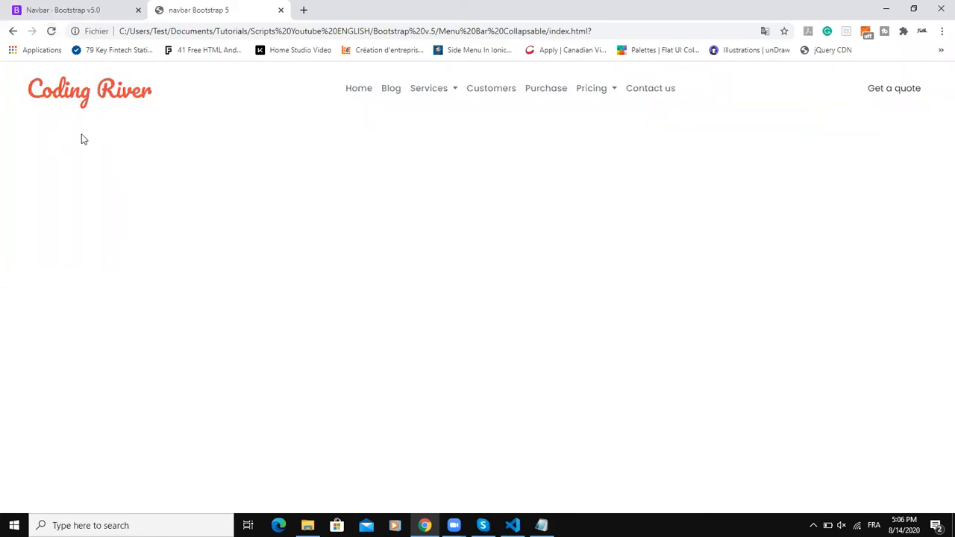
pyautogui.click(512, 525)
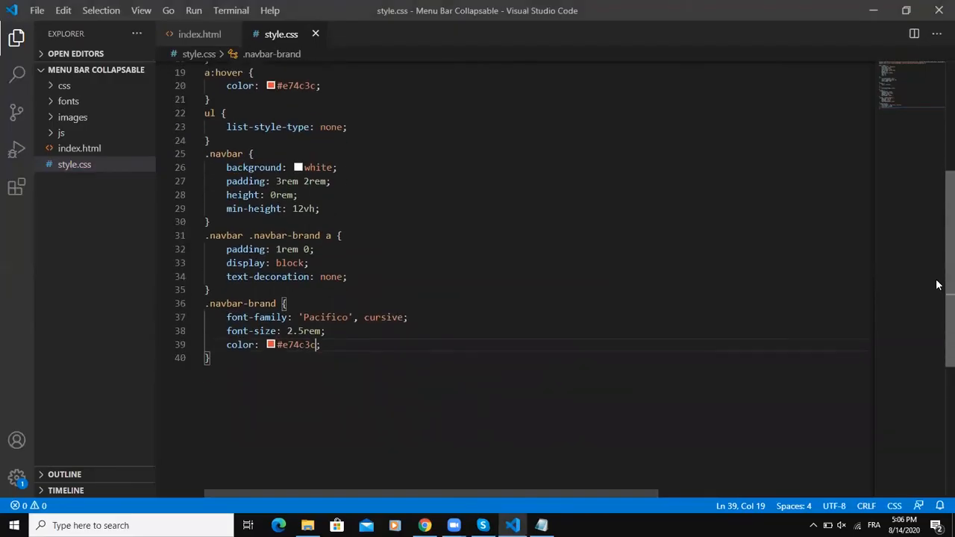
# Write a .navbar-toggler rule: #e74c3c background, no border, 10px 6px padding, no outline
pyautogui.press('enter')
pyautogui.write('backgrou')
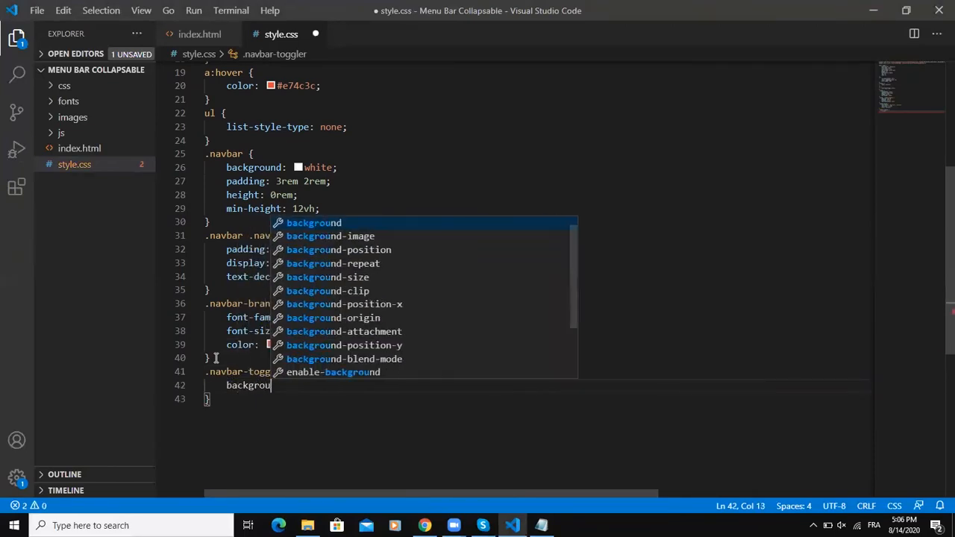
pyautogui.write('border')
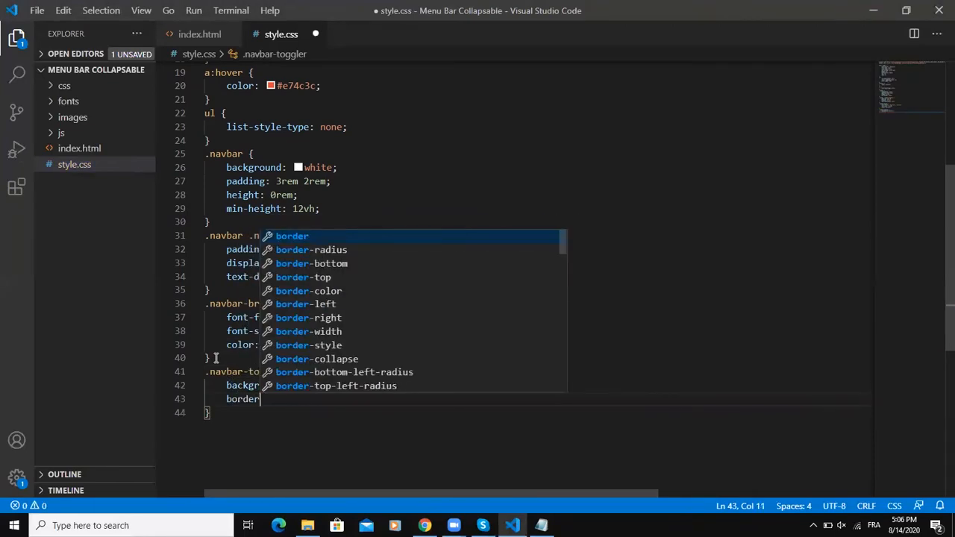
pyautogui.write('padding: 10px 6px;')
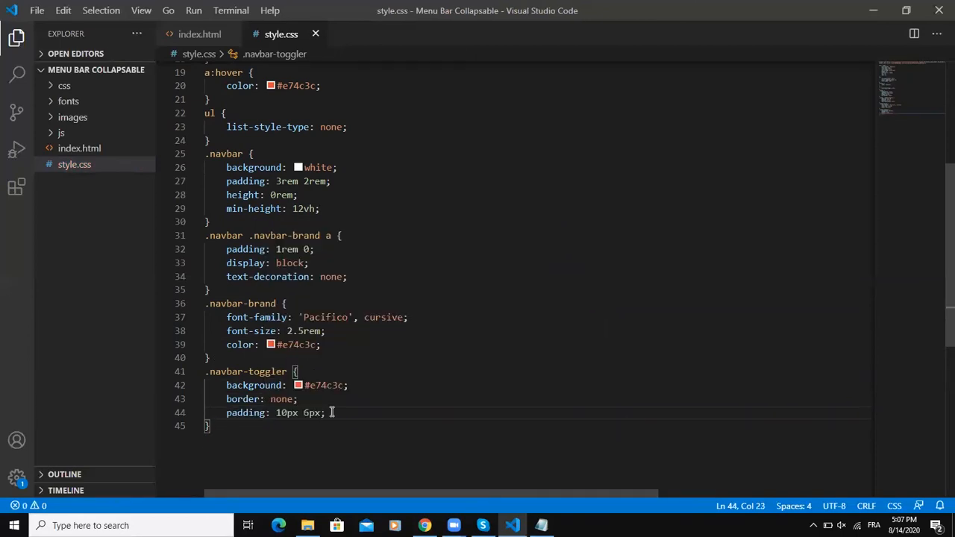
pyautogui.write('outlin')
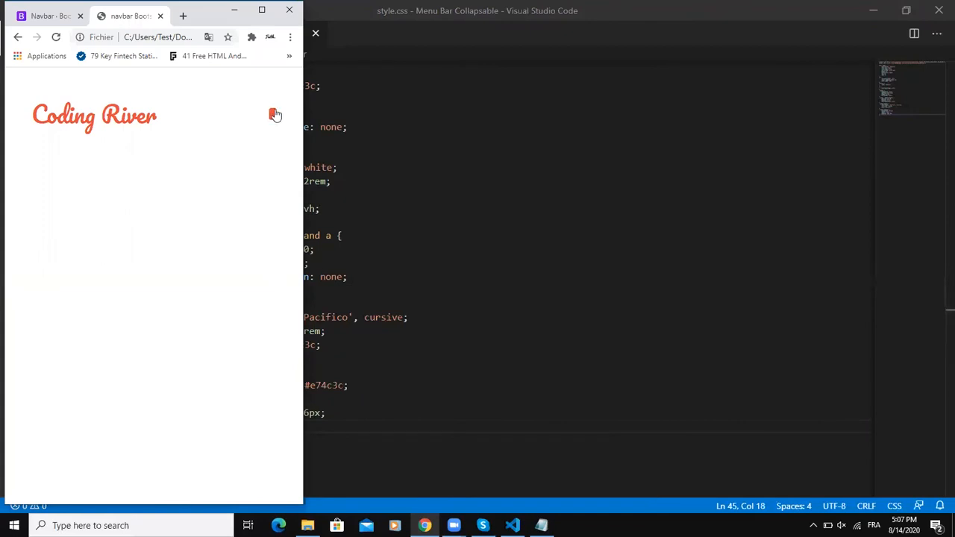
pyautogui.click(273, 115)
pyautogui.write('.na')
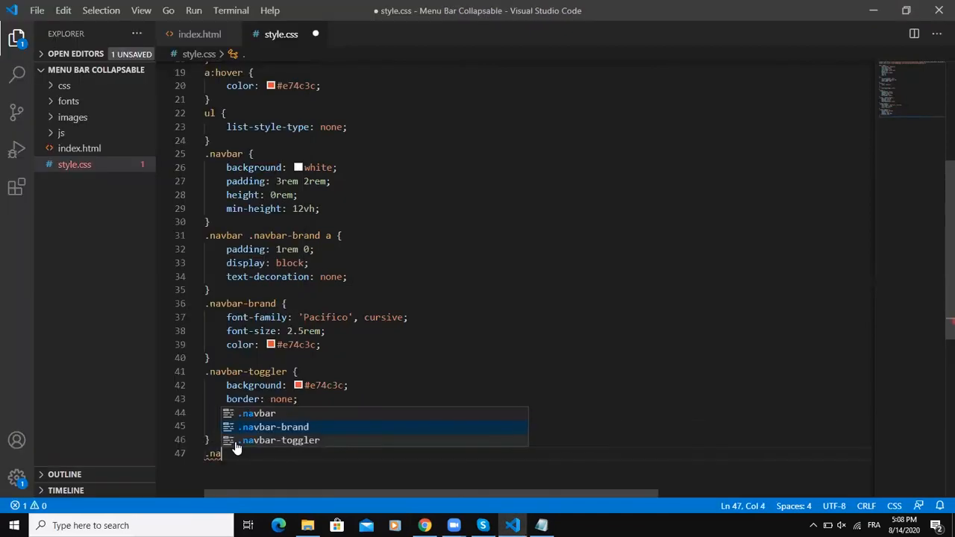
# Make .navbar-toggler span a 22px-wide, 2px white block bar and copy the rule
pyautogui.write('vbar-toggler span {')
pyautogui.write('display: block;')
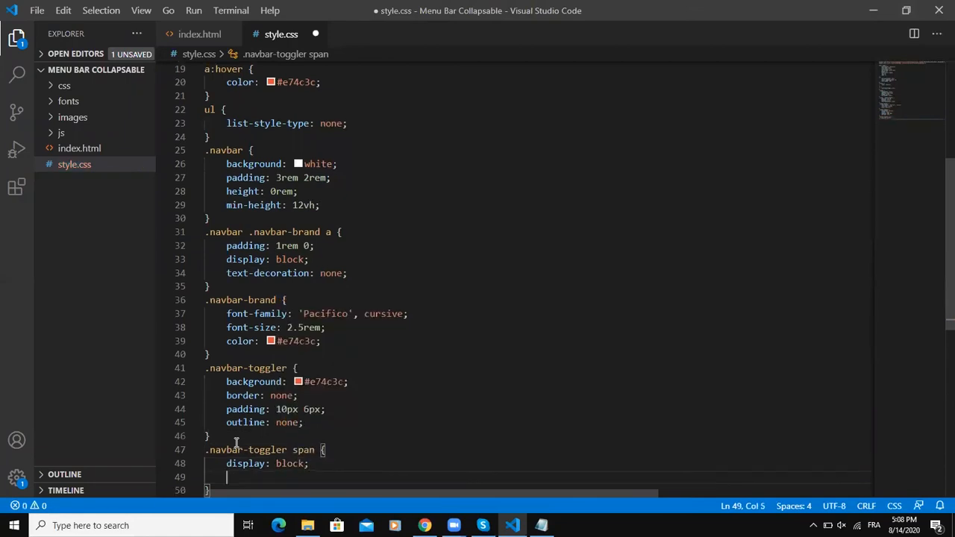
pyautogui.write('width: 22;')
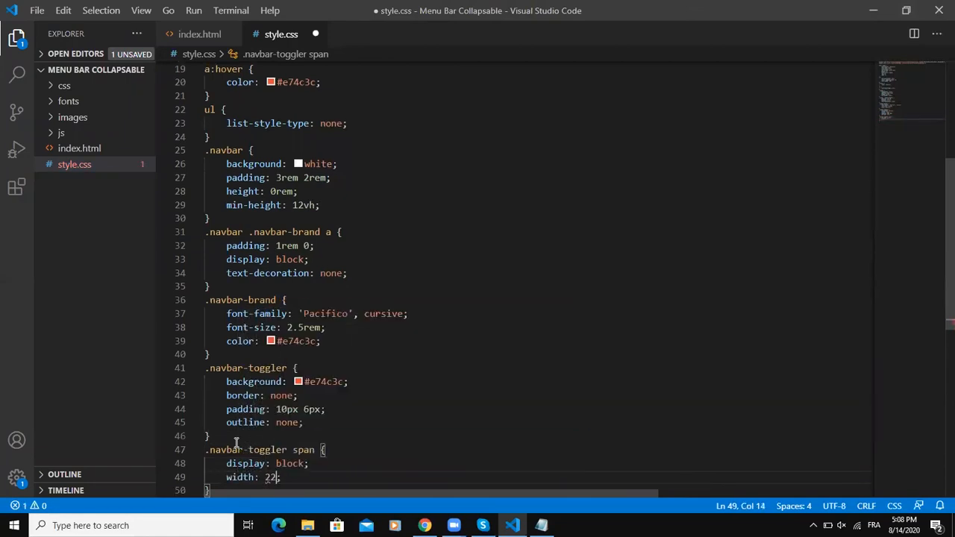
pyautogui.write('height: 2px;')
pyautogui.write('border: 1px;')
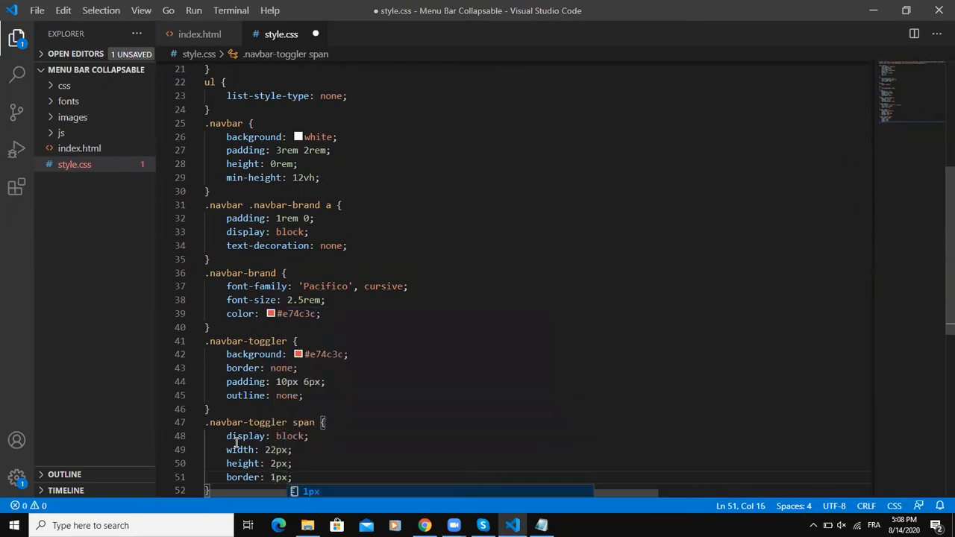
pyautogui.write('backgr')
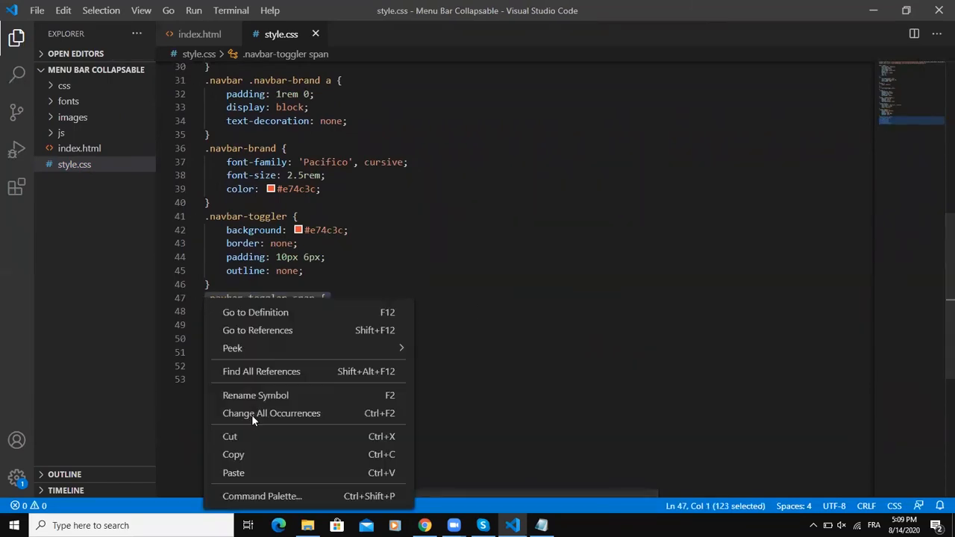
pyautogui.click(233, 471)
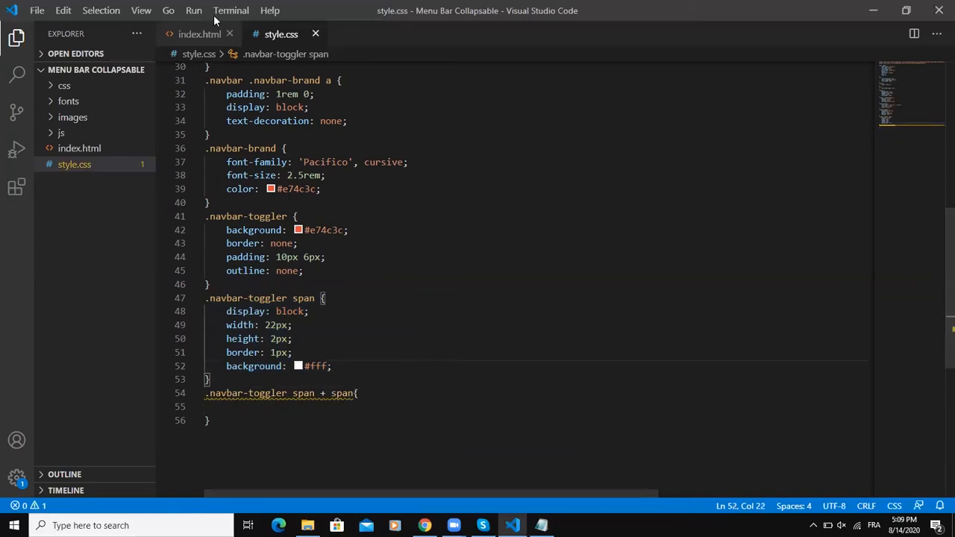
# Add span + span with top margin and narrower width, and start span + span + span's width
pyautogui.click(200, 33)
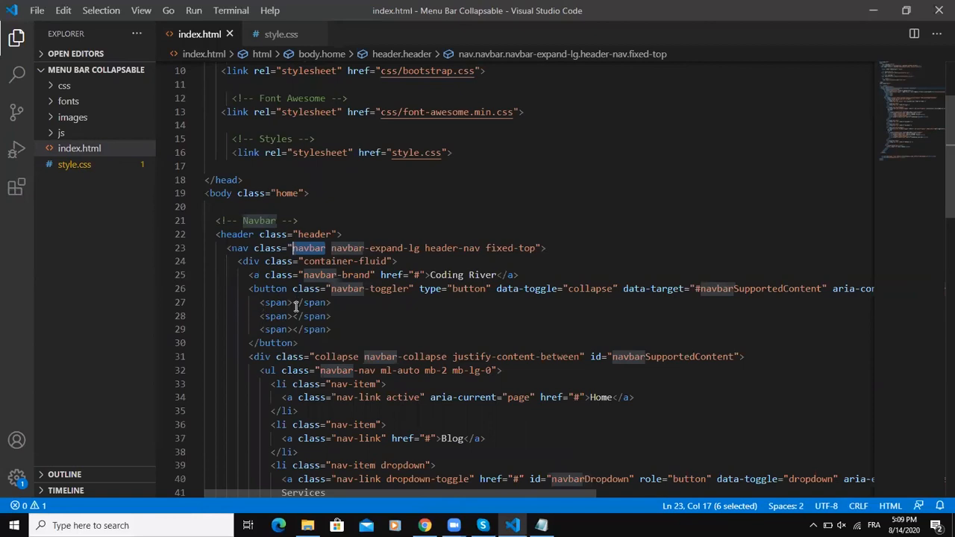
pyautogui.click(280, 33)
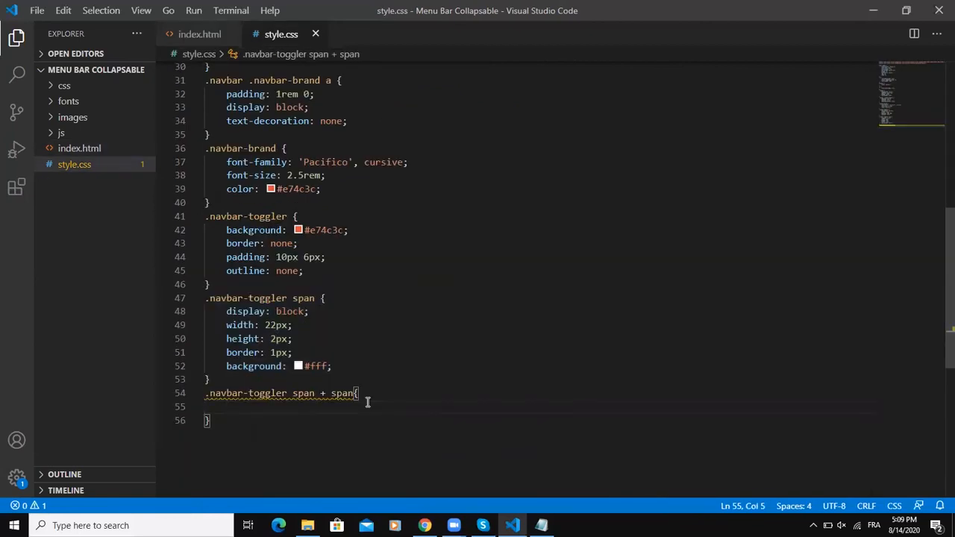
pyautogui.write('m')
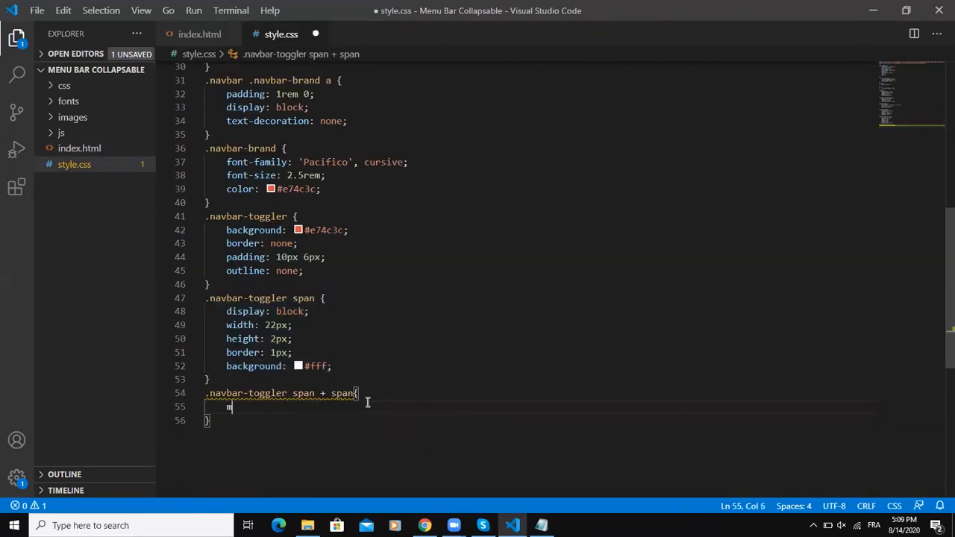
pyautogui.write('argin-top: ;')
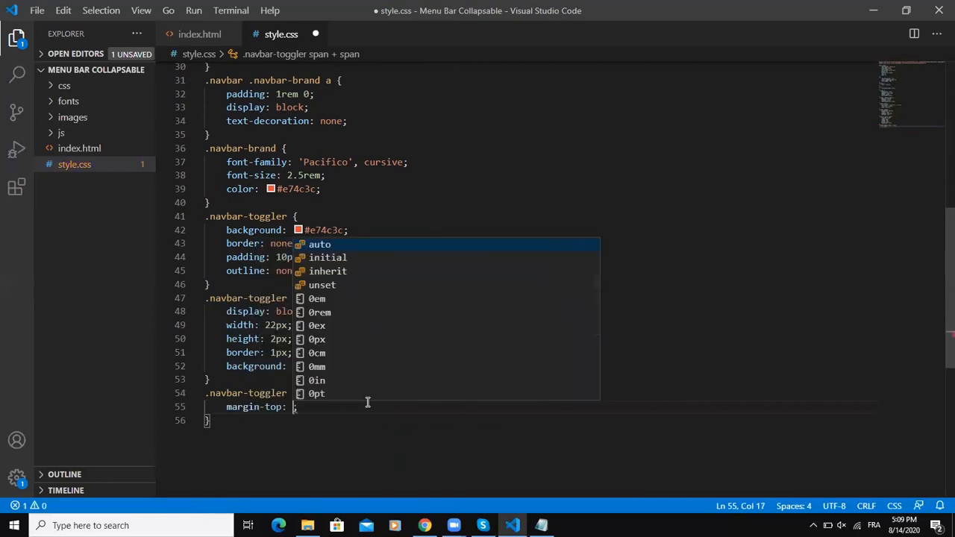
pyautogui.write('width: 18px;')
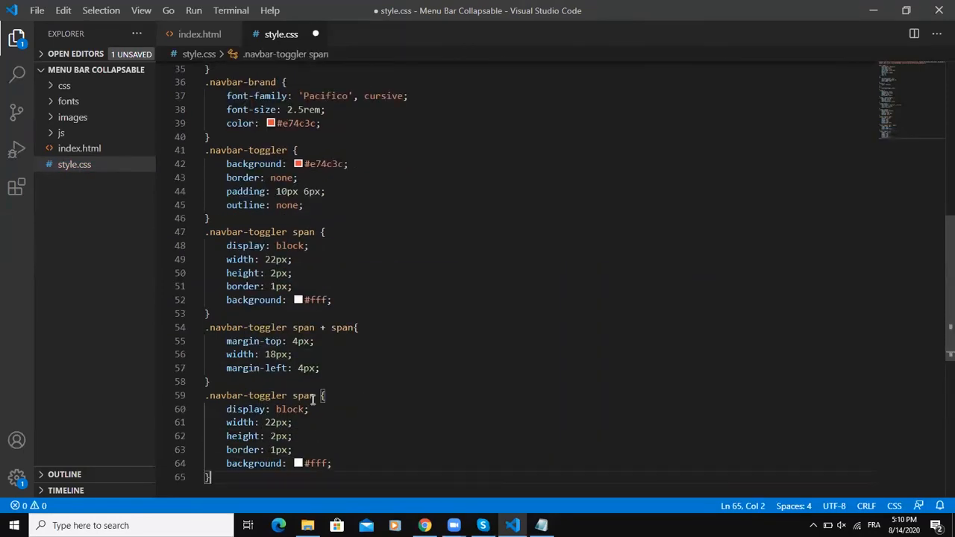
pyautogui.write('+ span + span')
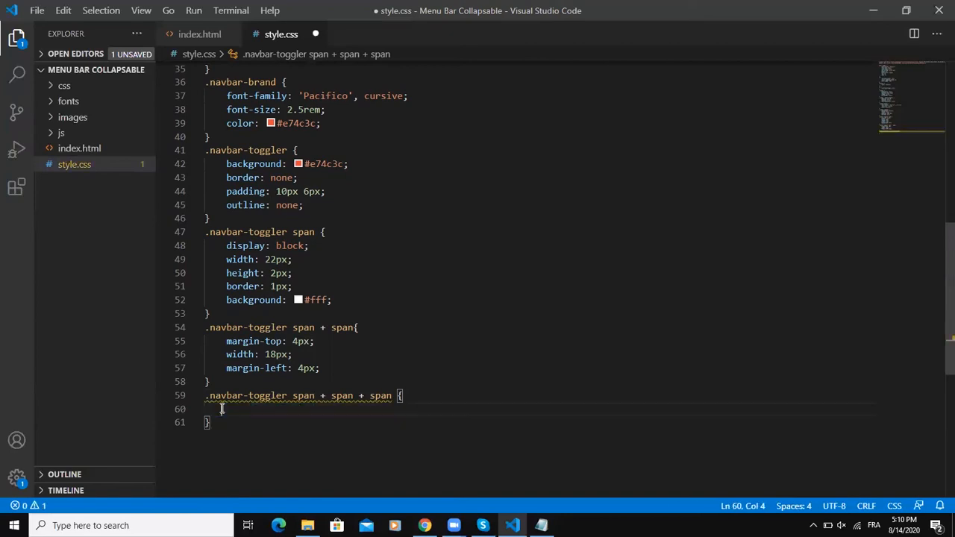
pyautogui.write('width:')
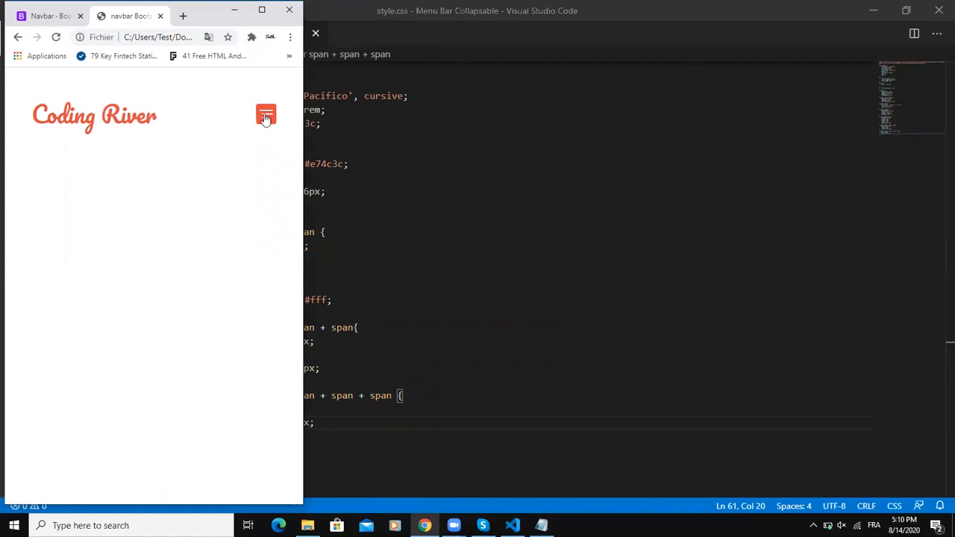
# Toggle the red hamburger button in the narrow Chrome window to open the collapsed menu
pyautogui.click(266, 113)
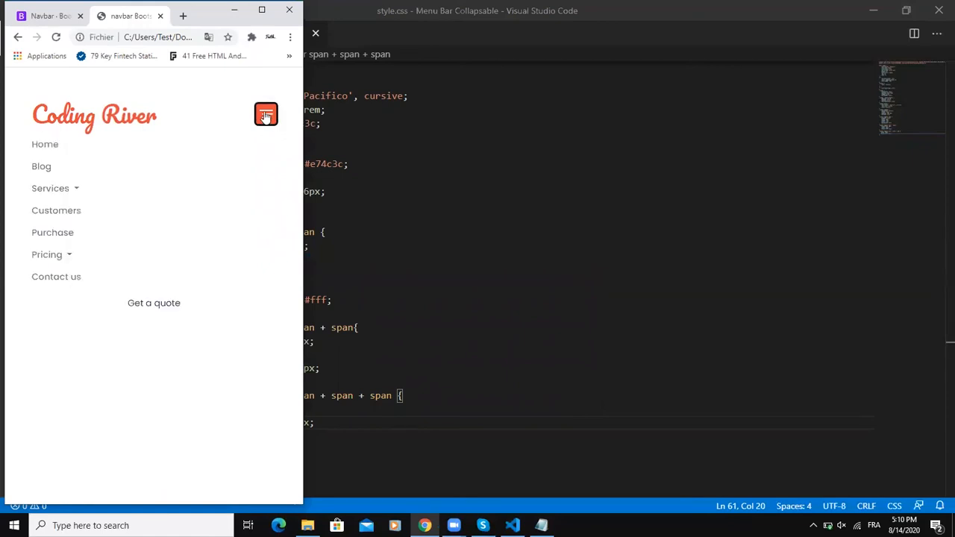
pyautogui.click(266, 113)
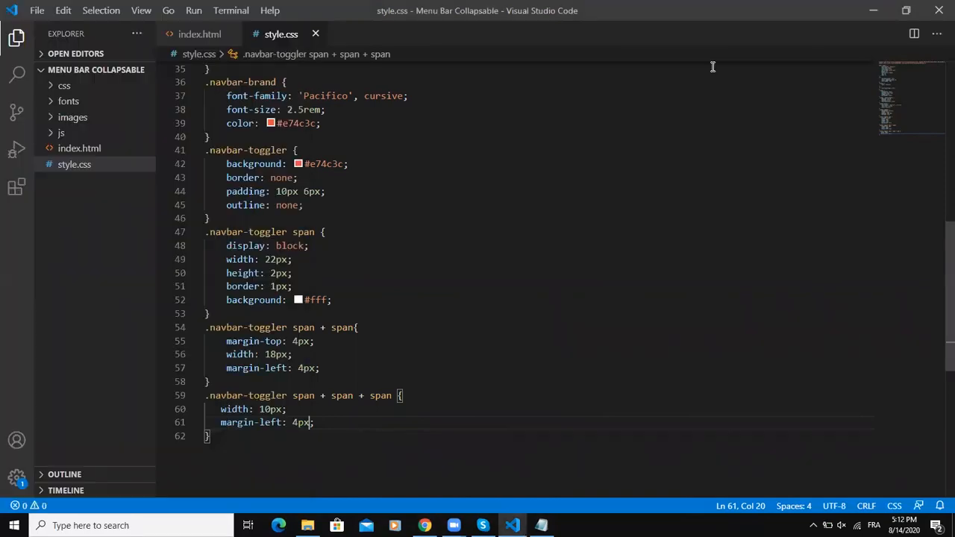
# Correct the third span's margin-left to 10px and start a .navbar-expand-lg nav-link selector, checking the class in index.html
pyautogui.press('BackSpace')
pyautogui.write('.')
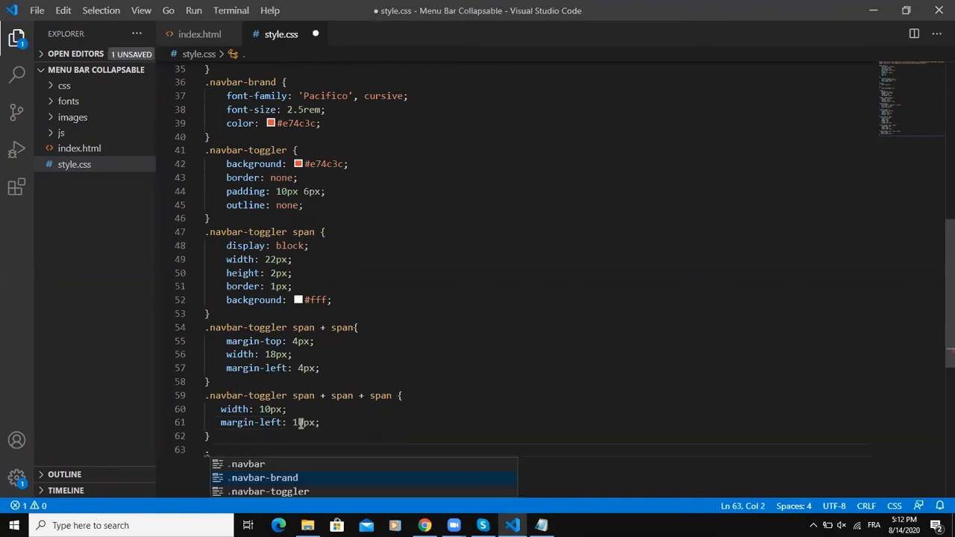
pyautogui.write('navbar')
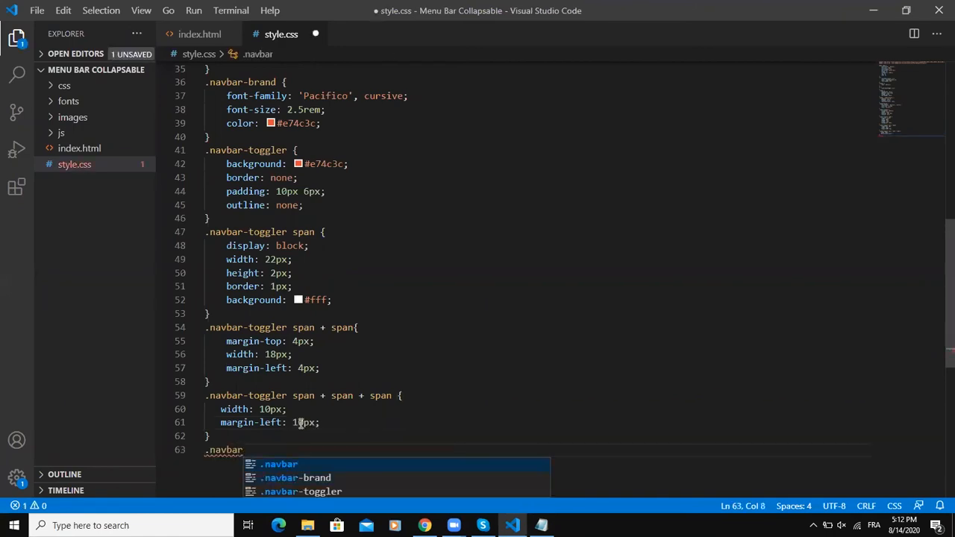
pyautogui.write('-expand-')
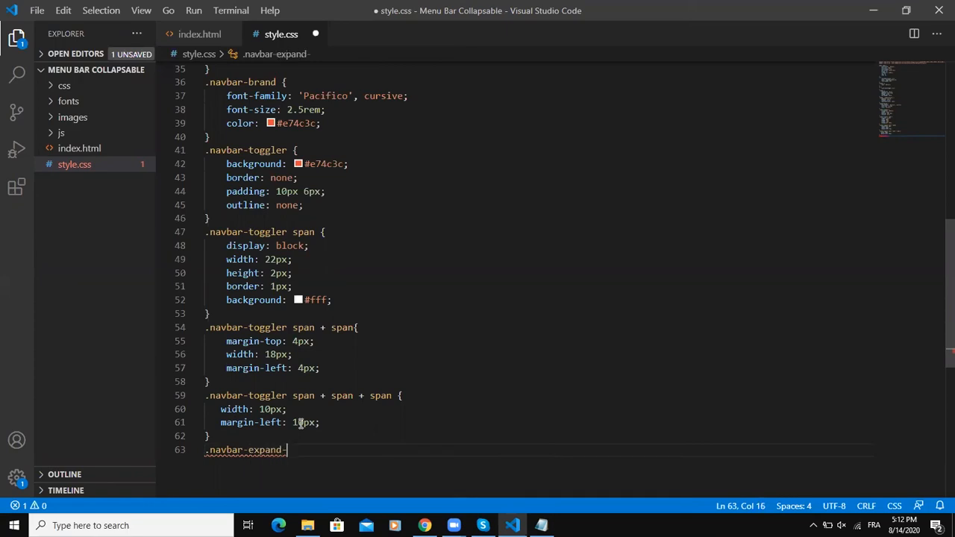
pyautogui.write('lg .navbar-v')
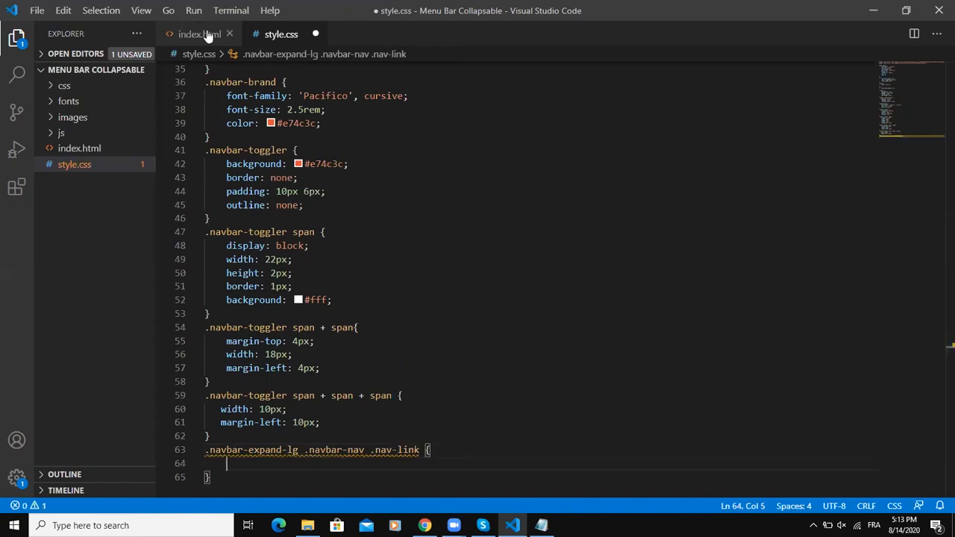
pyautogui.click(200, 35)
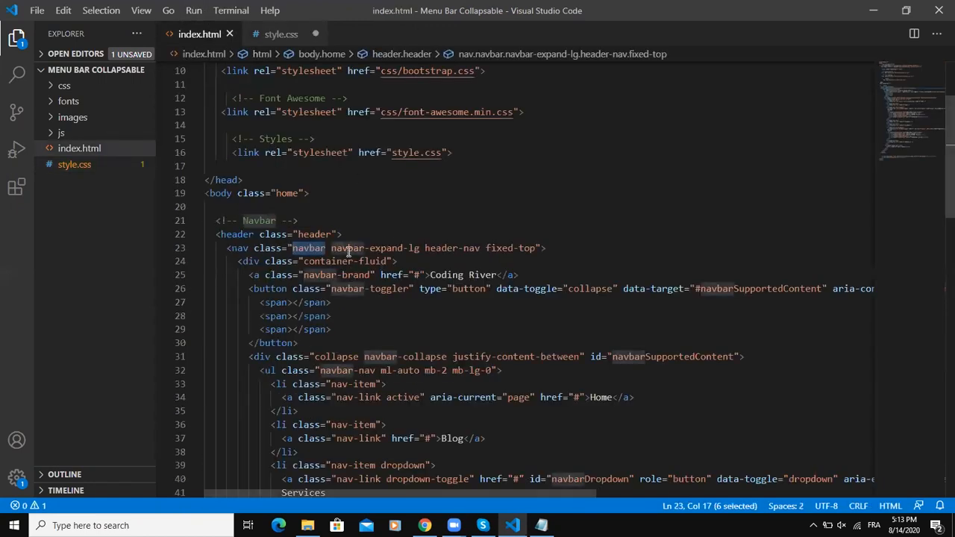
pyautogui.doubleClick(366, 248)
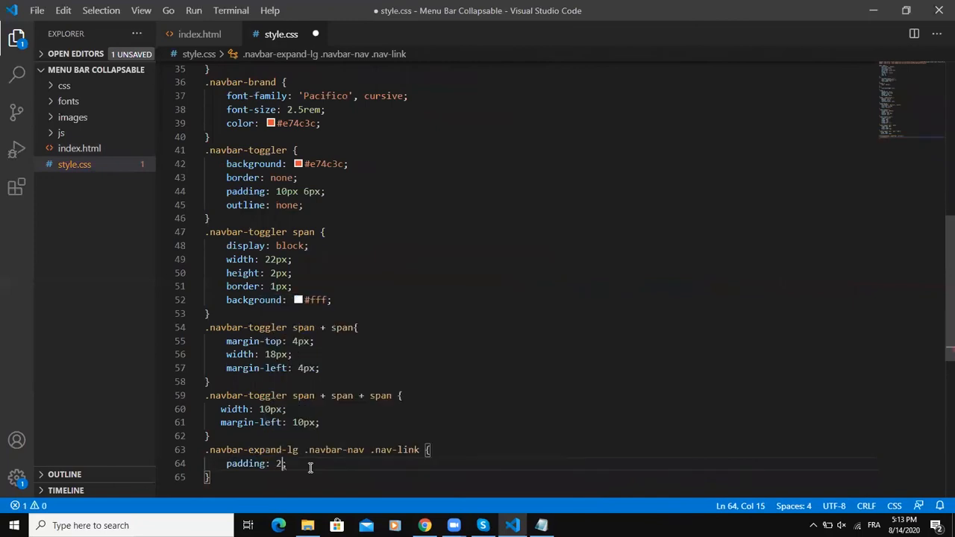
# Give .nav-link 2rem 1.2rem padding, 1.4rem font size and relative position
pyautogui.write('rem 1.2rem;')
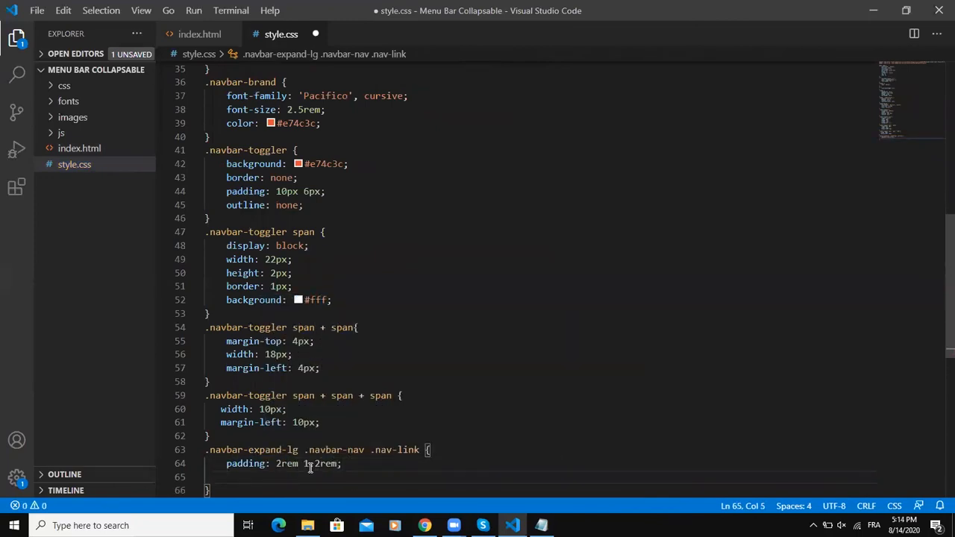
pyautogui.write('font-size: 1.4rem;')
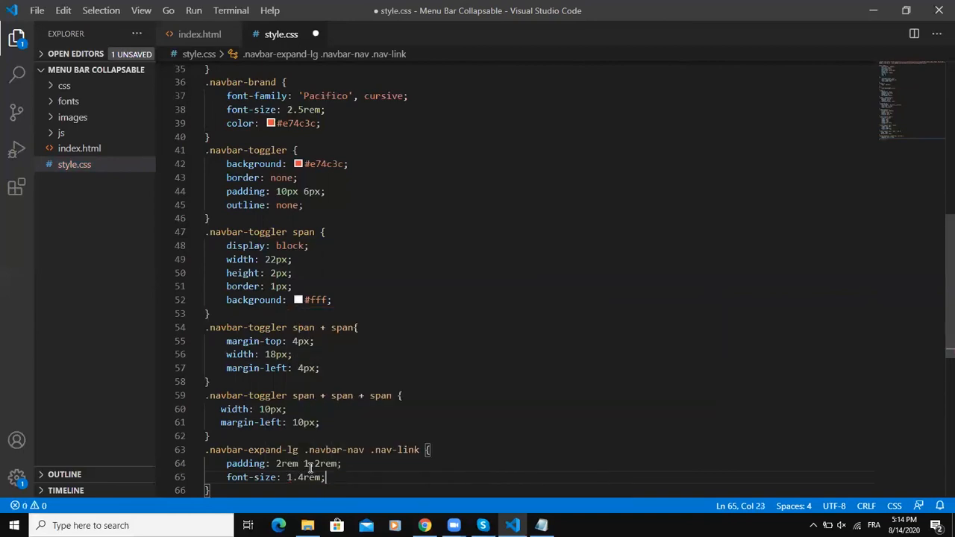
pyautogui.write('position: r;')
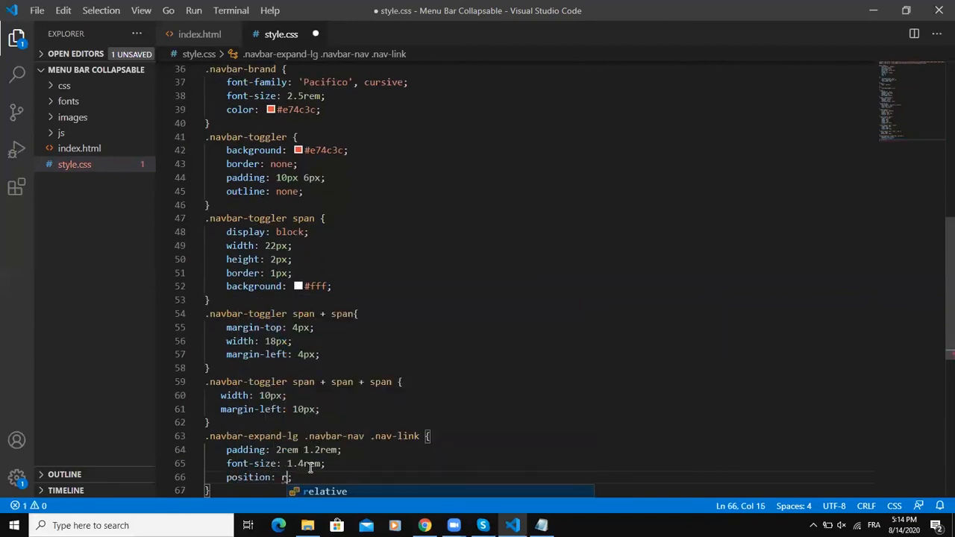
pyautogui.press('Tab')
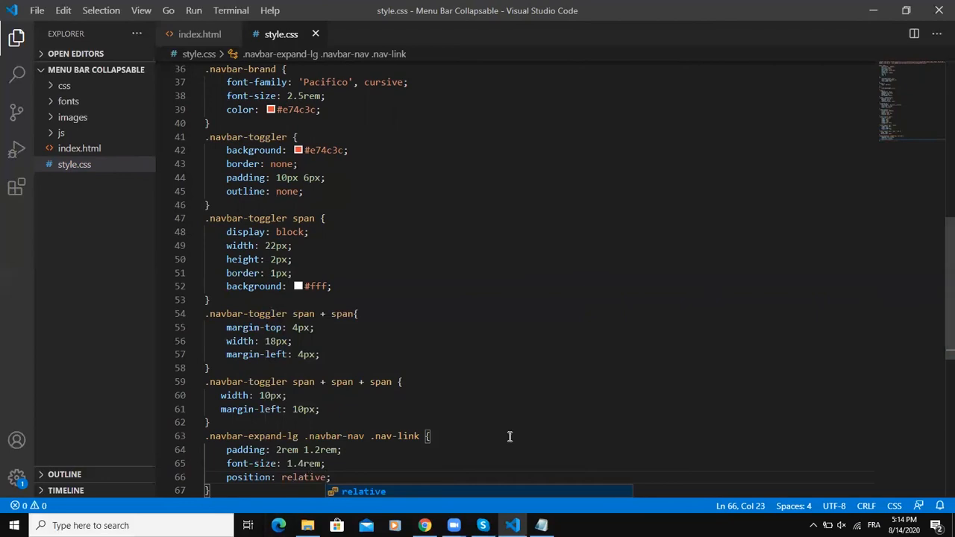
pyautogui.scroll(-3)
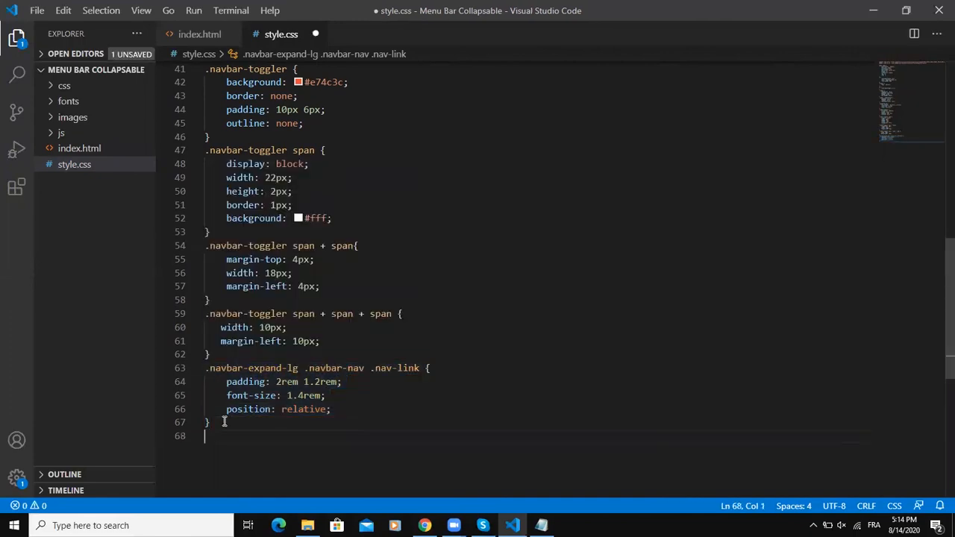
# Add .nav-link:hover with a 4px solid #e74c3c top border
pyautogui.write('.navbar-expand-lg .navbar-nav .nav-link{')
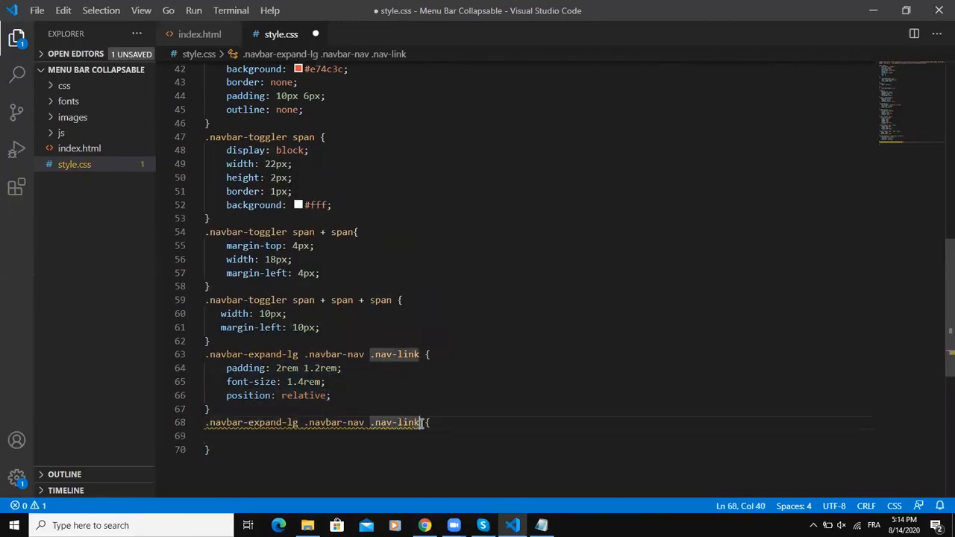
pyautogui.write(':hover')
pyautogui.click(538, 436)
pyautogui.write('border-top: 4px solid;')
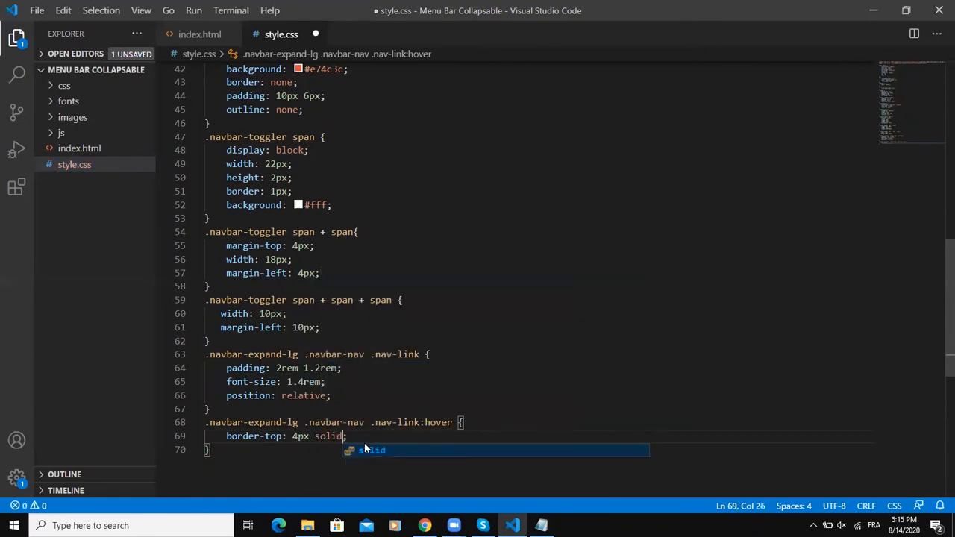
pyautogui.write('#e74c3c')
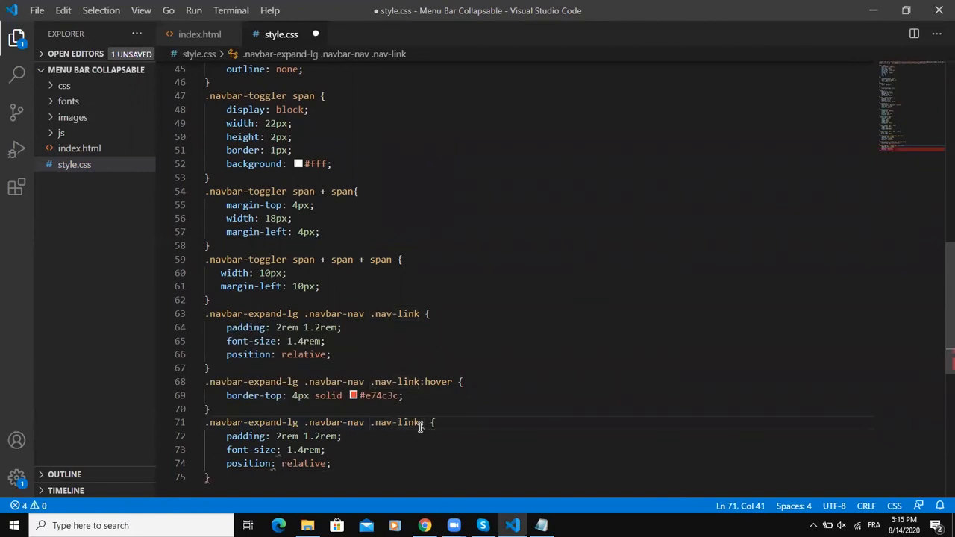
# Add .nav-link.active with the same 4px #e74c3c top border and red color, then start the next rule
pyautogui.write('active')
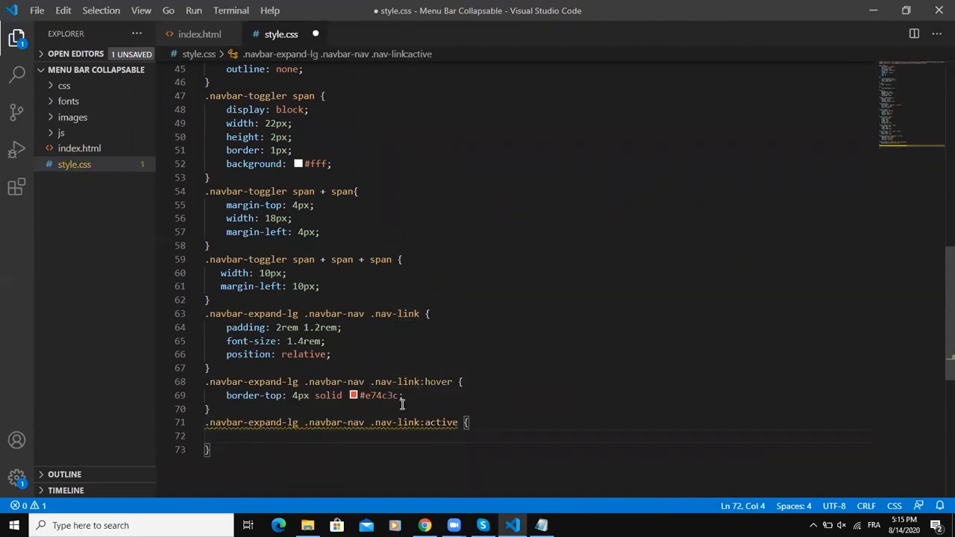
pyautogui.write('border-top: 4px solid #e74c3c;')
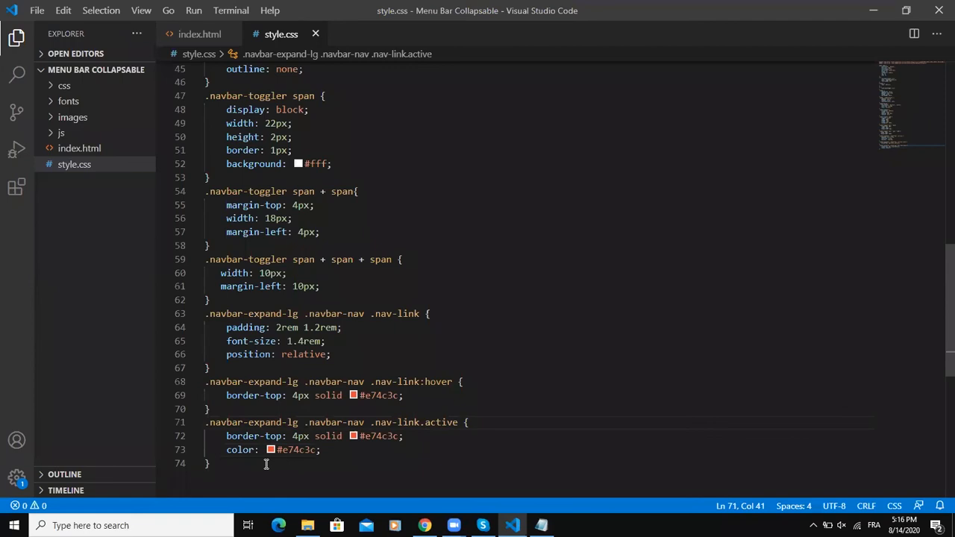
pyautogui.press('Enter')
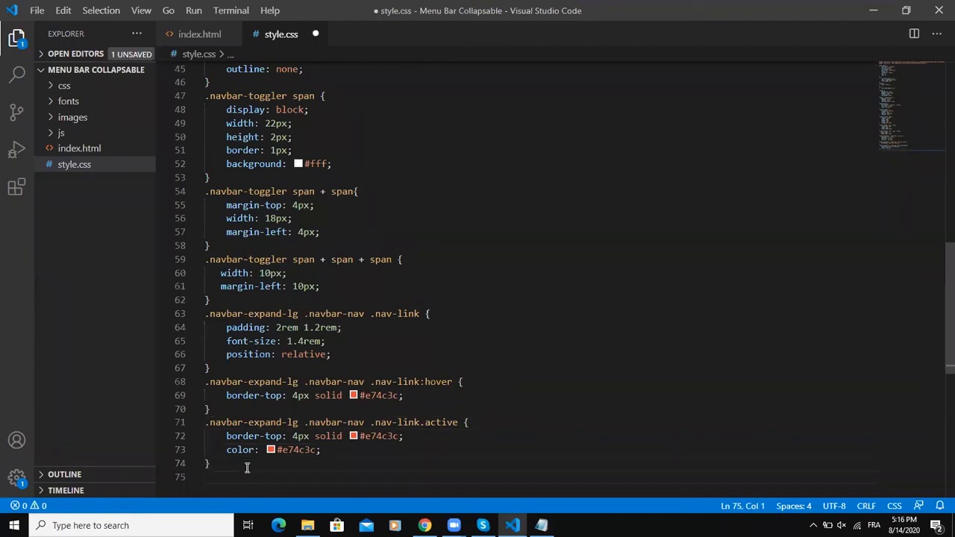
pyautogui.write('.navbar-nav button {')
pyautogui.write('padding: 1')
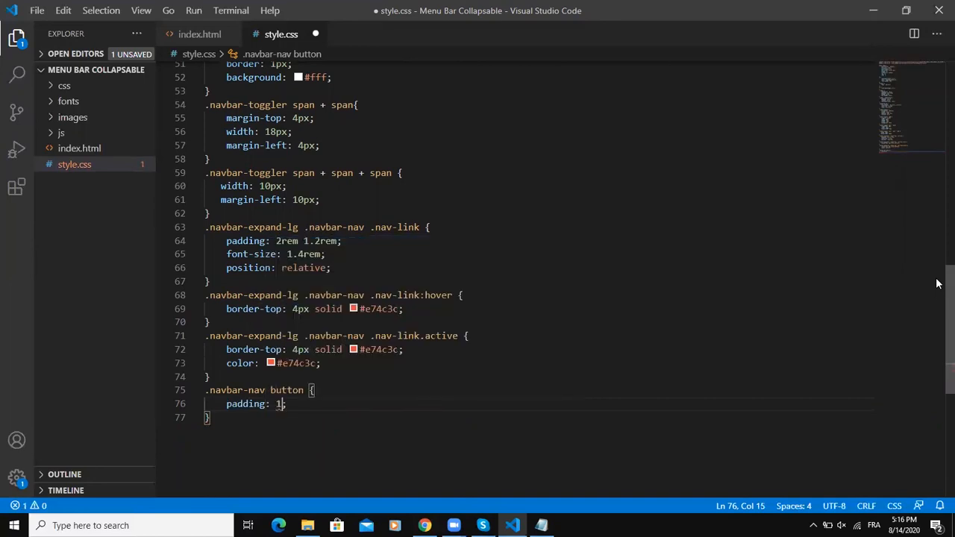
# Write .navbar-nav button {padding: 1.2rem 0;} and a .navbar-nav .btn rule with 1rem padding and font size
pyautogui.write('.2rem;')
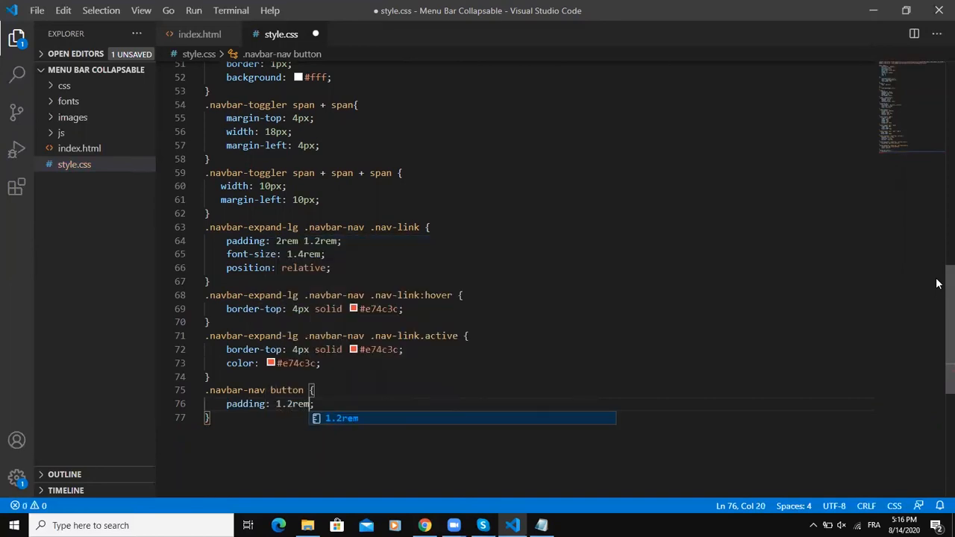
pyautogui.write('0')
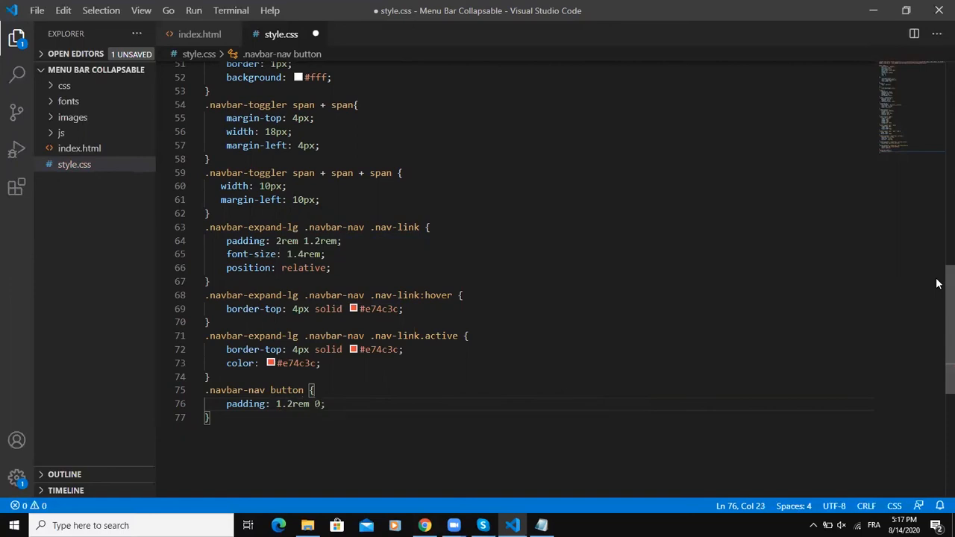
pyautogui.write('.navbar-nav .btn {')
pyautogui.write('border-radius: 0;')
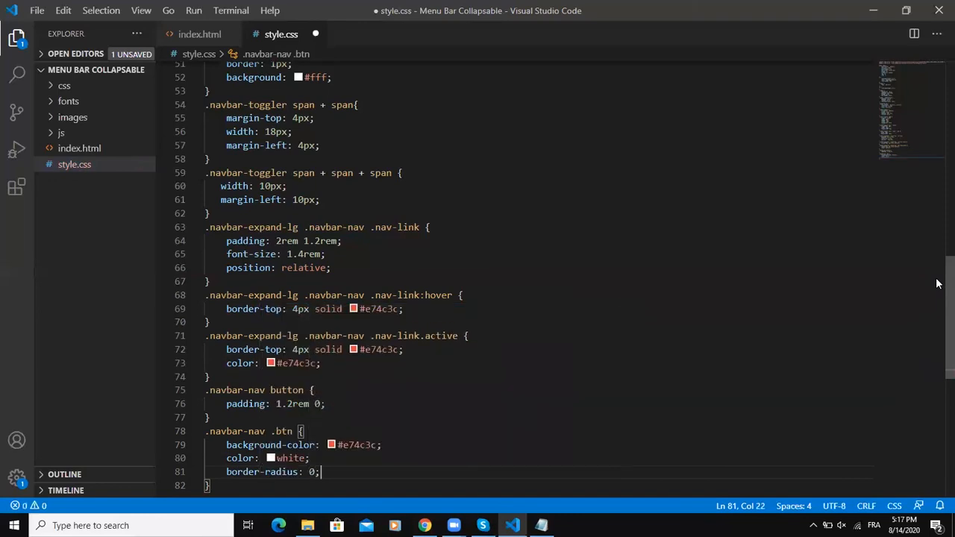
pyautogui.write('padding: 1rem;')
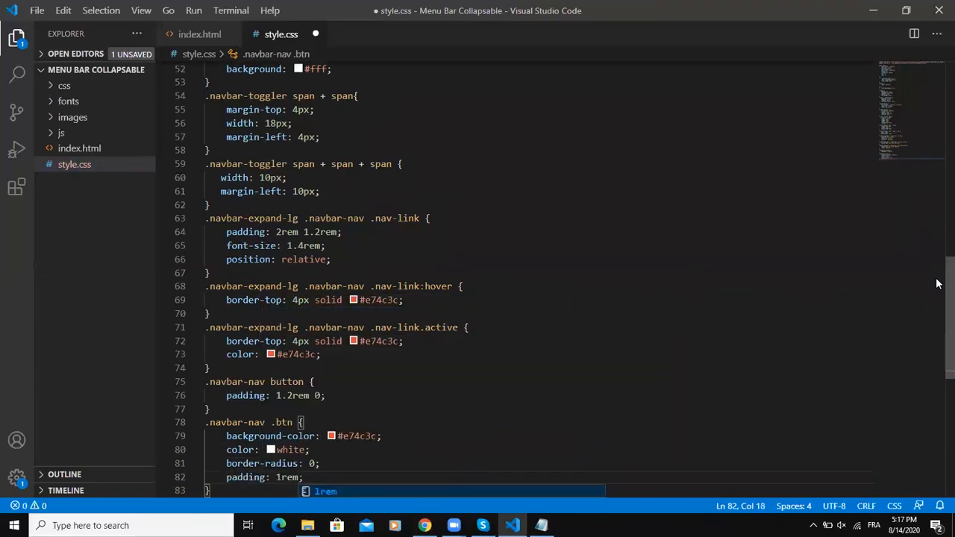
pyautogui.write('font-size: 1.2rem;')
pyautogui.write('margin-top: 1px;')
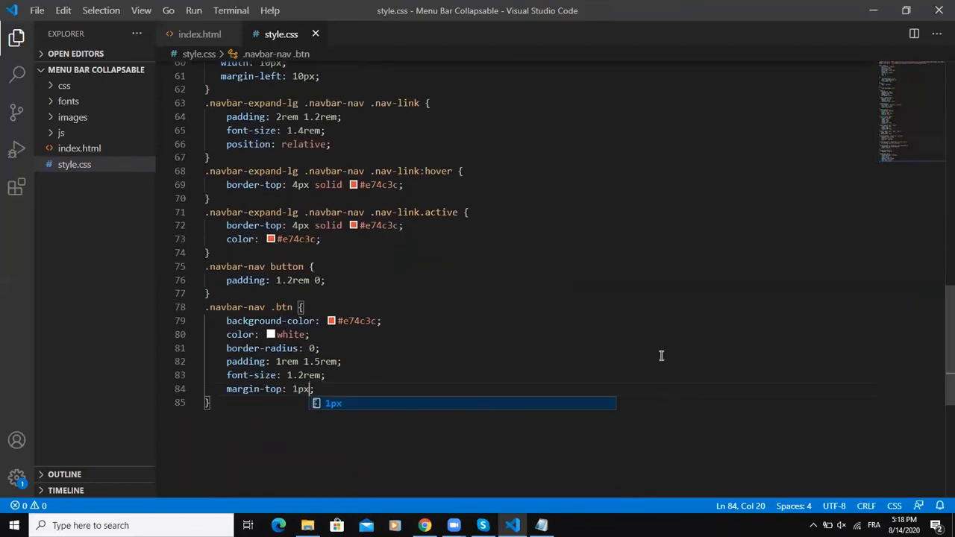
# Start the .navbar-nav .btn:hover rule with its background
pyautogui.write('.navbar')
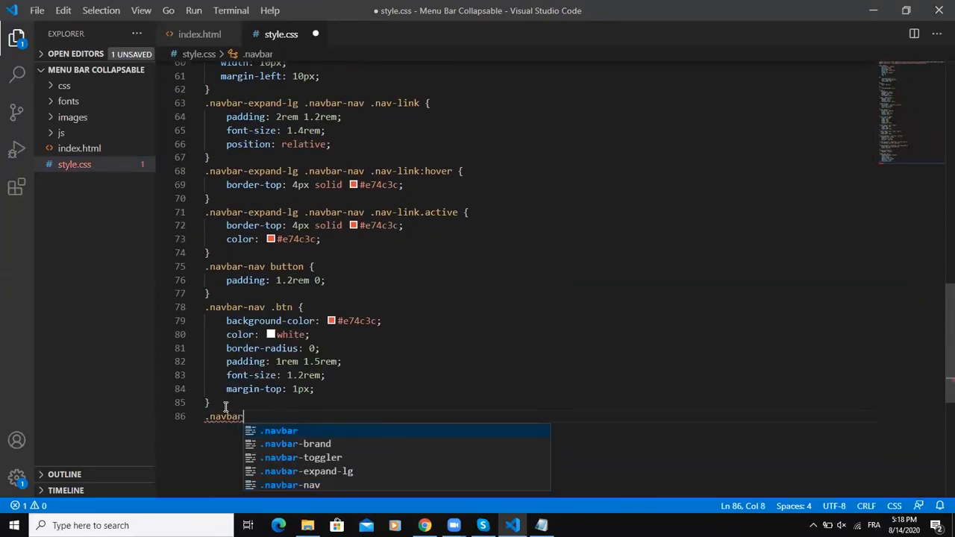
pyautogui.write('-nav .btn:hover')
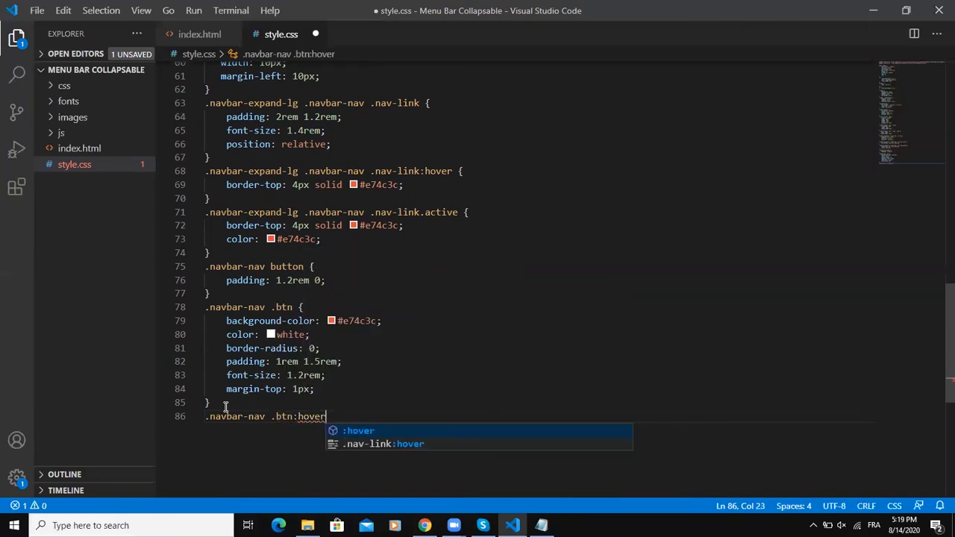
pyautogui.write('background')
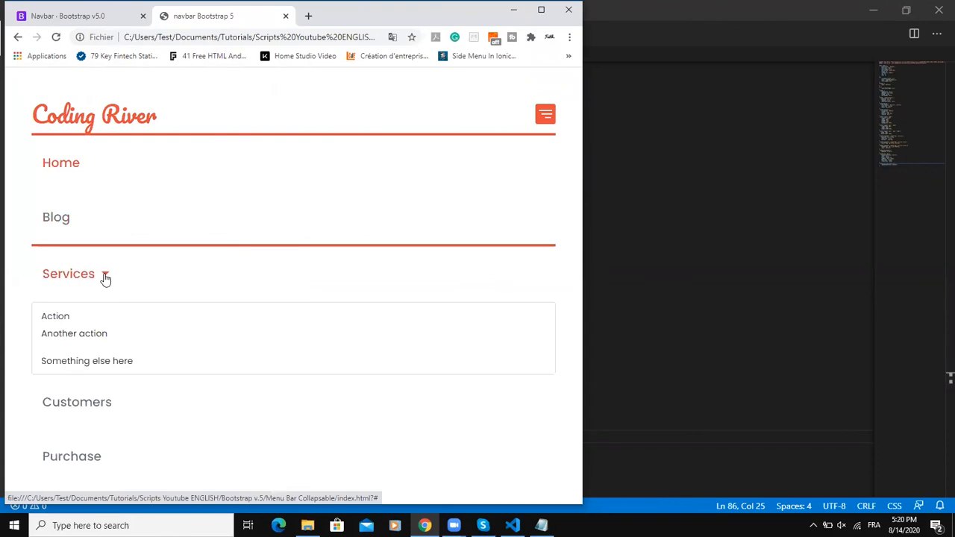
# Close the Services dropdown in the expanded Chrome menu
pyautogui.click(69, 273)
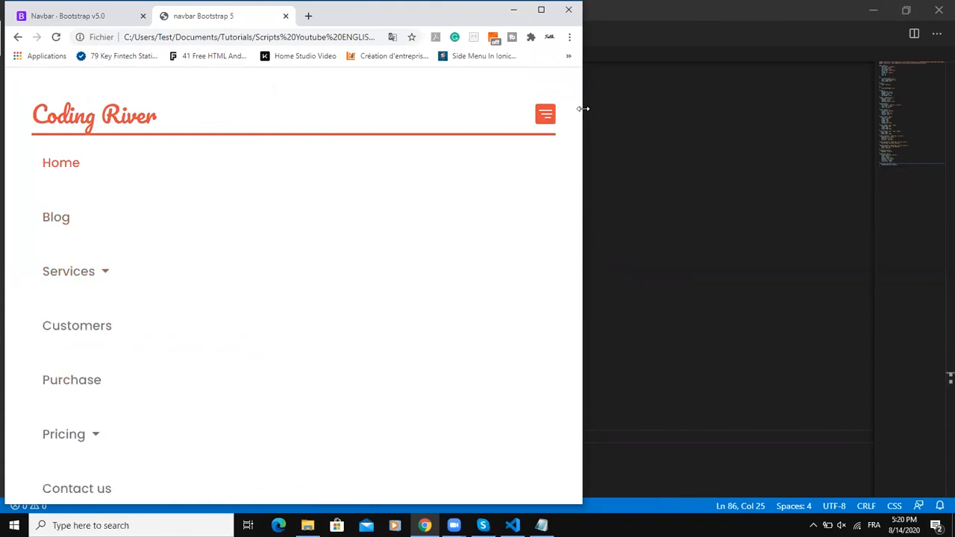